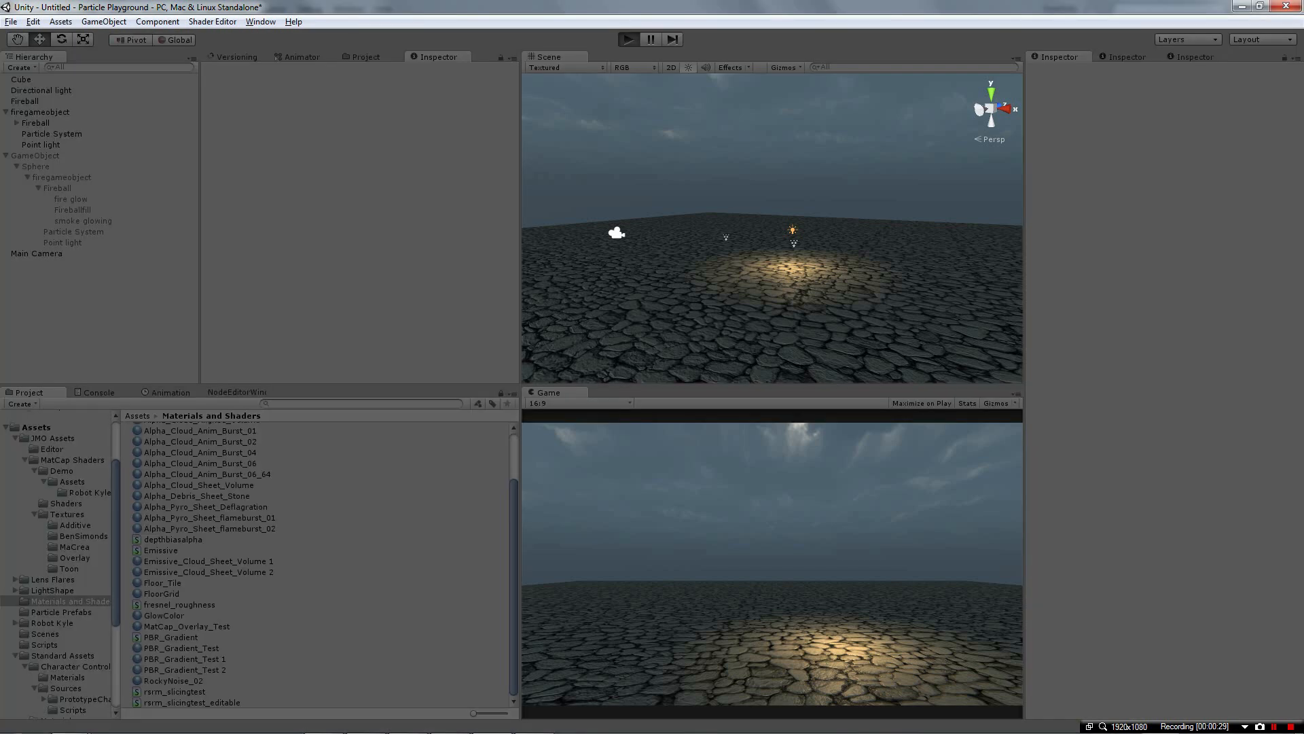
Run the Unity scene to preview the two particle fires over the cobblestone floor
click(627, 40)
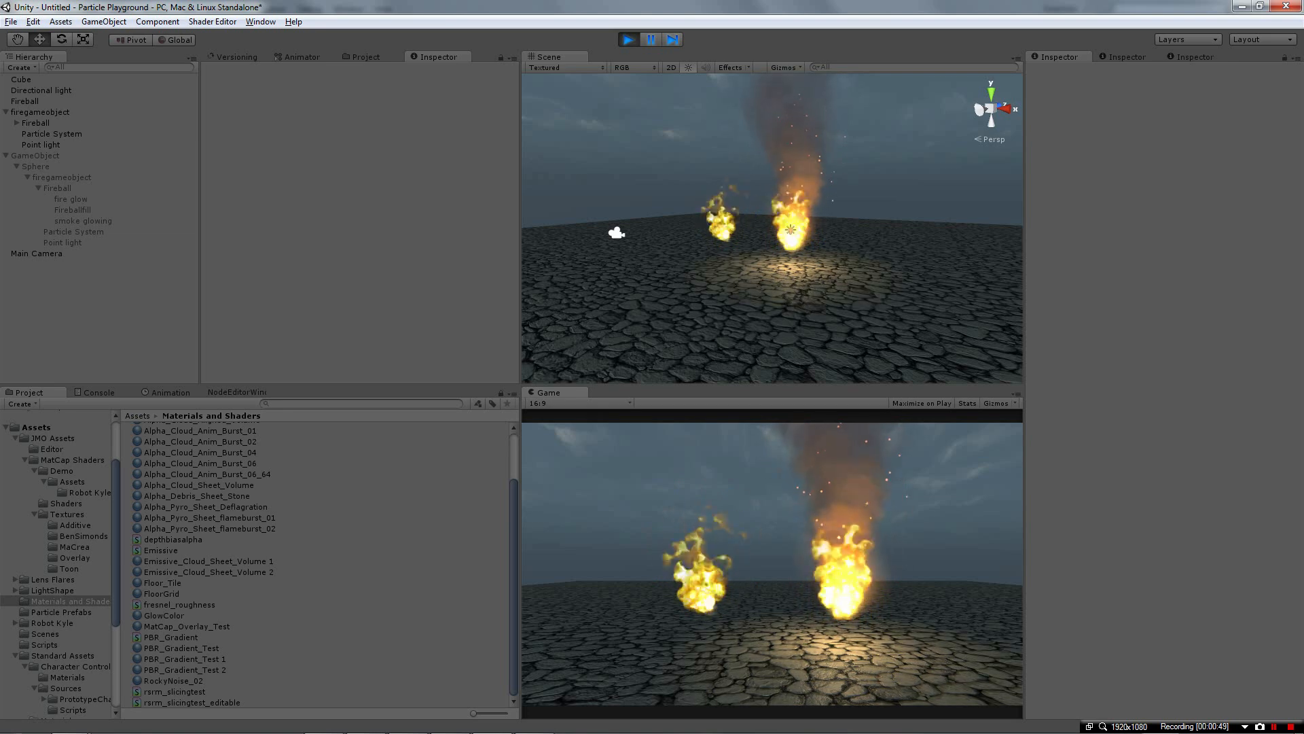
click(407, 720)
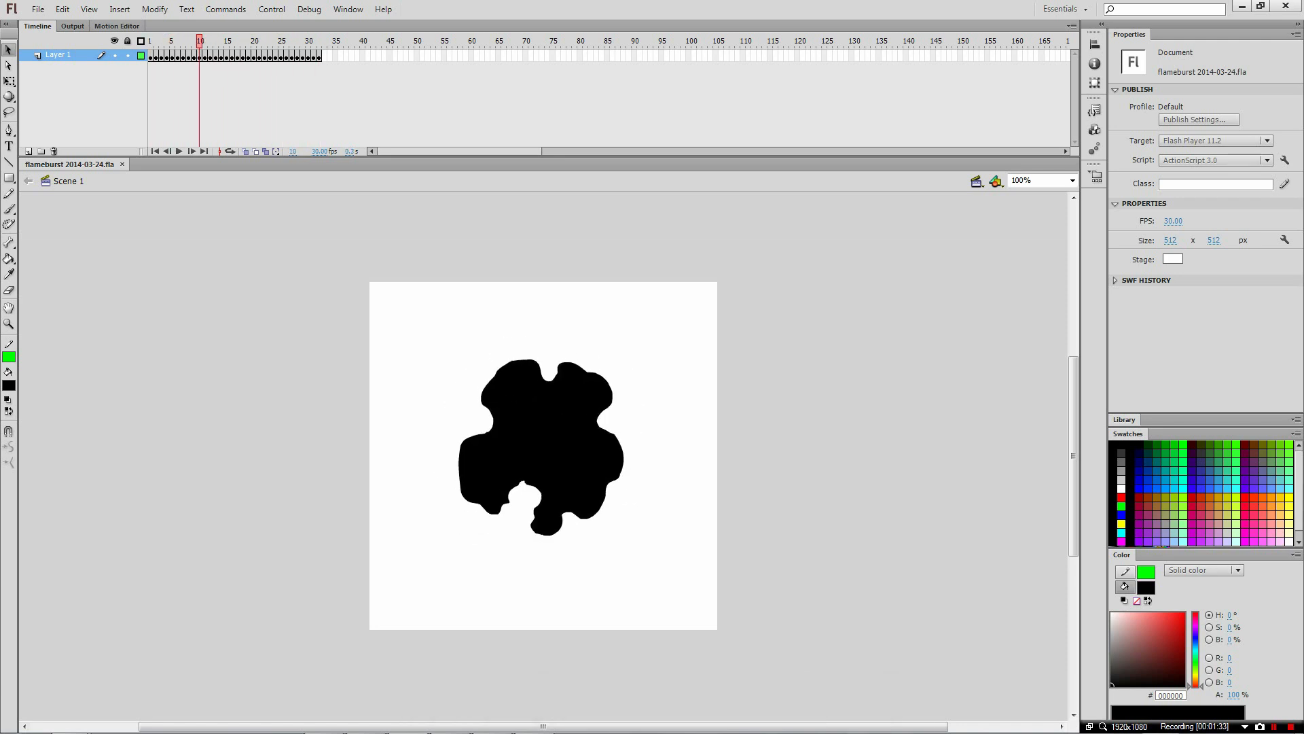
click(171, 40)
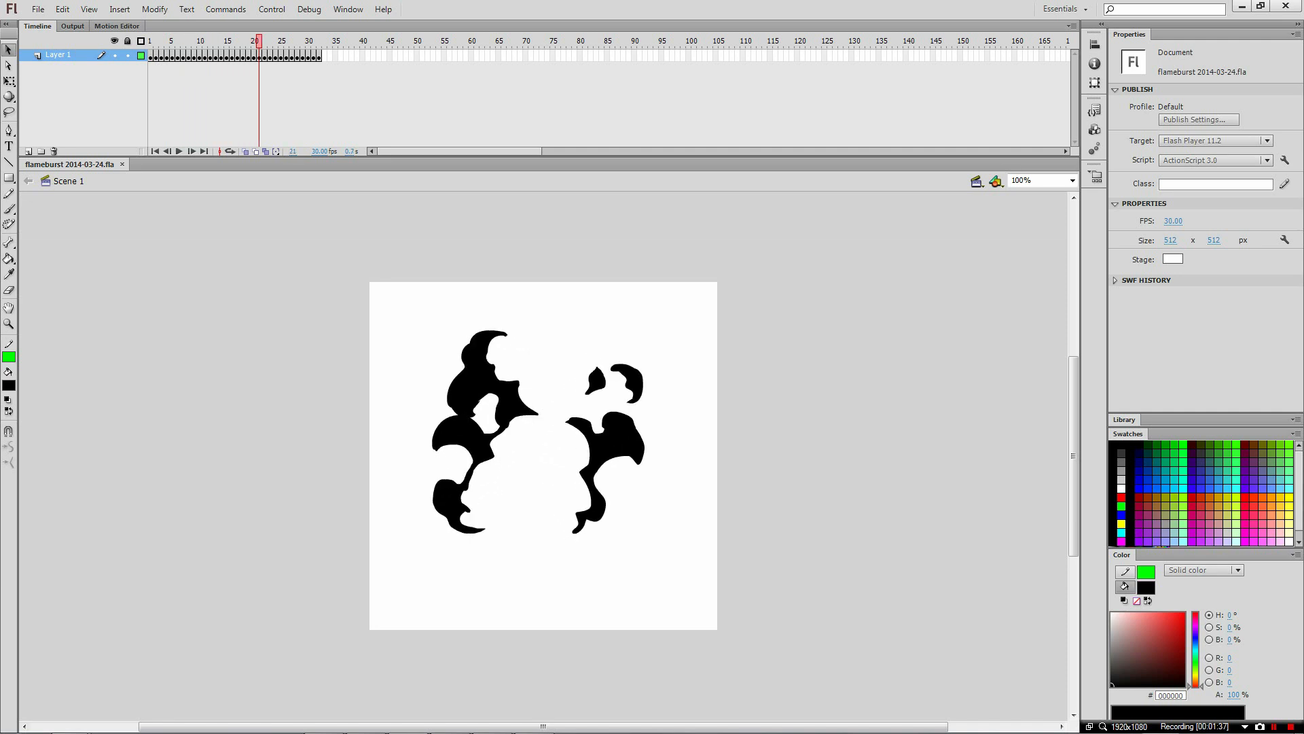
click(292, 40)
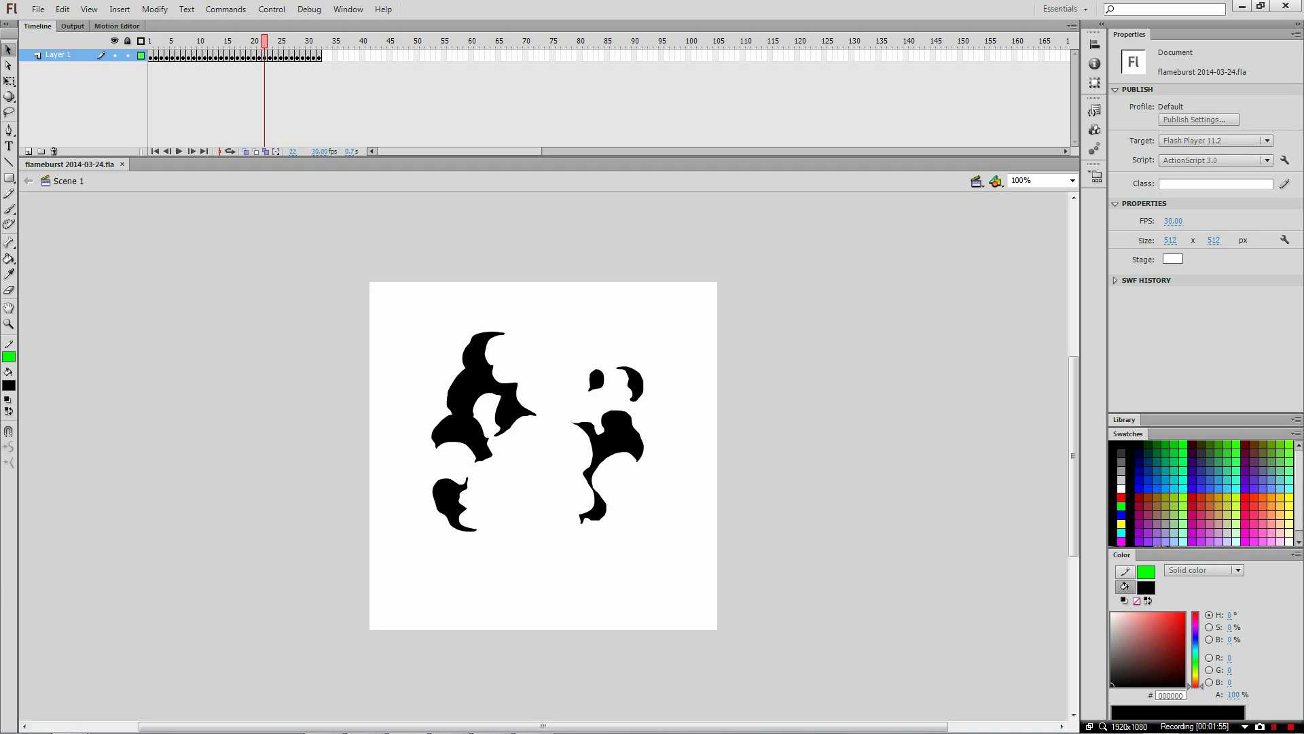
click(171, 41)
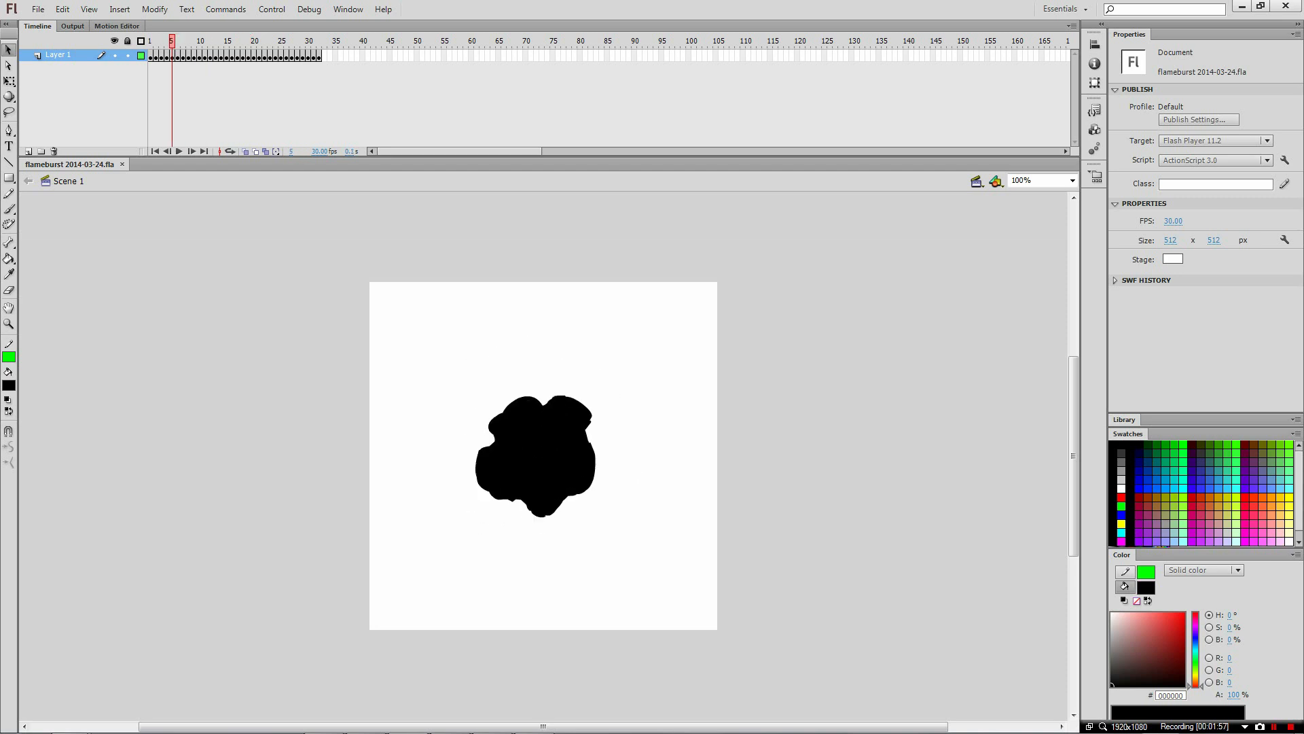
click(292, 40)
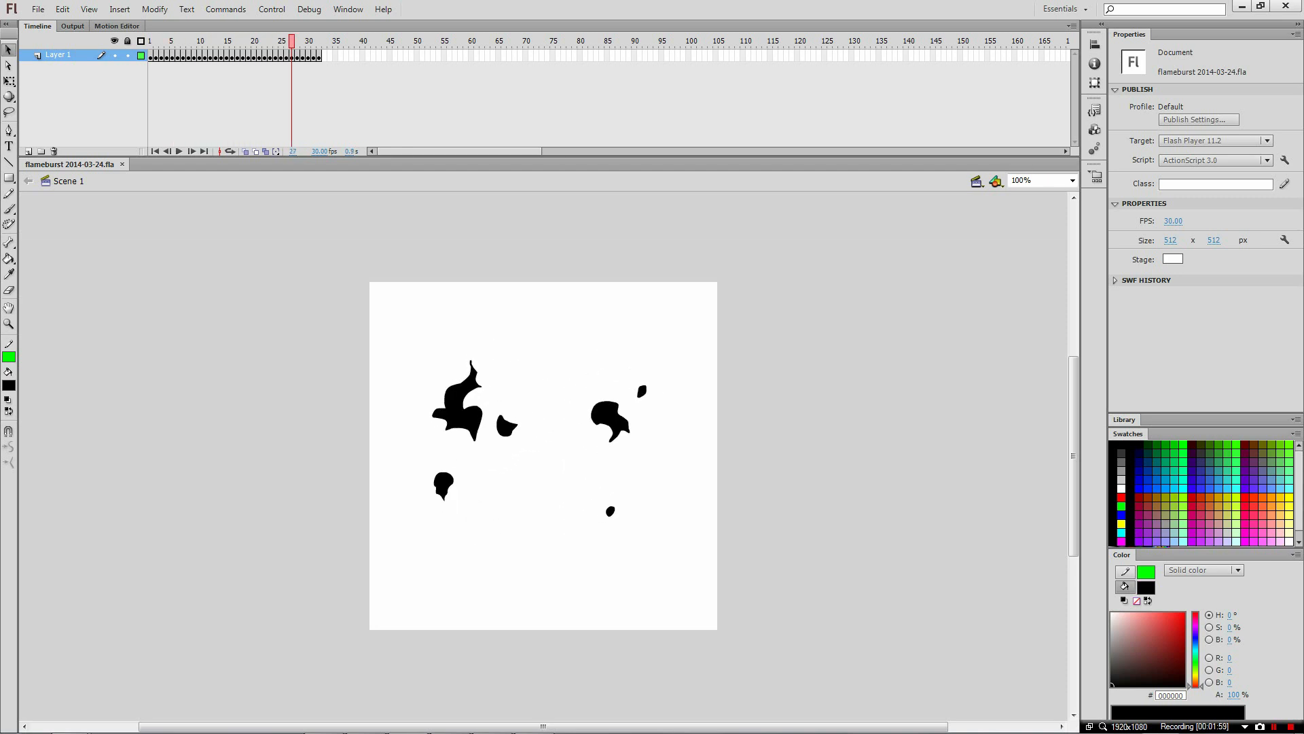
click(295, 40)
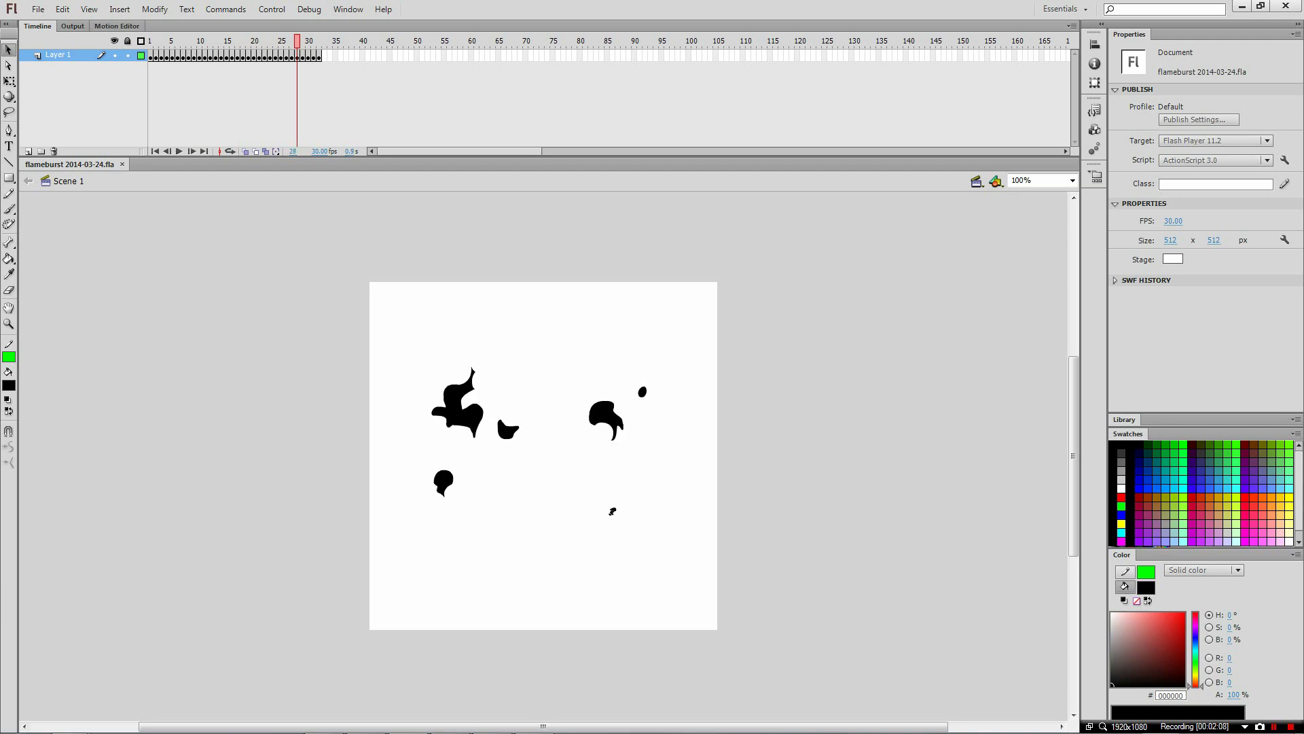
click(193, 40)
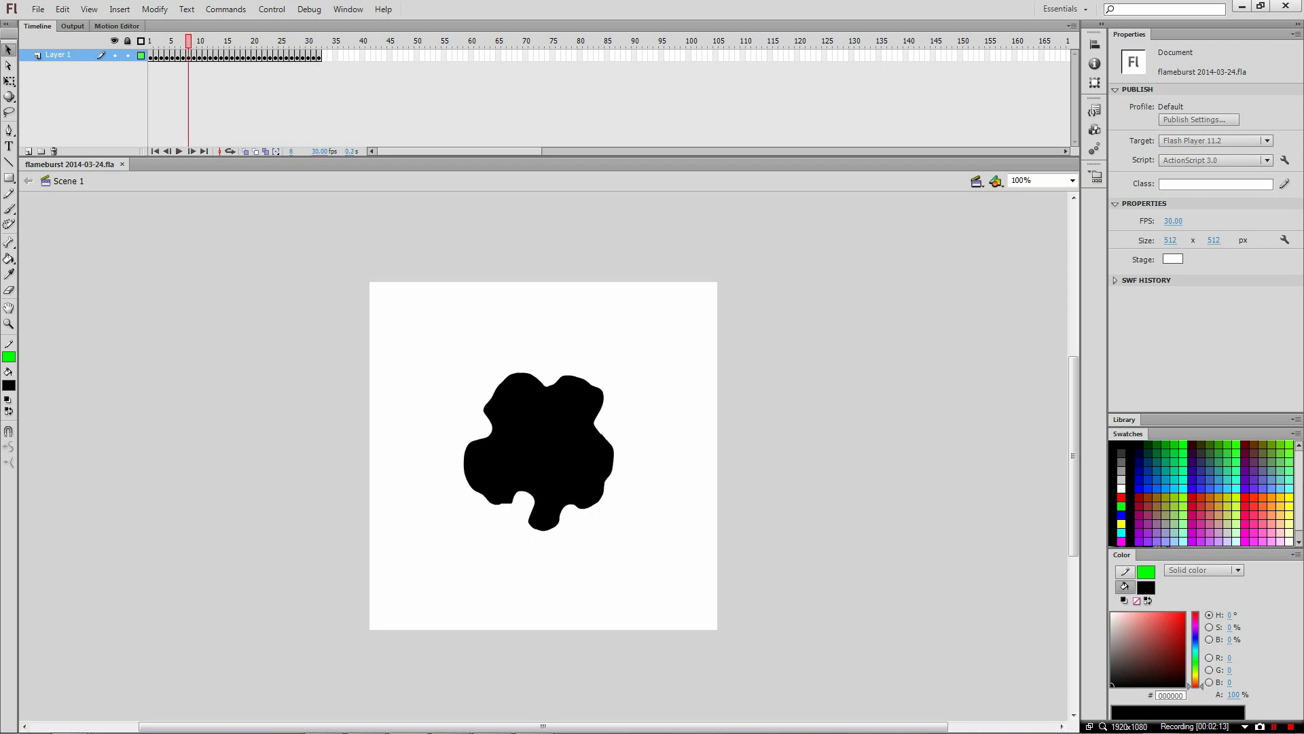
click(236, 40)
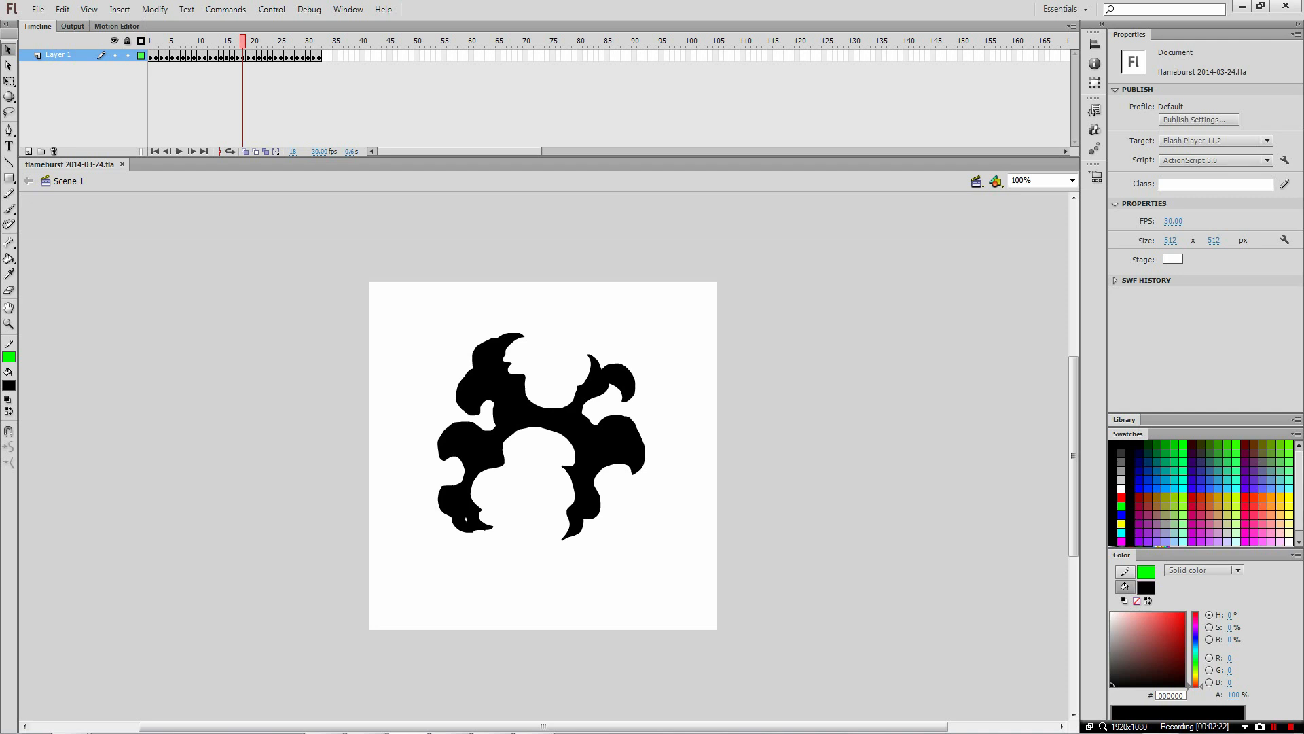
click(308, 40)
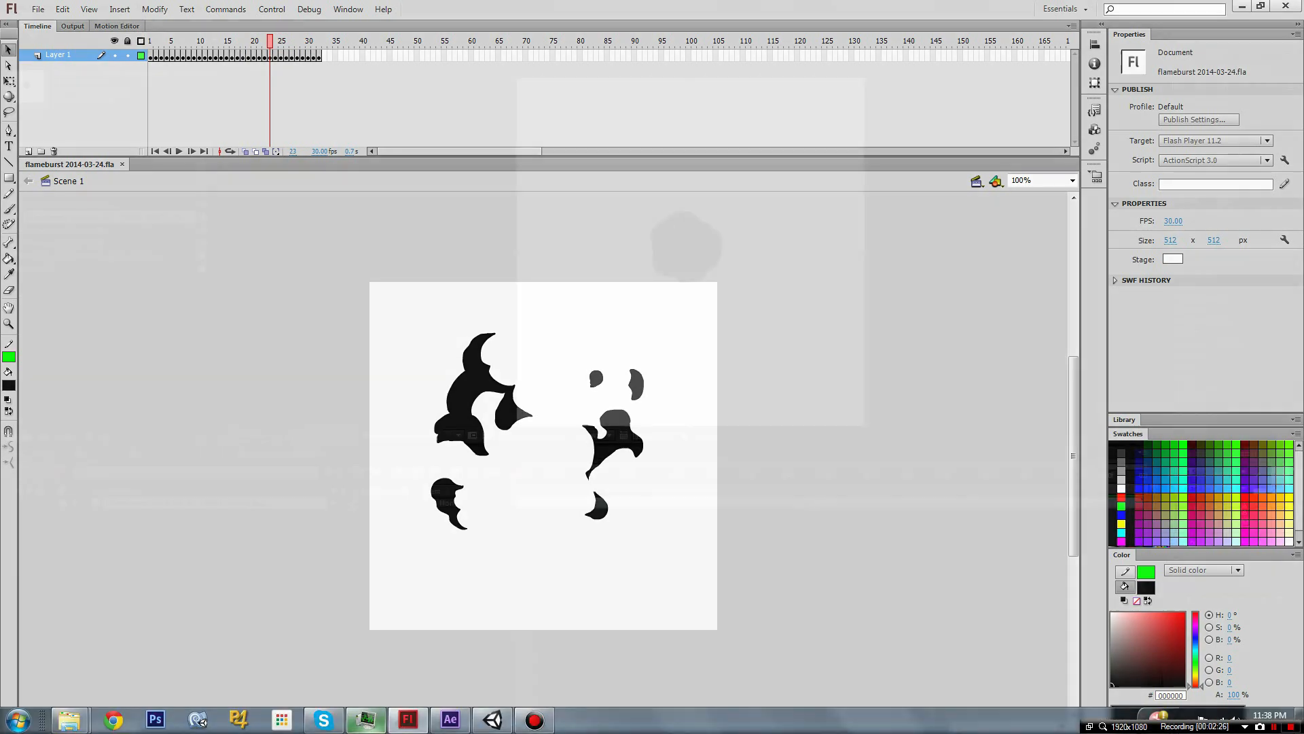
click(448, 719)
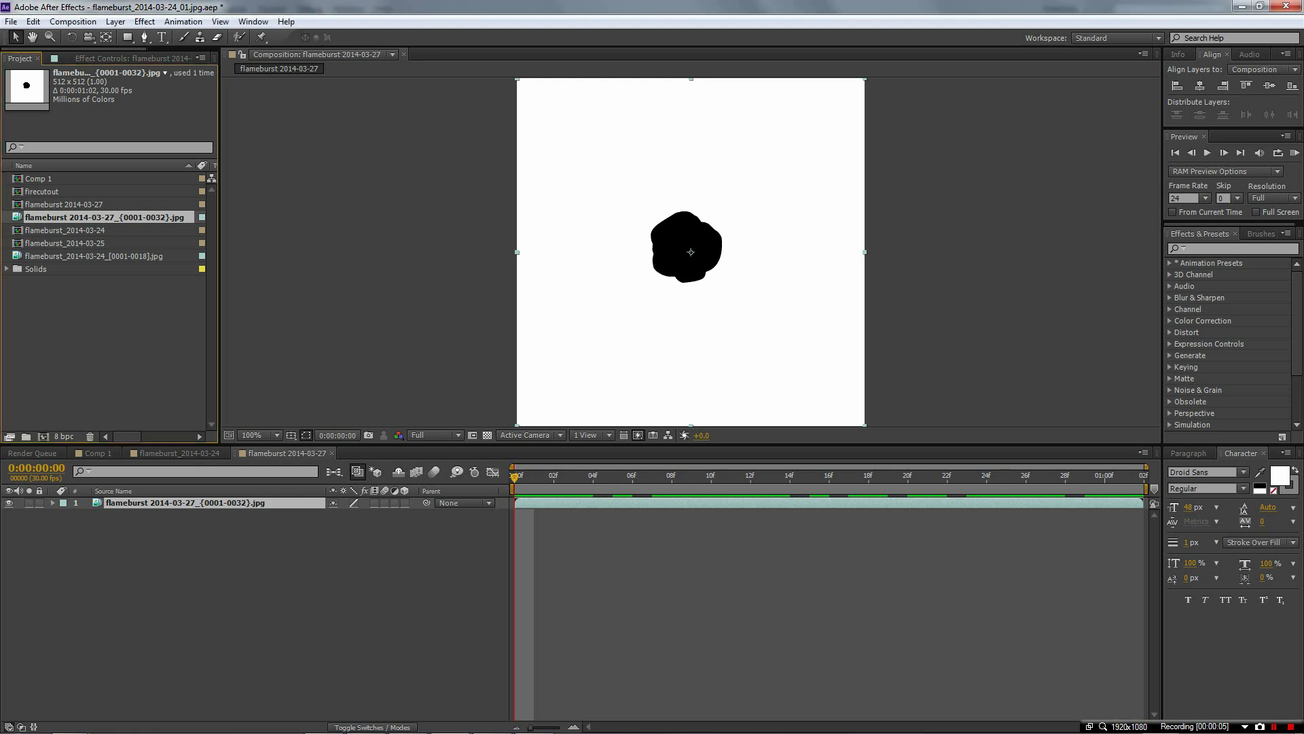
click(888, 475)
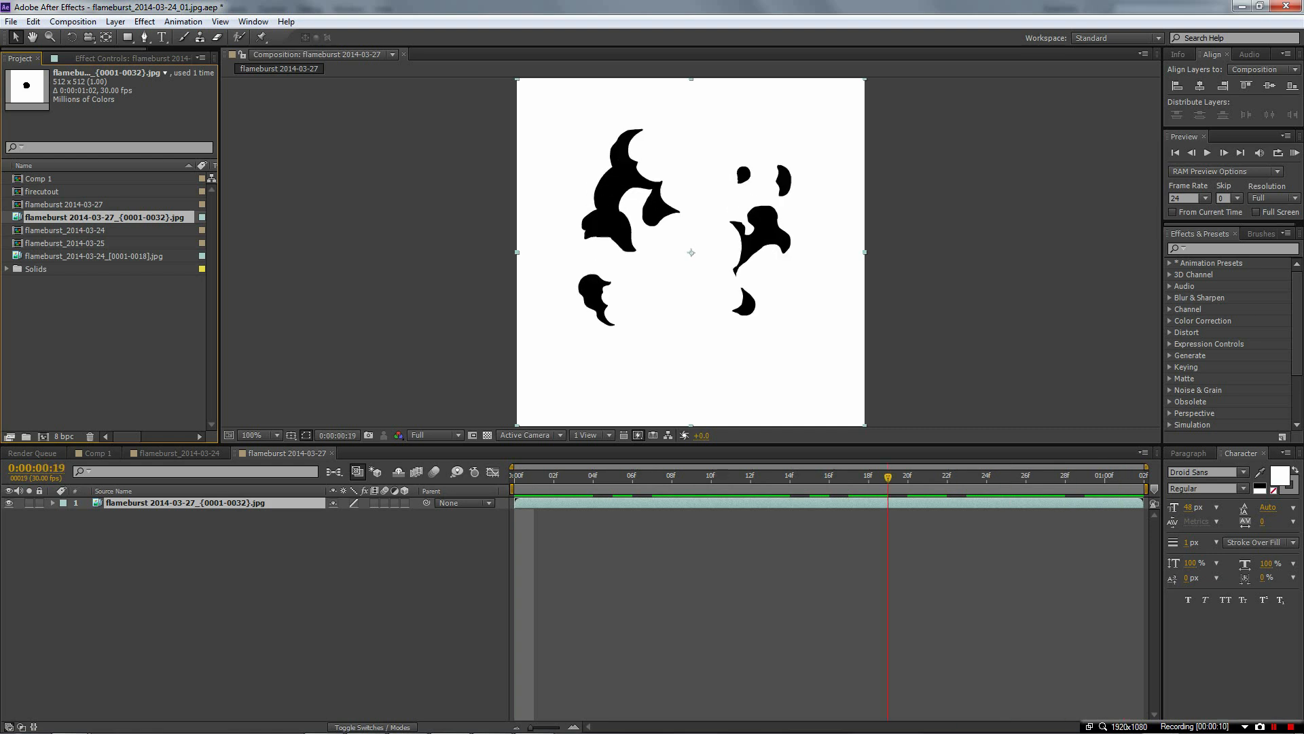
click(518, 475)
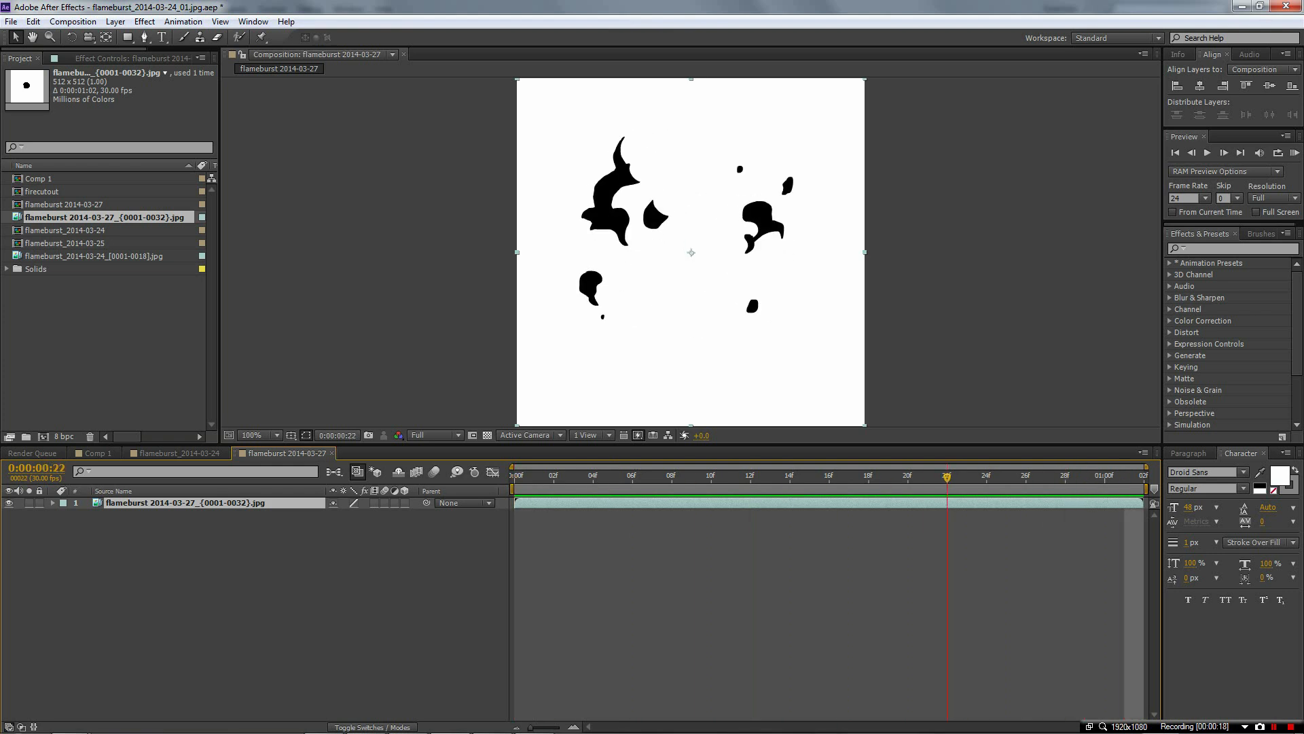
click(516, 475)
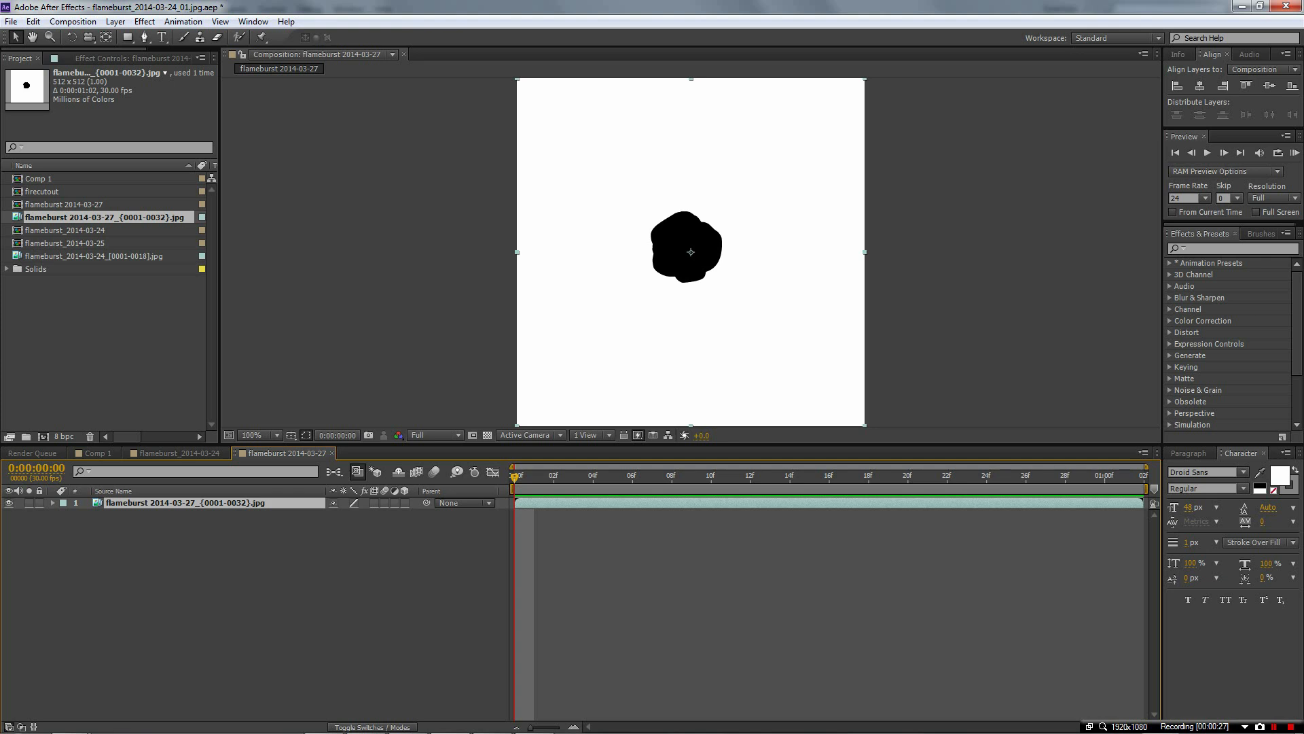
click(653, 475)
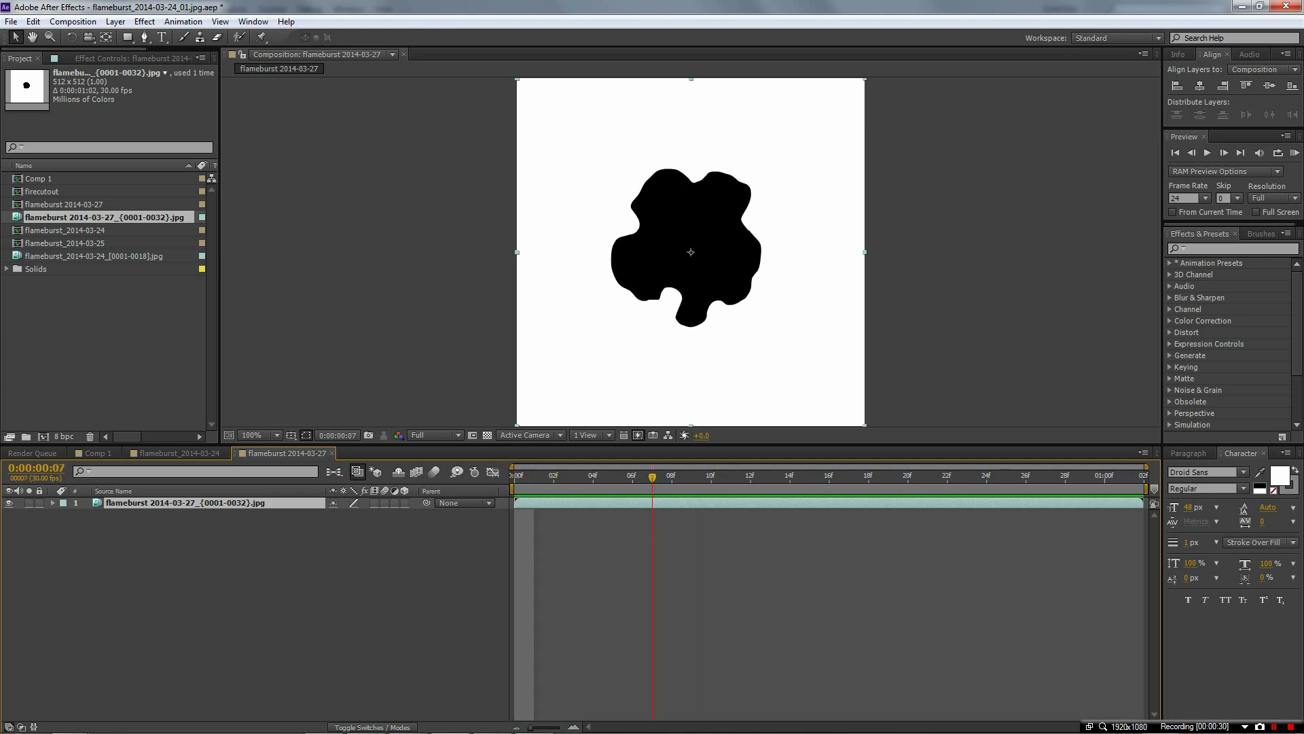
click(516, 475)
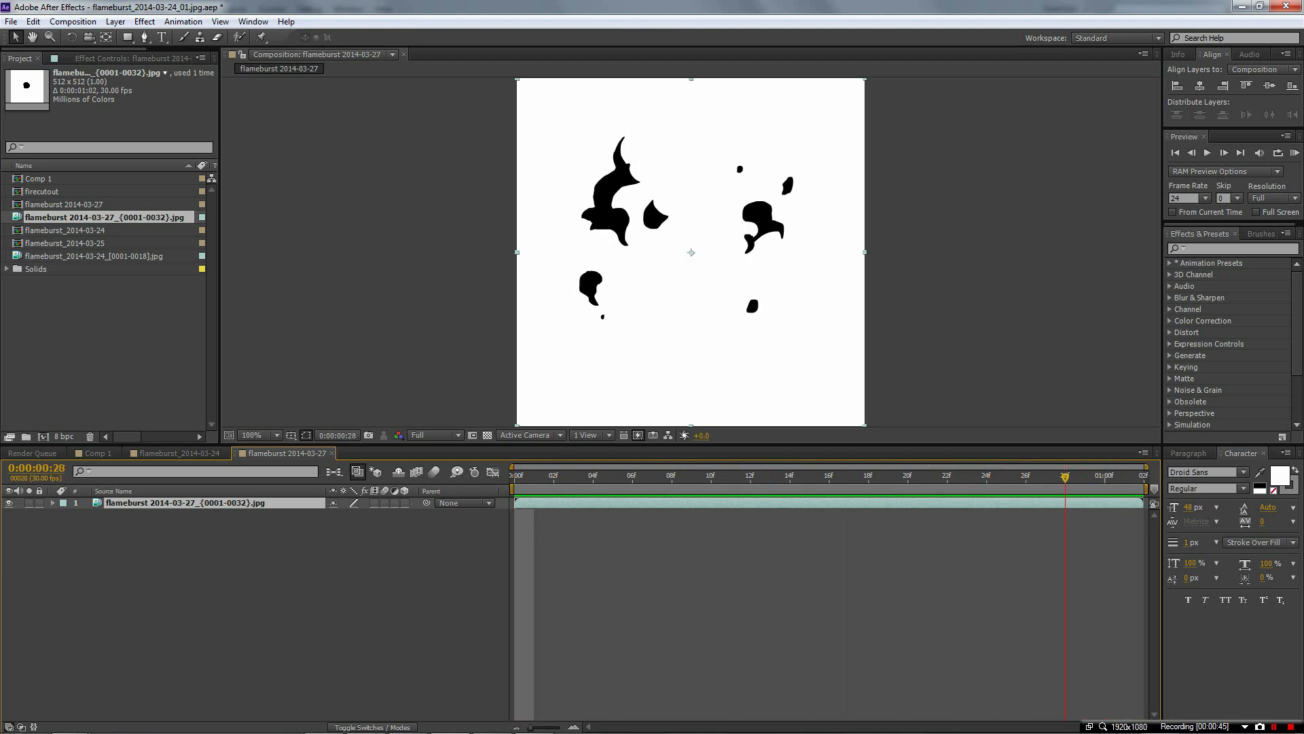
click(517, 475)
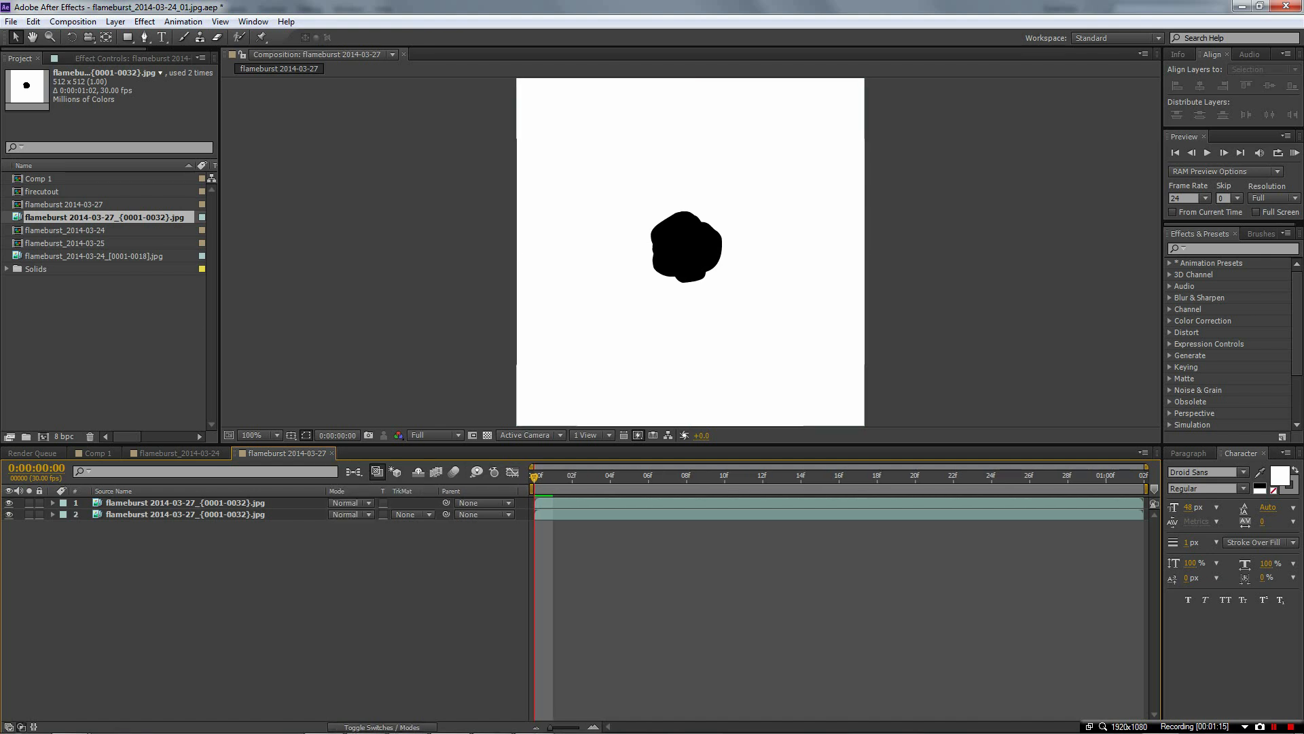
Try Luma Matte and Luma Inverted Matte on the lower flameburst copy
click(407, 514)
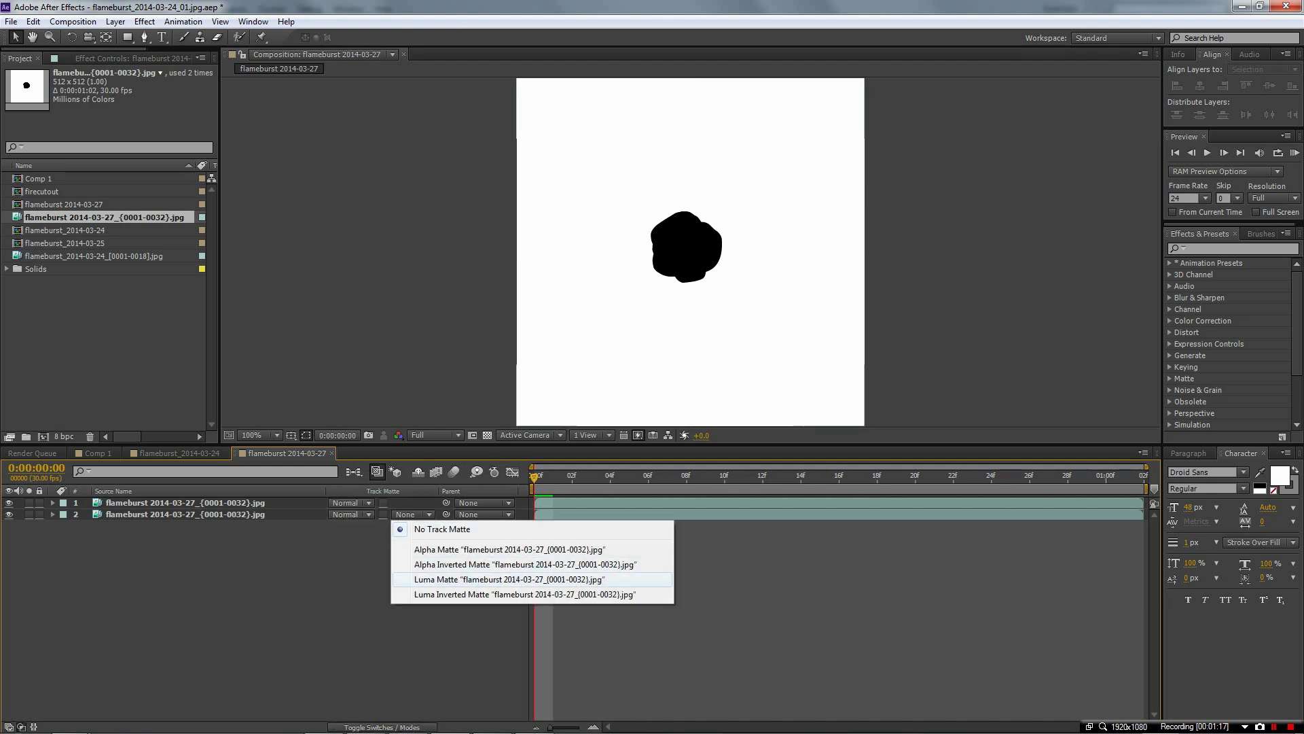
click(482, 579)
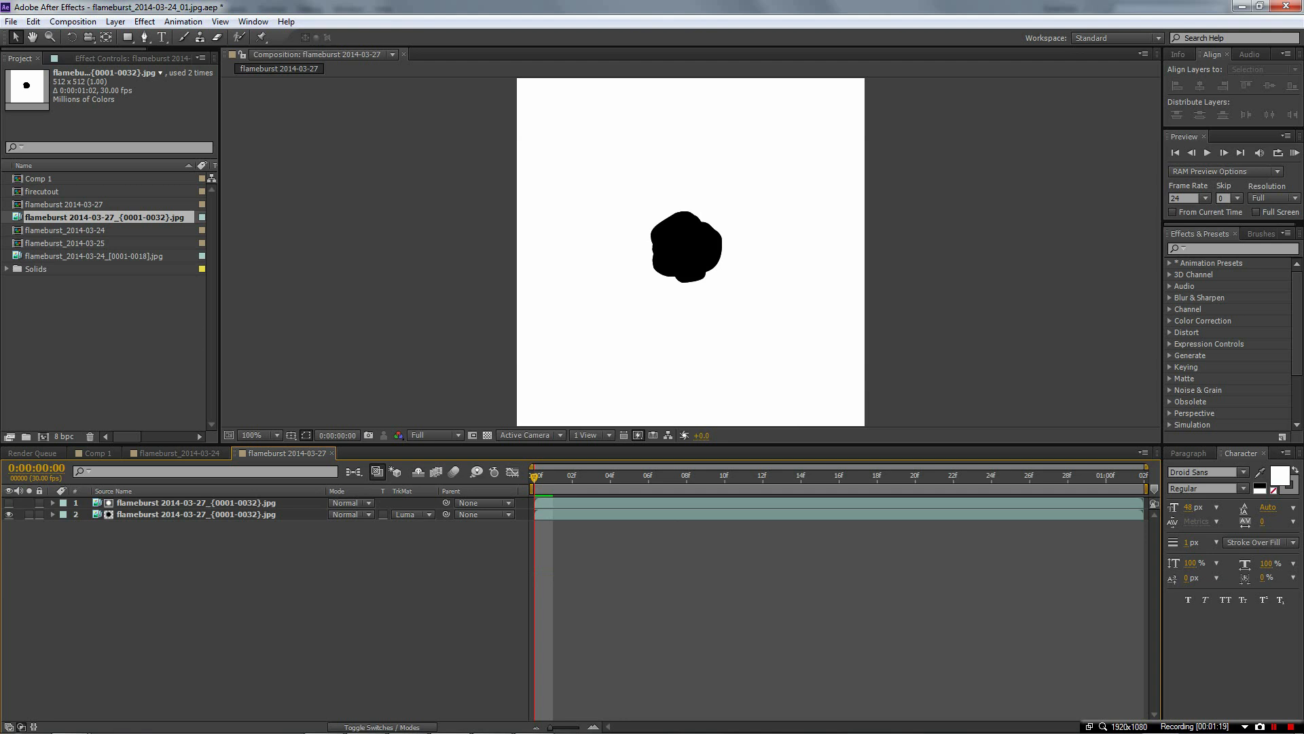
click(408, 514)
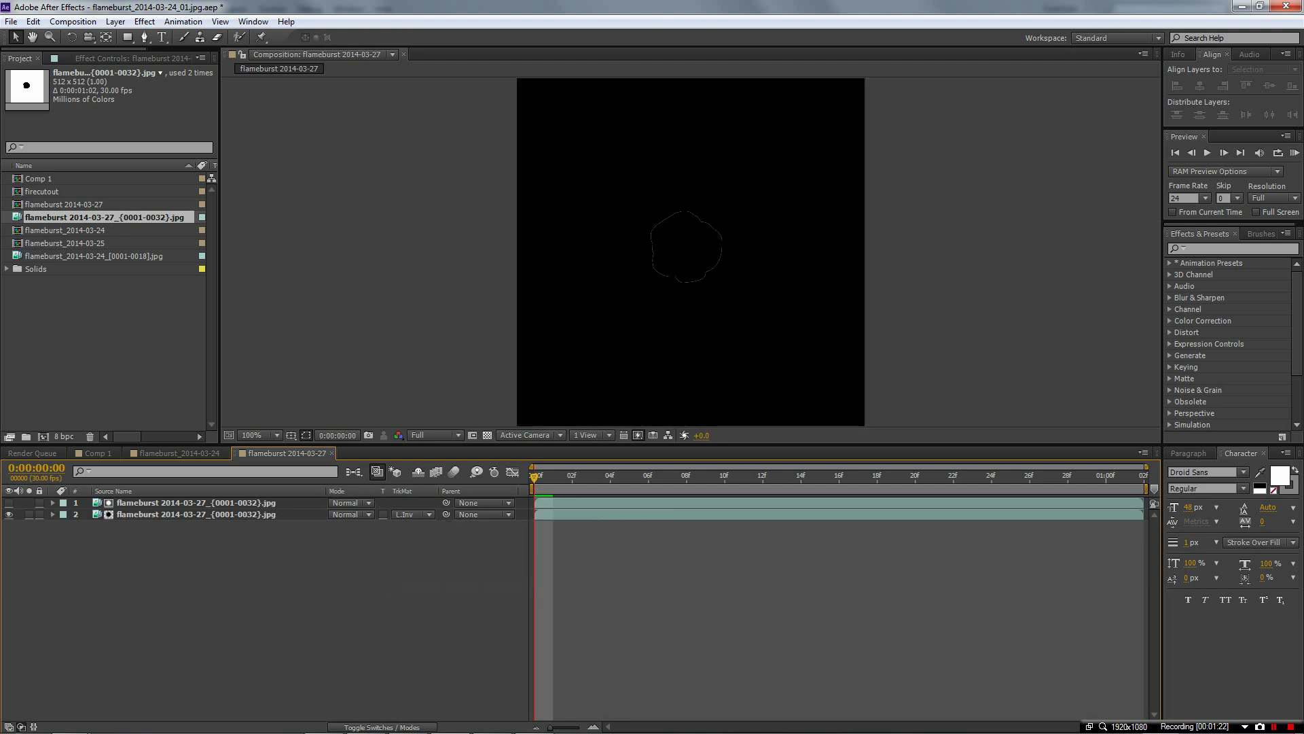
click(407, 515)
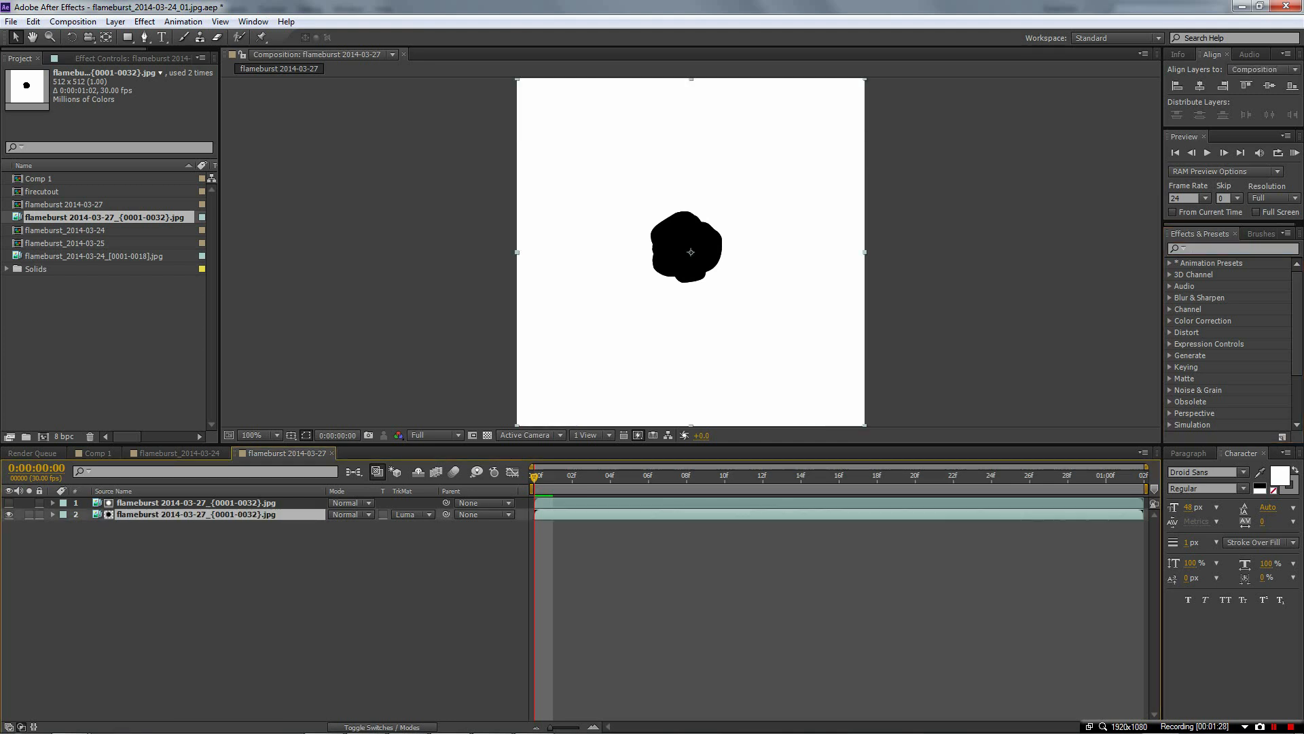
Apply Invert to the lower copy and set its matte to Luma Inverted Matte
text(invert)
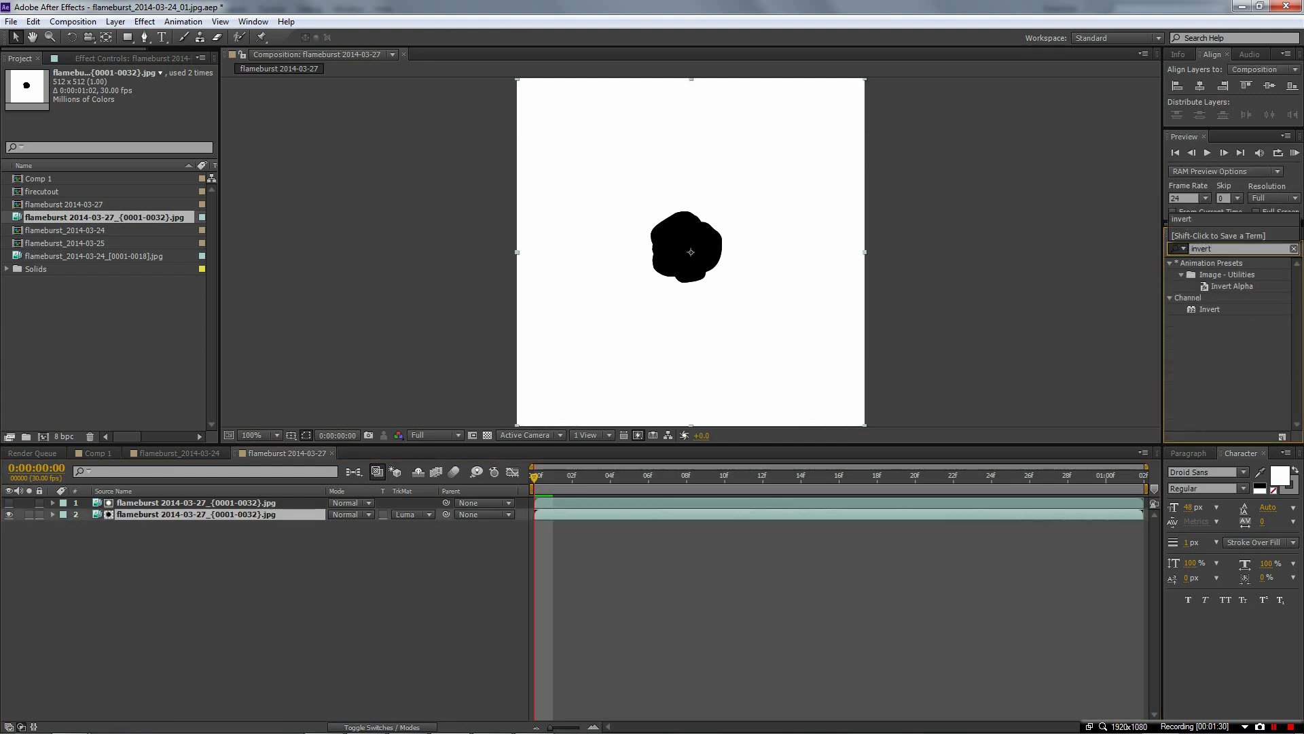
double_click(1211, 309)
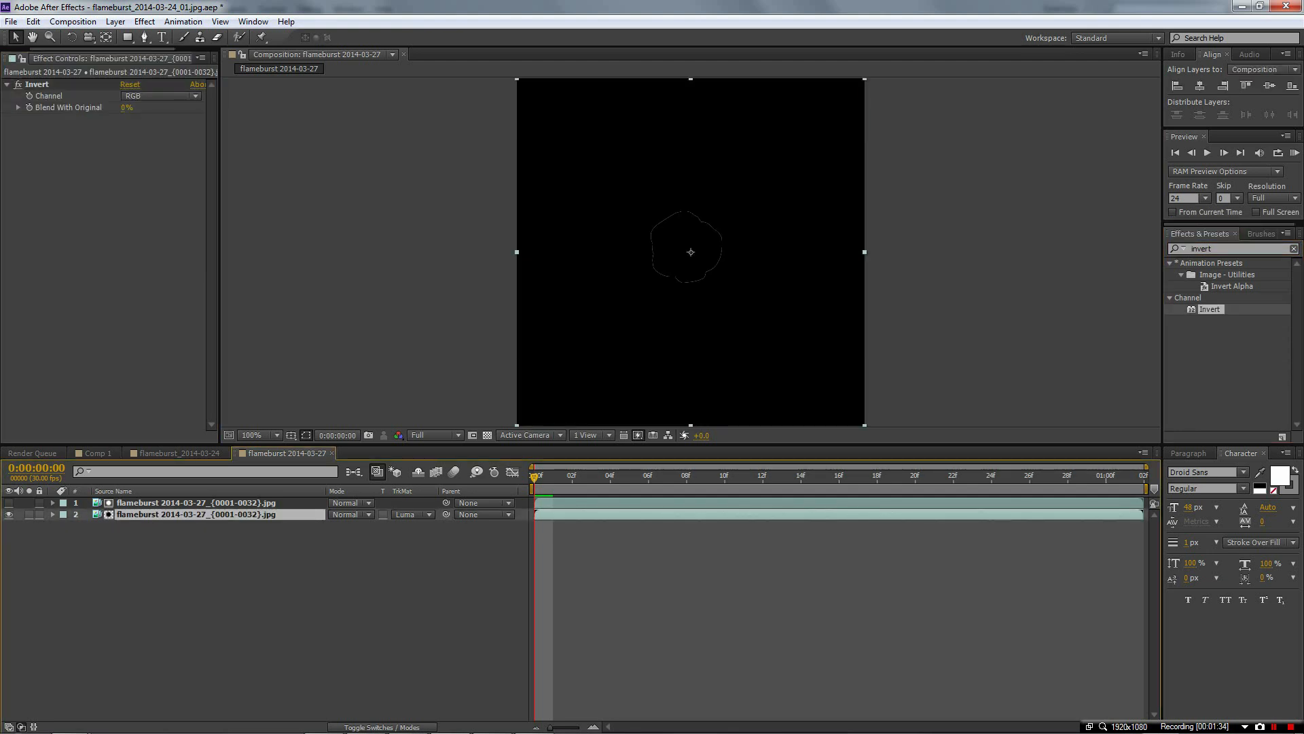
click(411, 514)
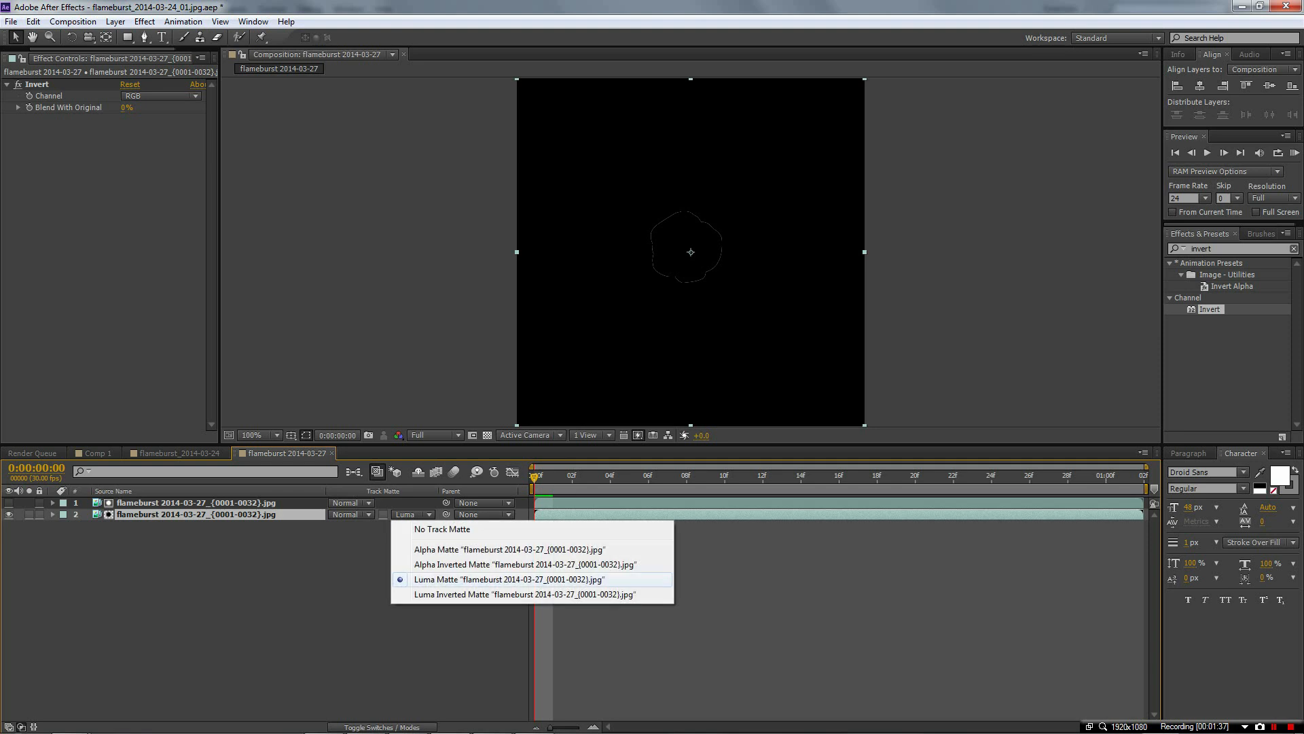
click(511, 593)
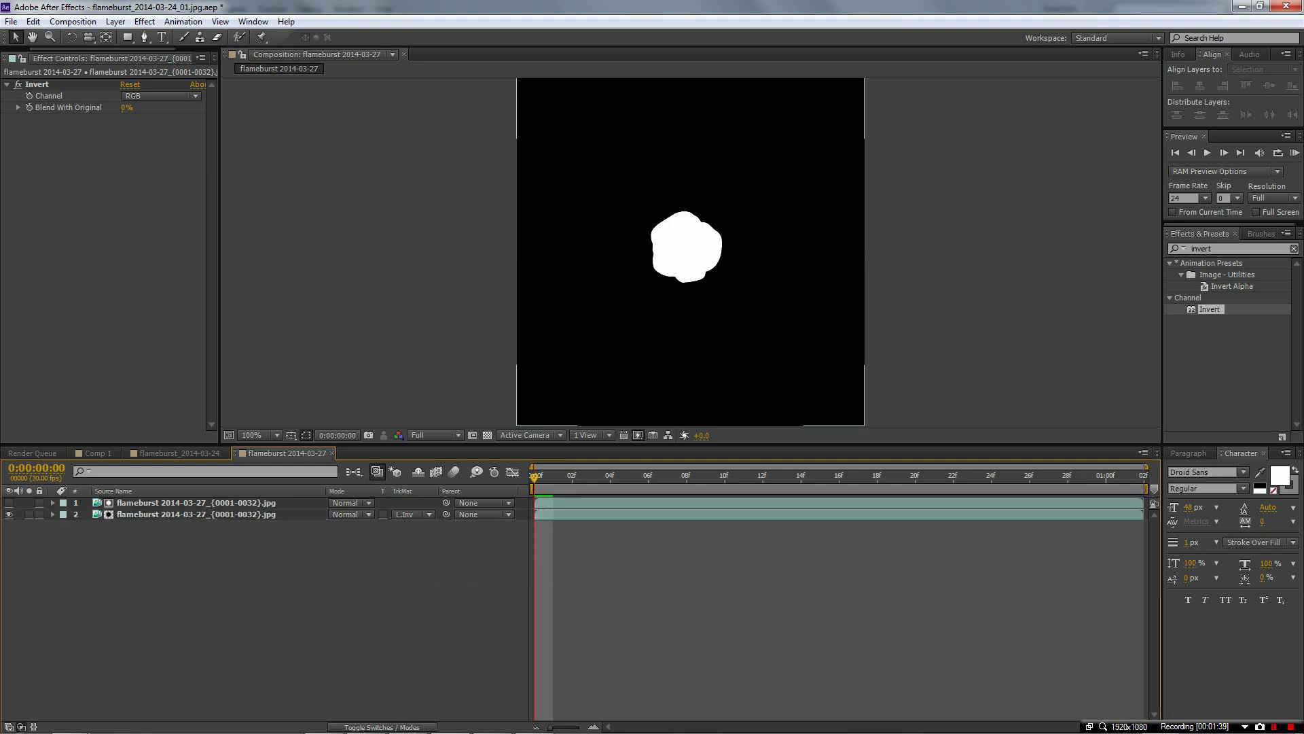
click(408, 514)
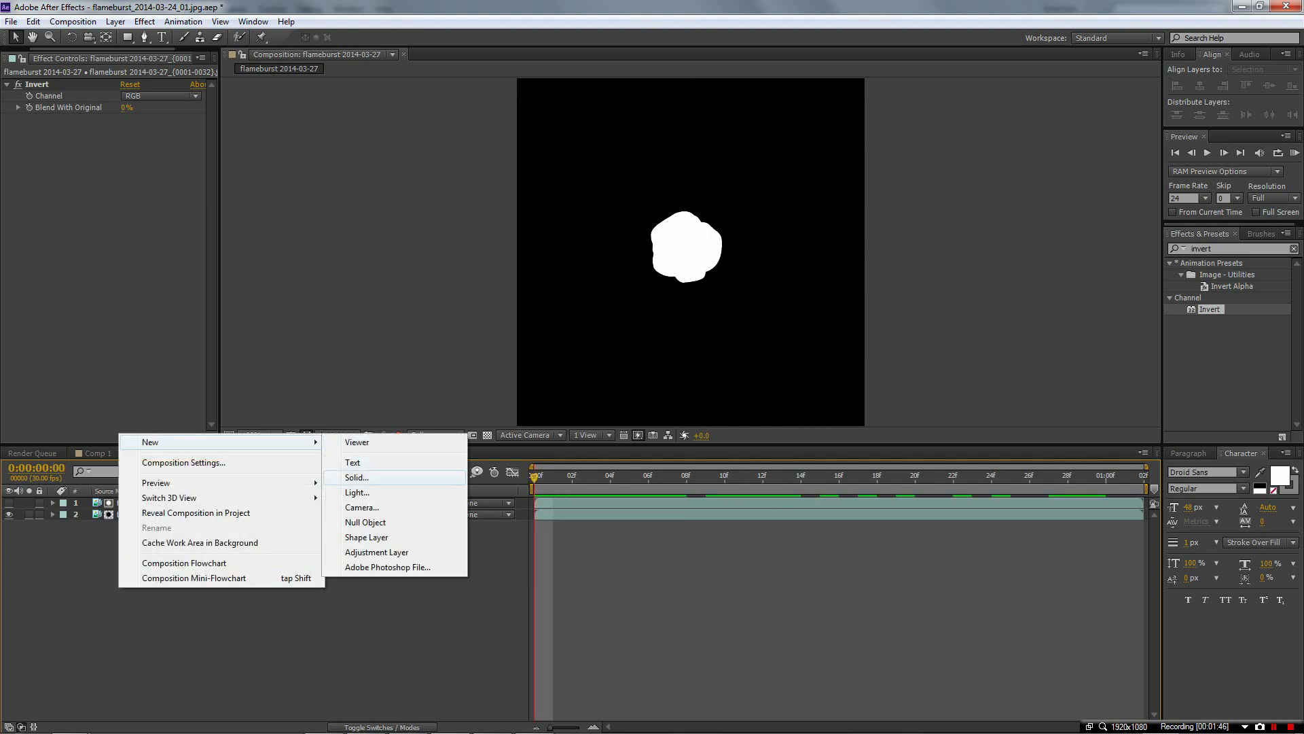
Add a purple solid below the flameburst layers and select both flameburst layers
click(356, 477)
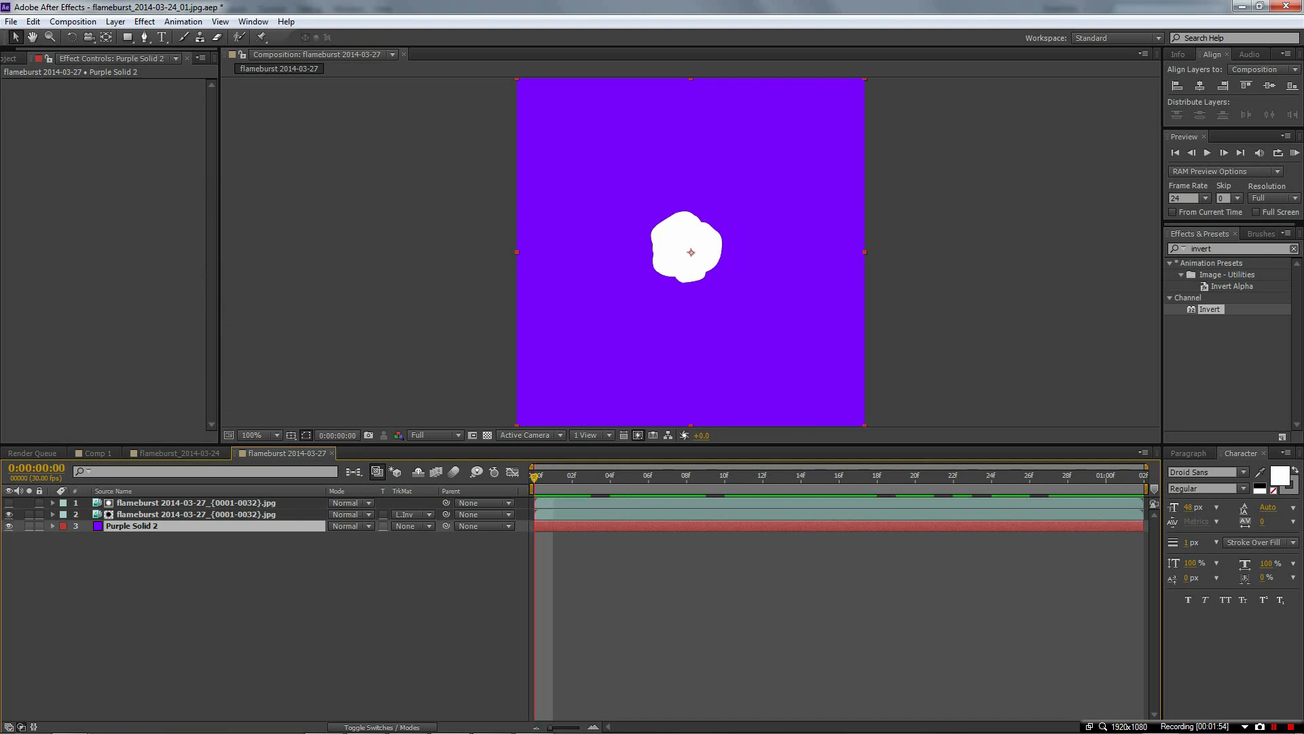
click(192, 503)
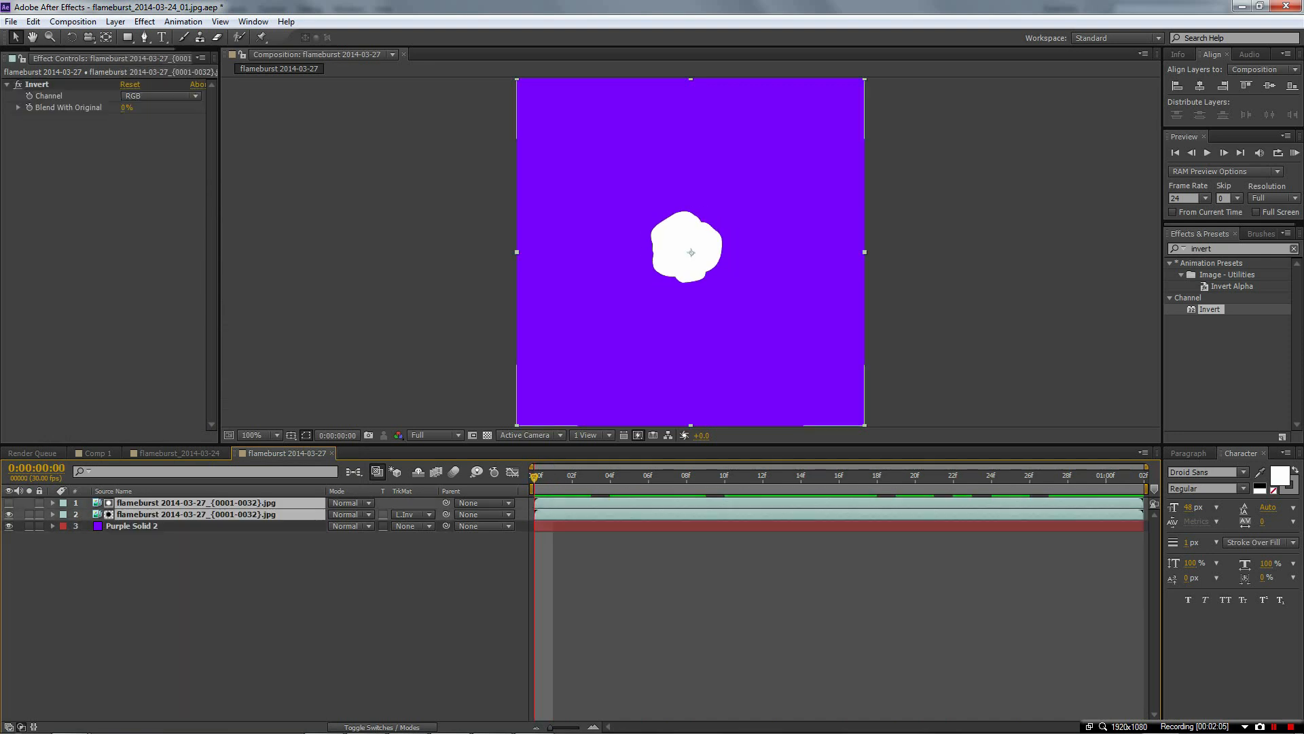
Pre-compose both flameburst layers into 'firecutout' and hide the purple solid
right_click(149, 514)
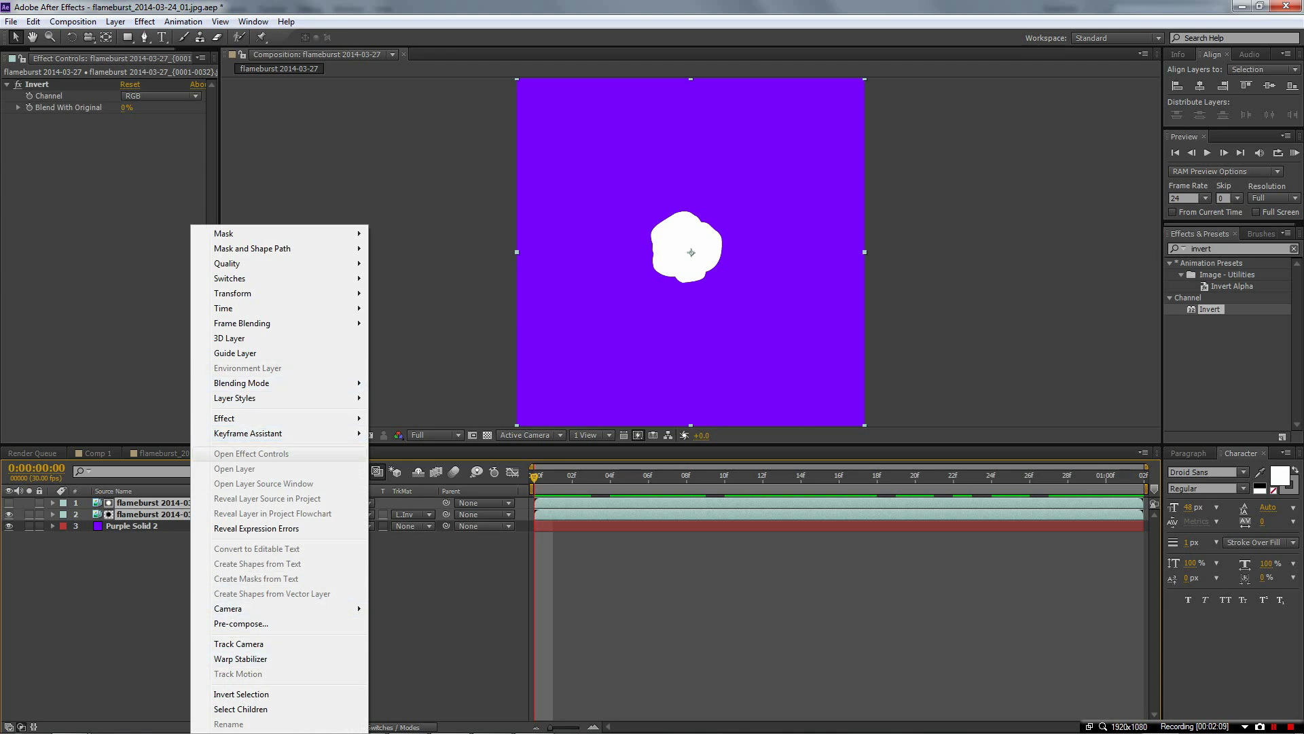
click(241, 383)
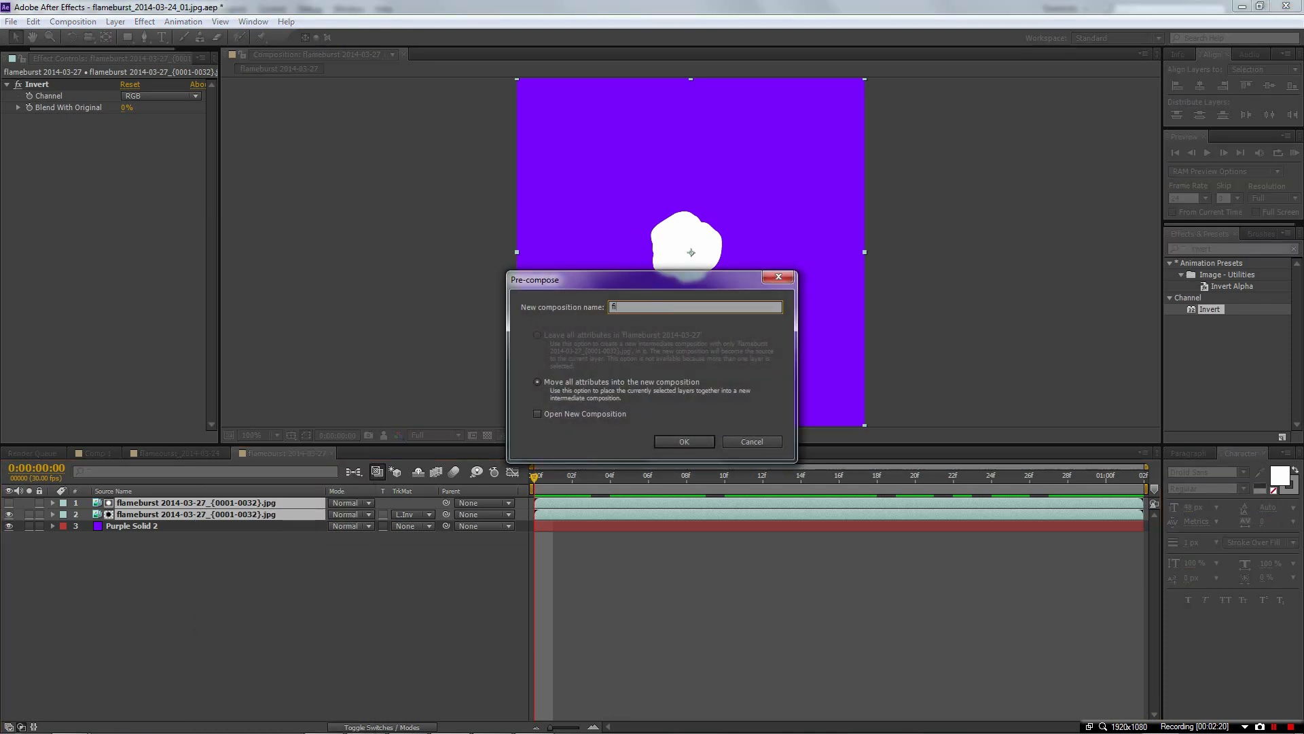
text(firecutout)
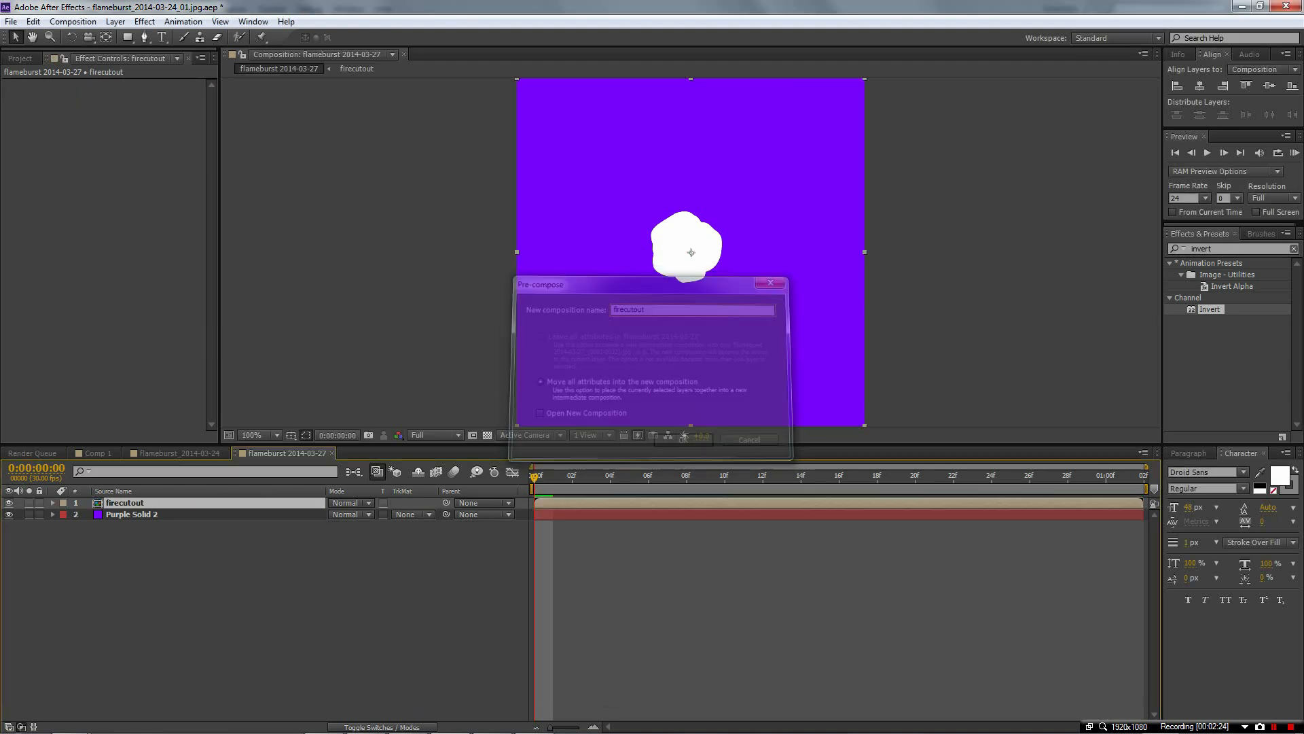
click(748, 440)
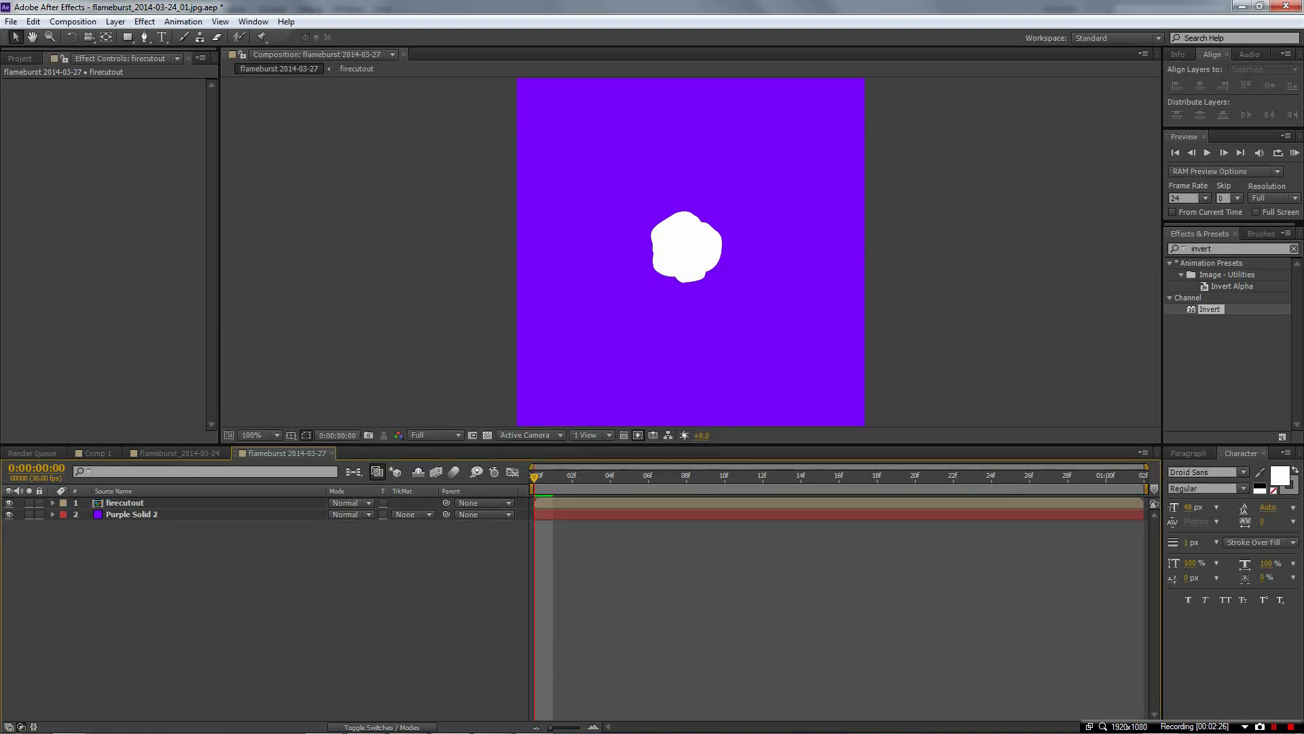
click(123, 503)
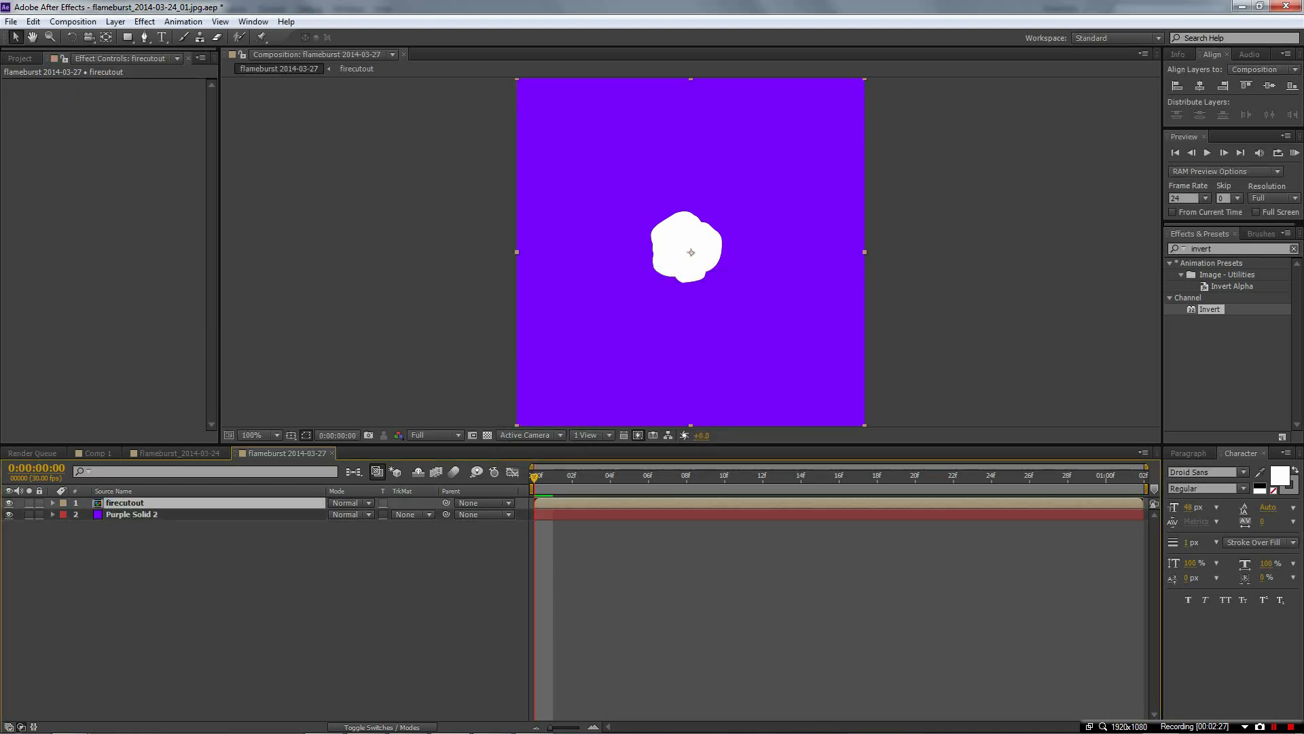
double_click(1210, 309)
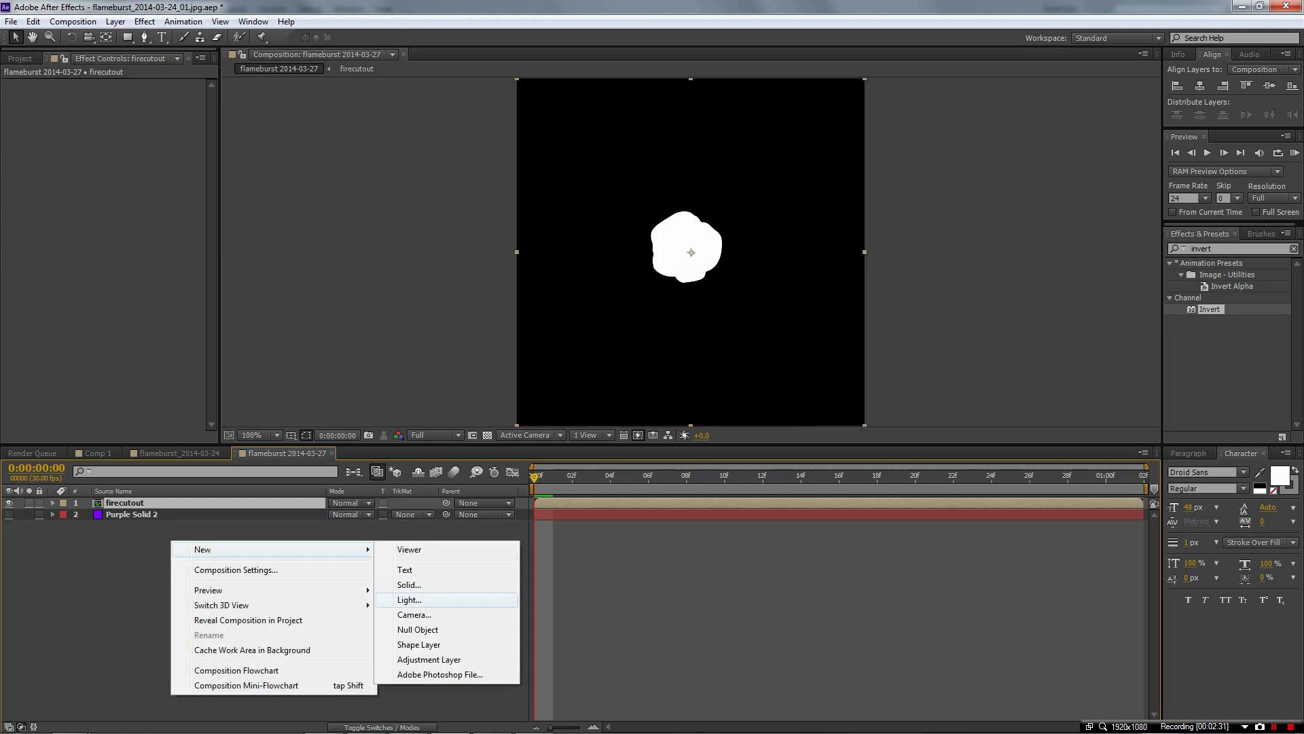
Add a new top solid with Fractal Noise at Complexity 10.4
click(408, 584)
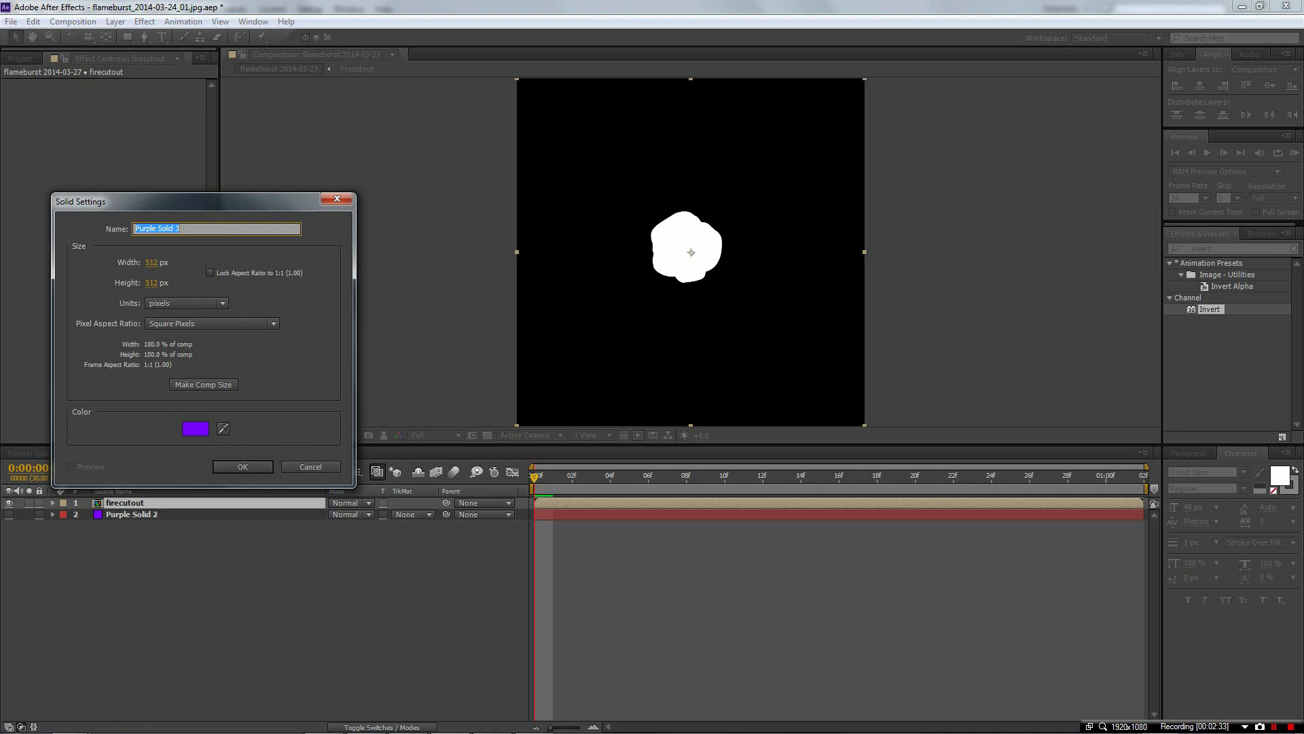
click(242, 466)
text(nois)
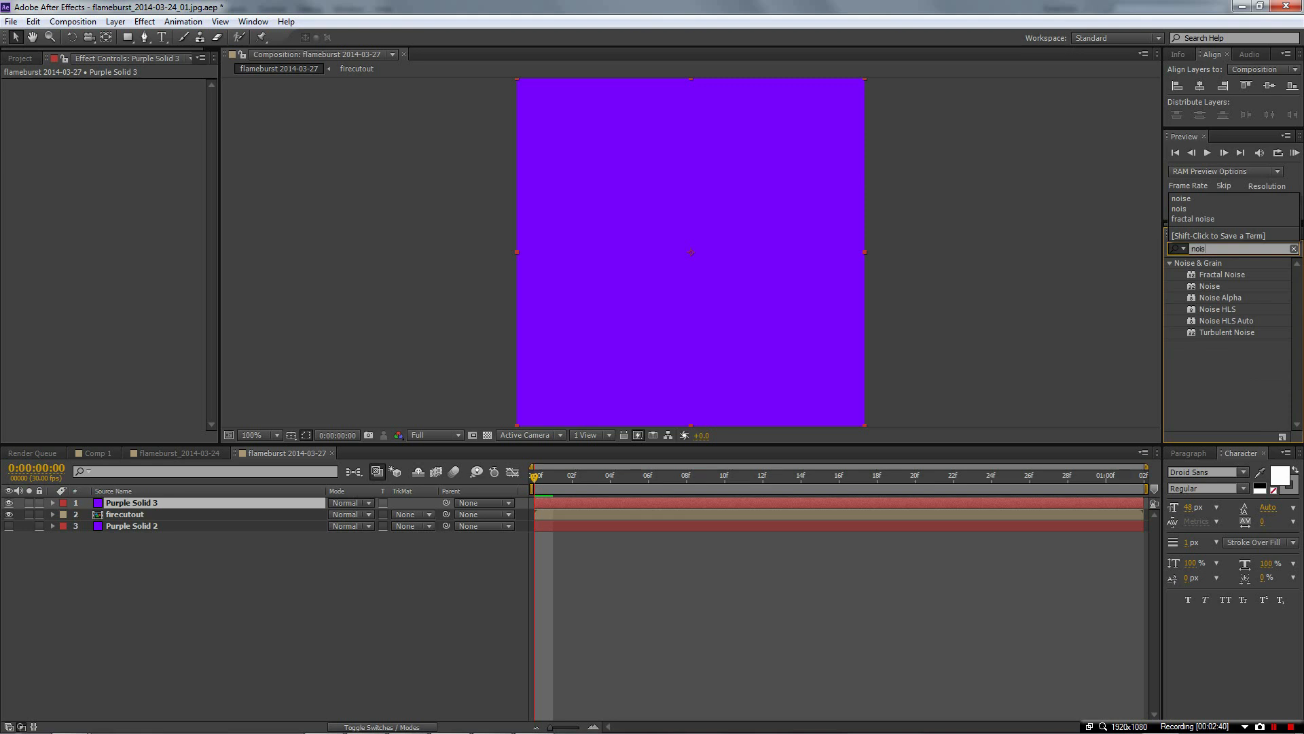
double_click(1223, 274)
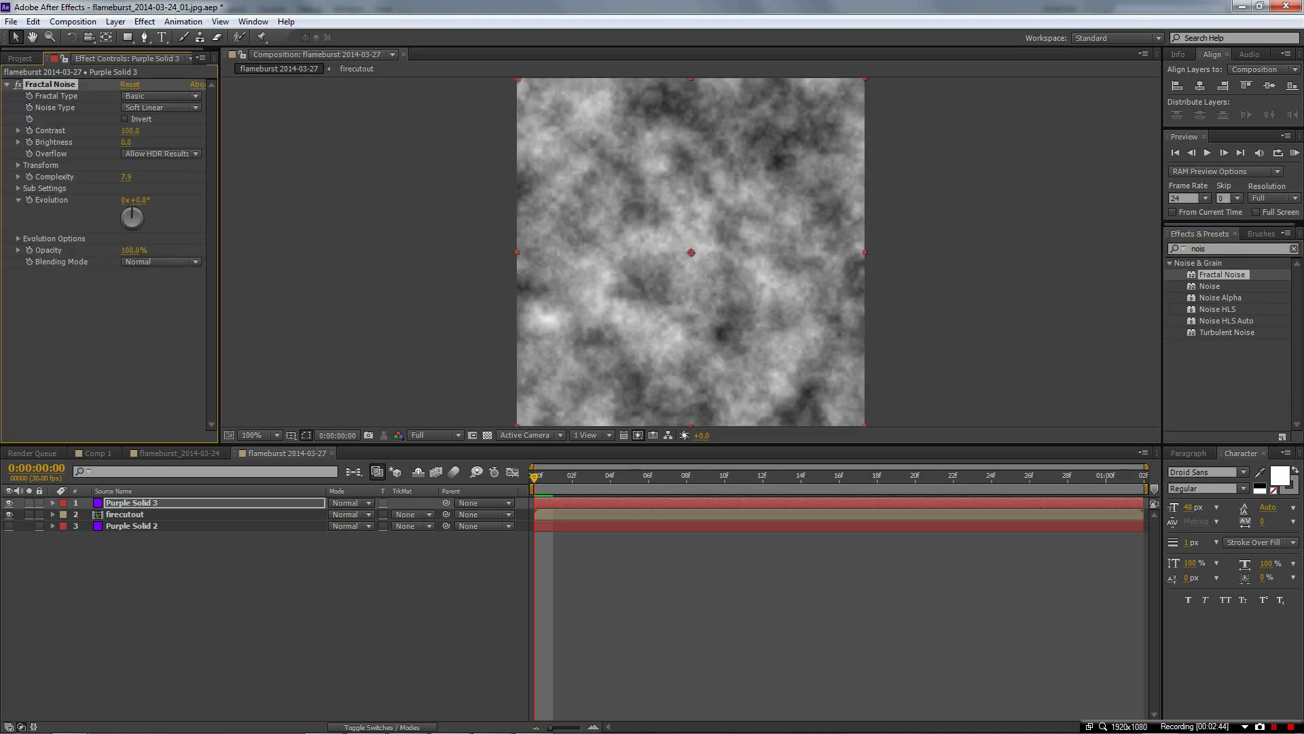
drag(126, 177, 133, 177)
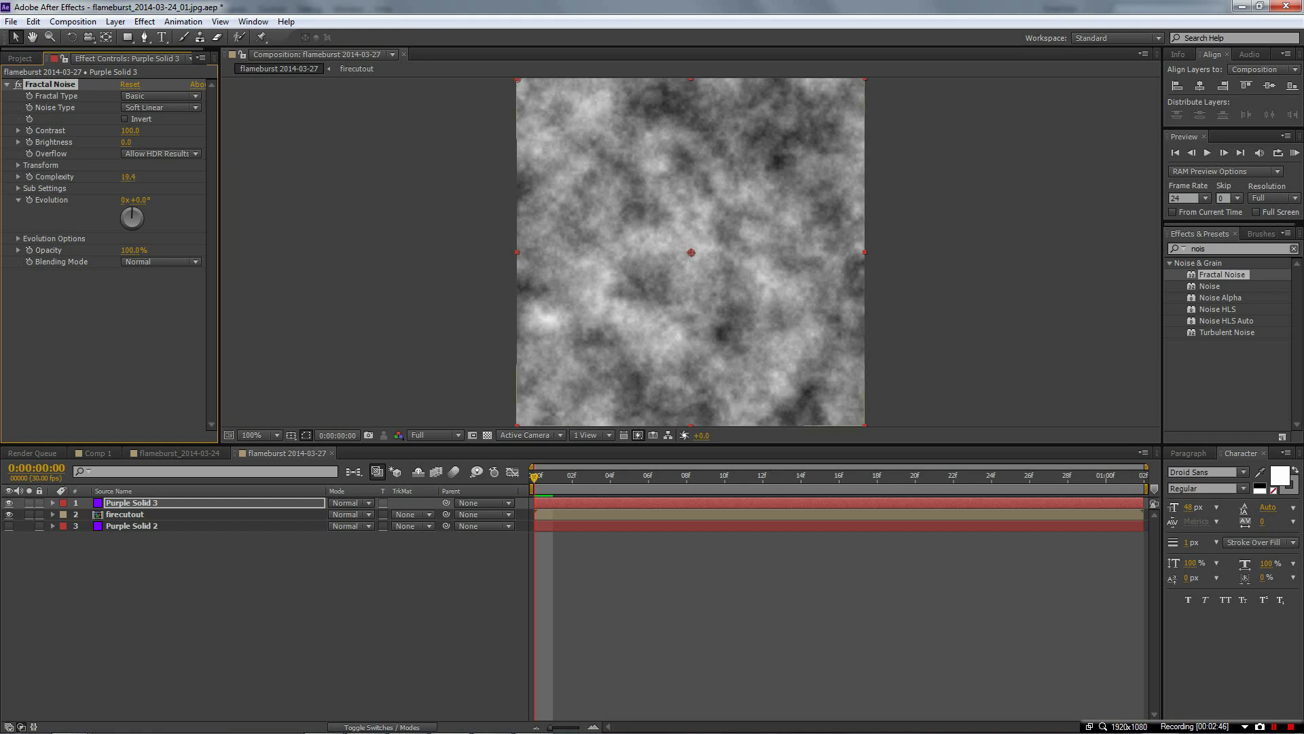
Luma-matte firecutout with the noise layer and raise noise Contrast to 314
click(410, 514)
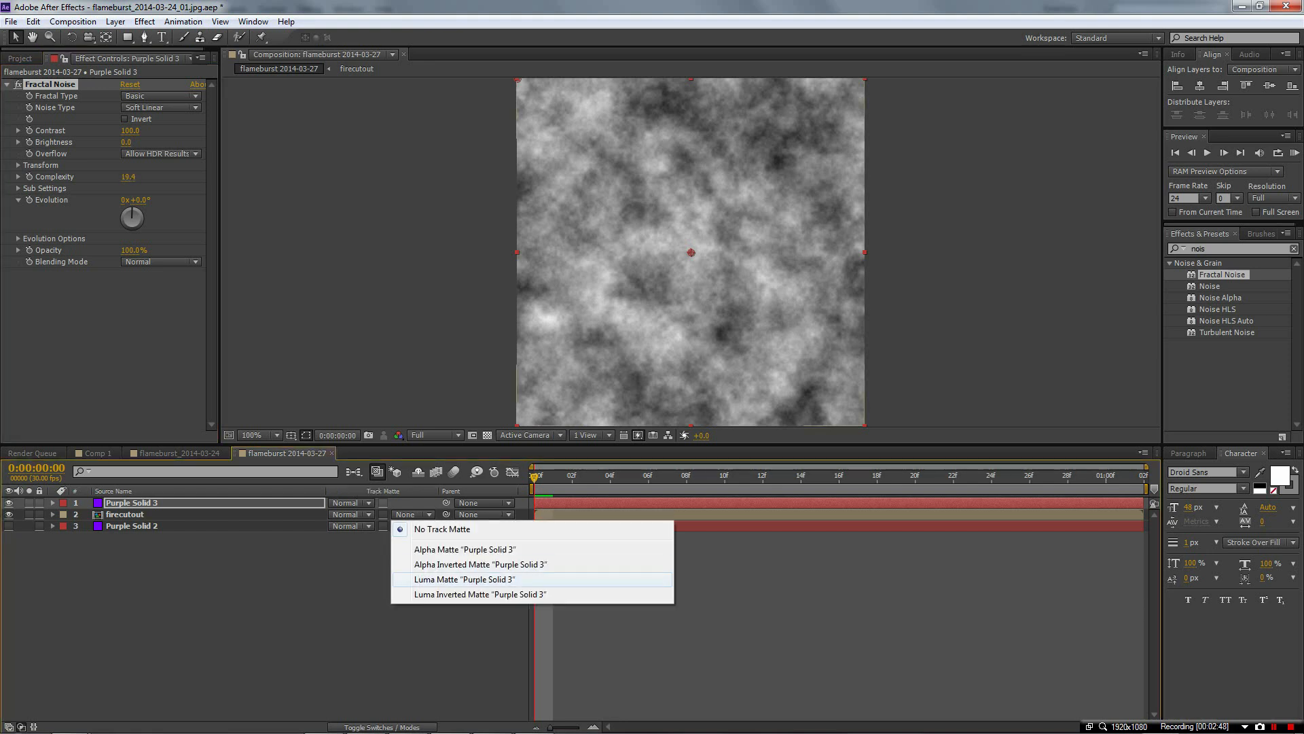
click(464, 579)
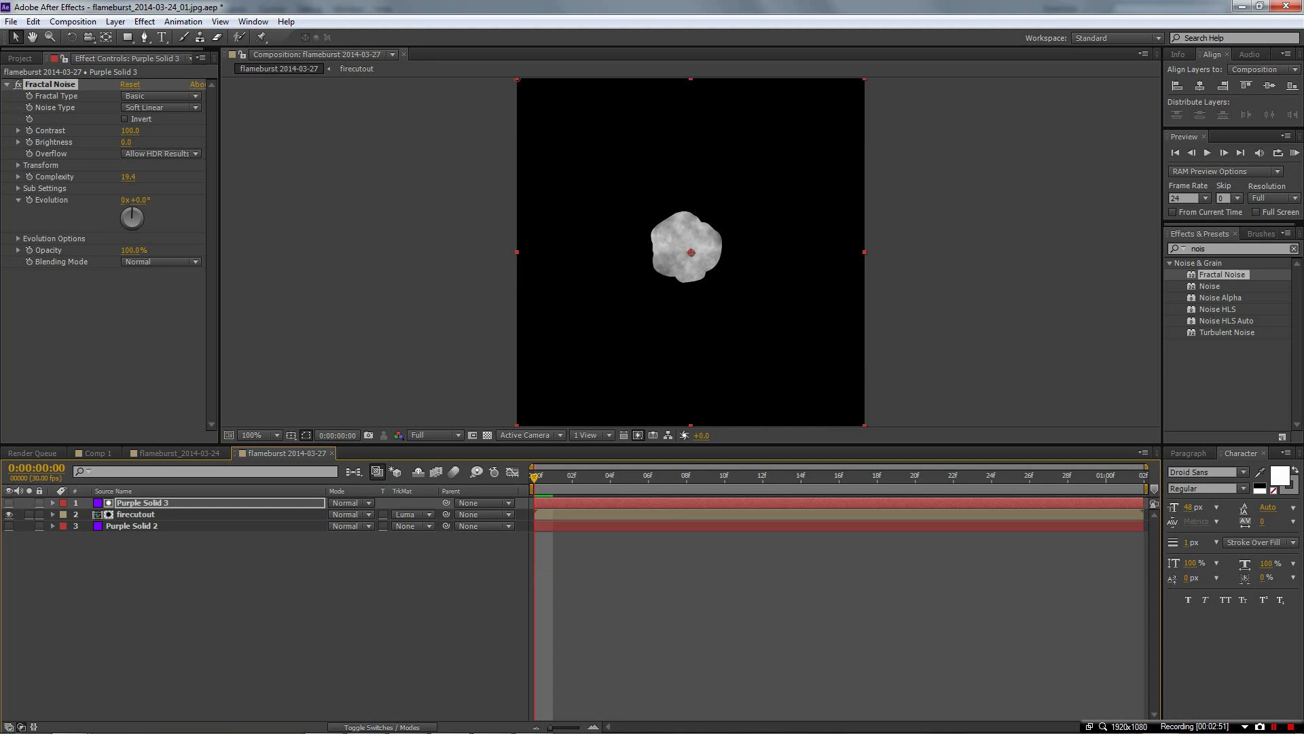
click(760, 475)
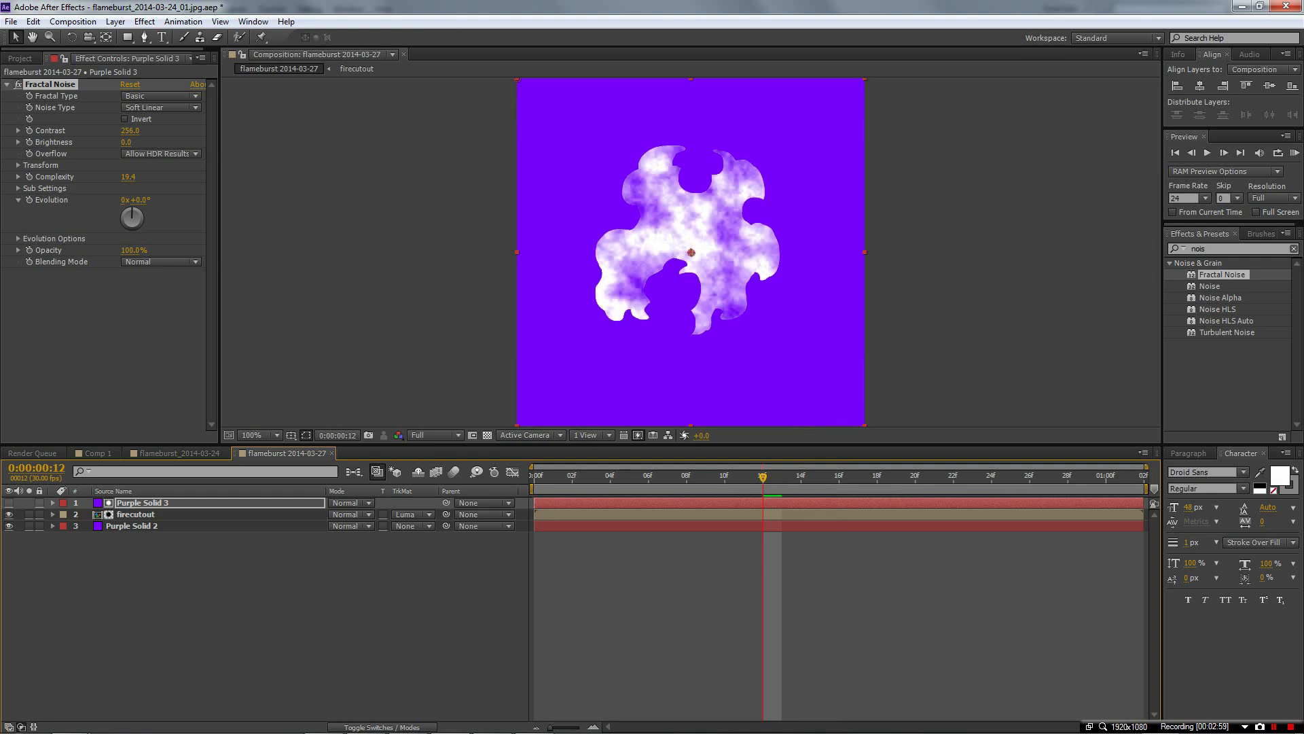
drag(130, 131, 166, 130)
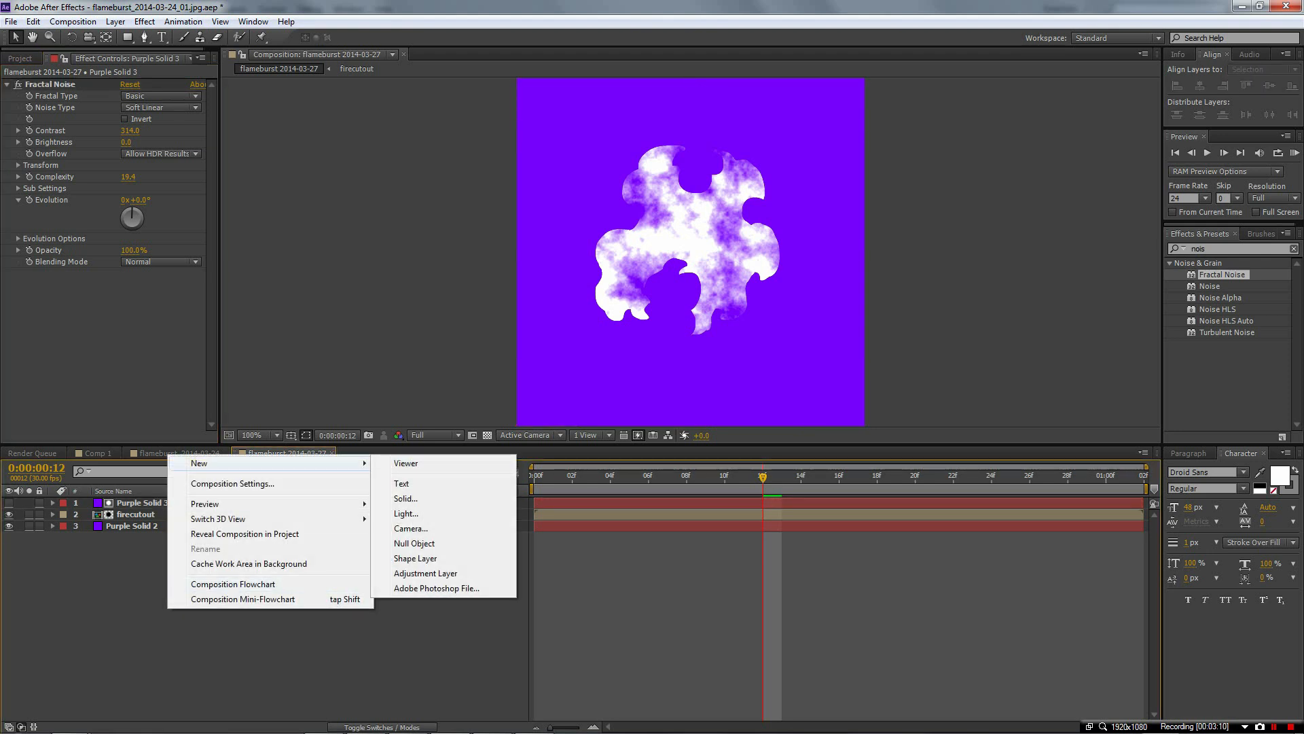
Add an adjustment layer on top with CC Vector Blur applied
click(425, 572)
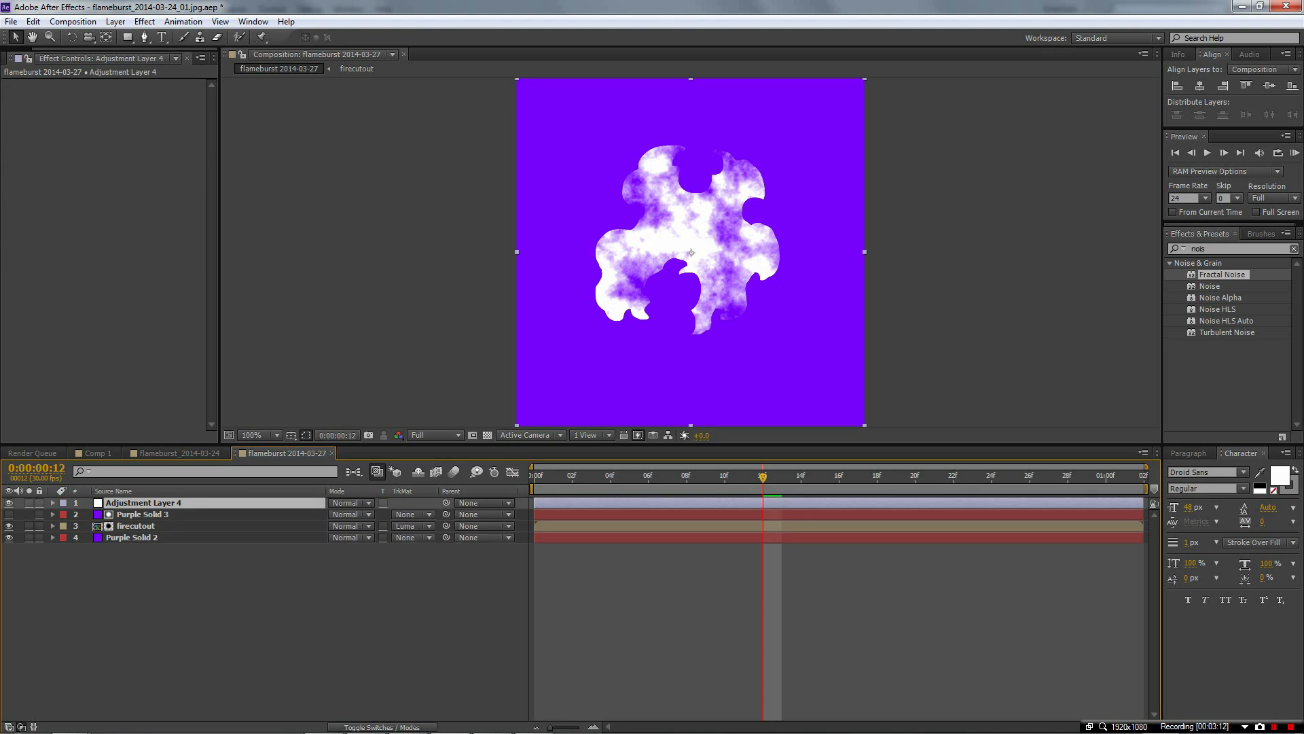
triple_click(1223, 248)
text(v)
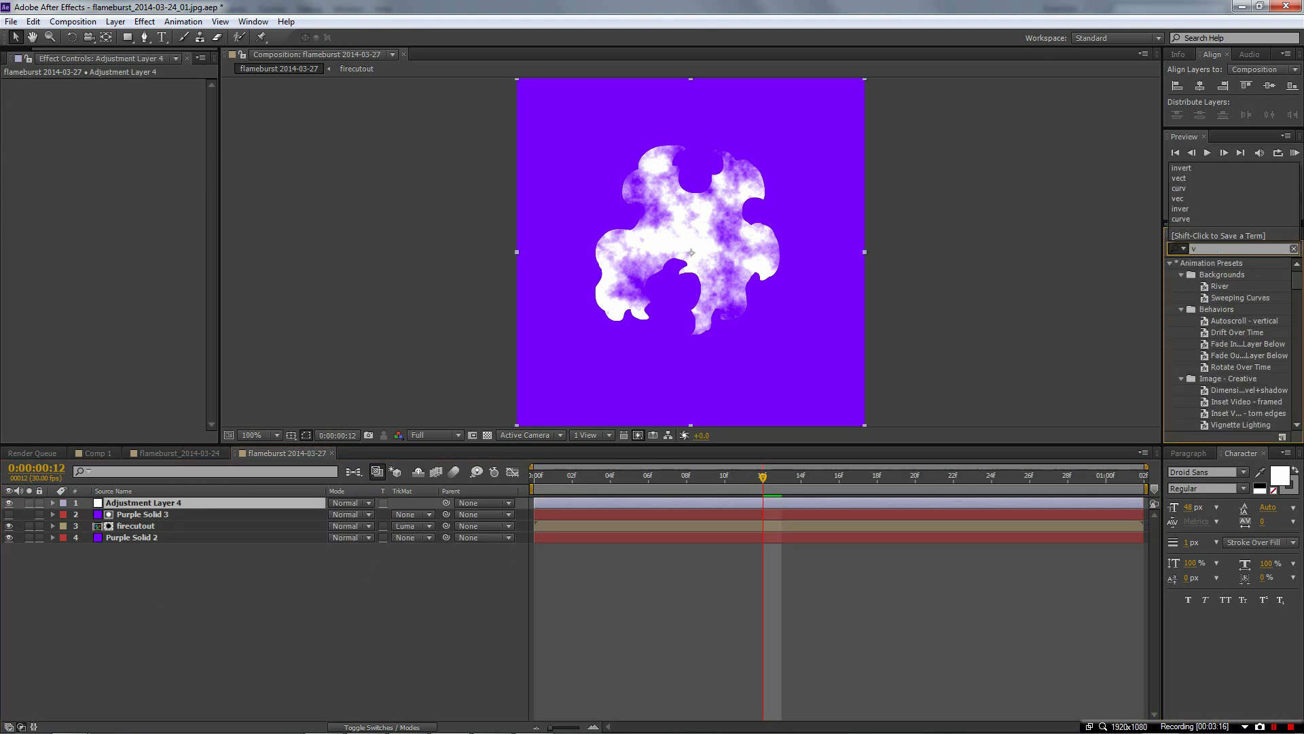
text(ect)
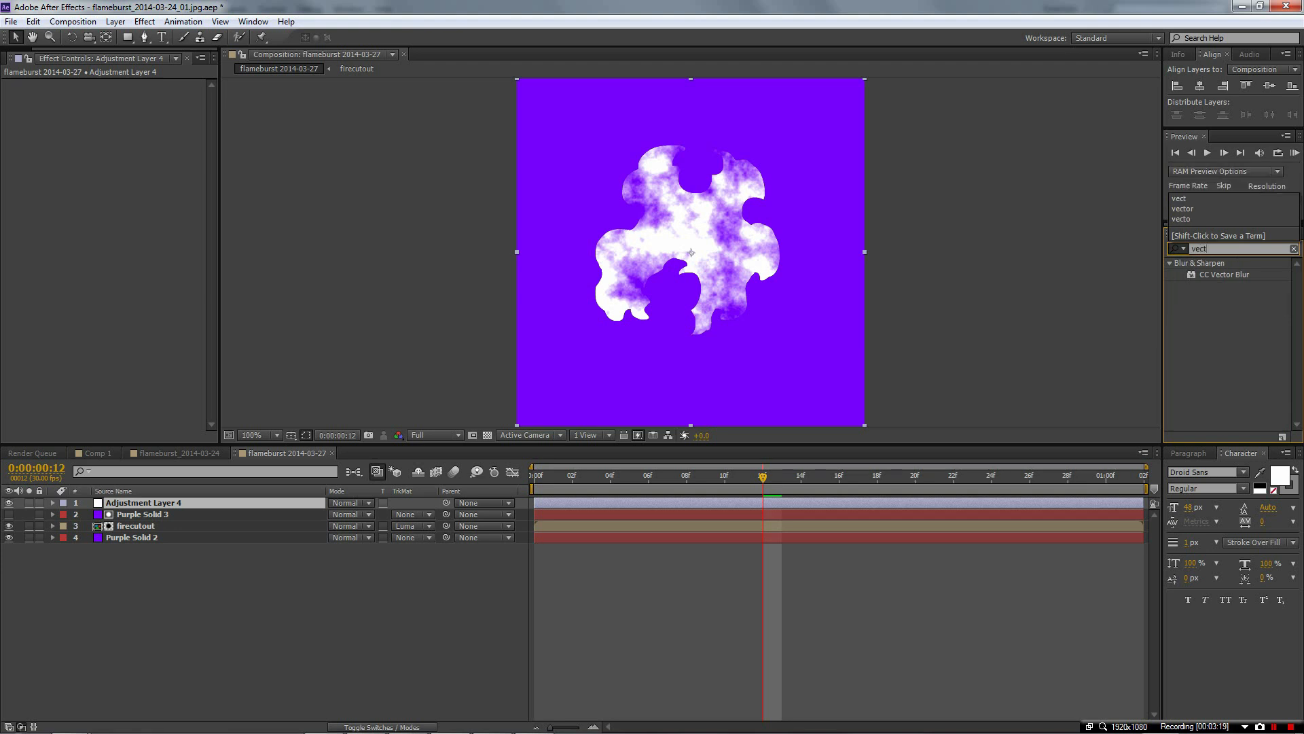
double_click(1224, 274)
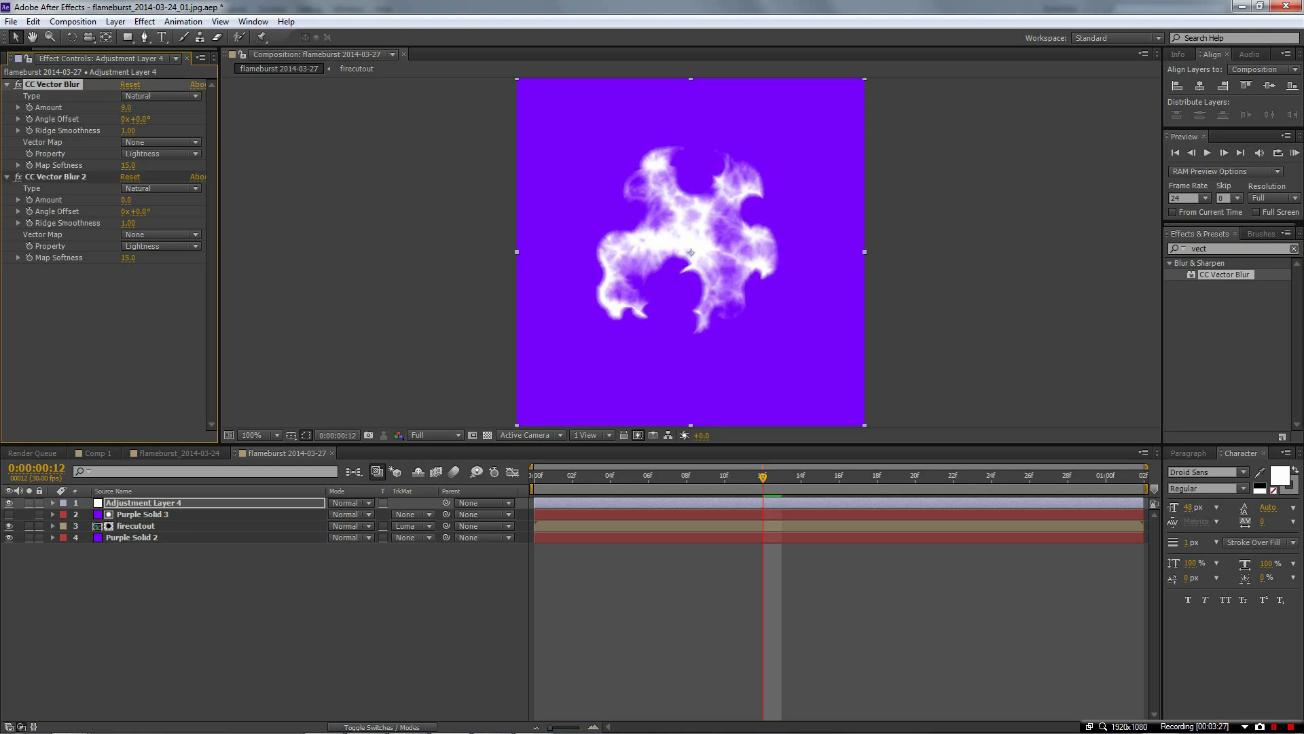
Set CC Vector Blur 2 to Direction Fading, Amount 17, and check other frames
click(160, 188)
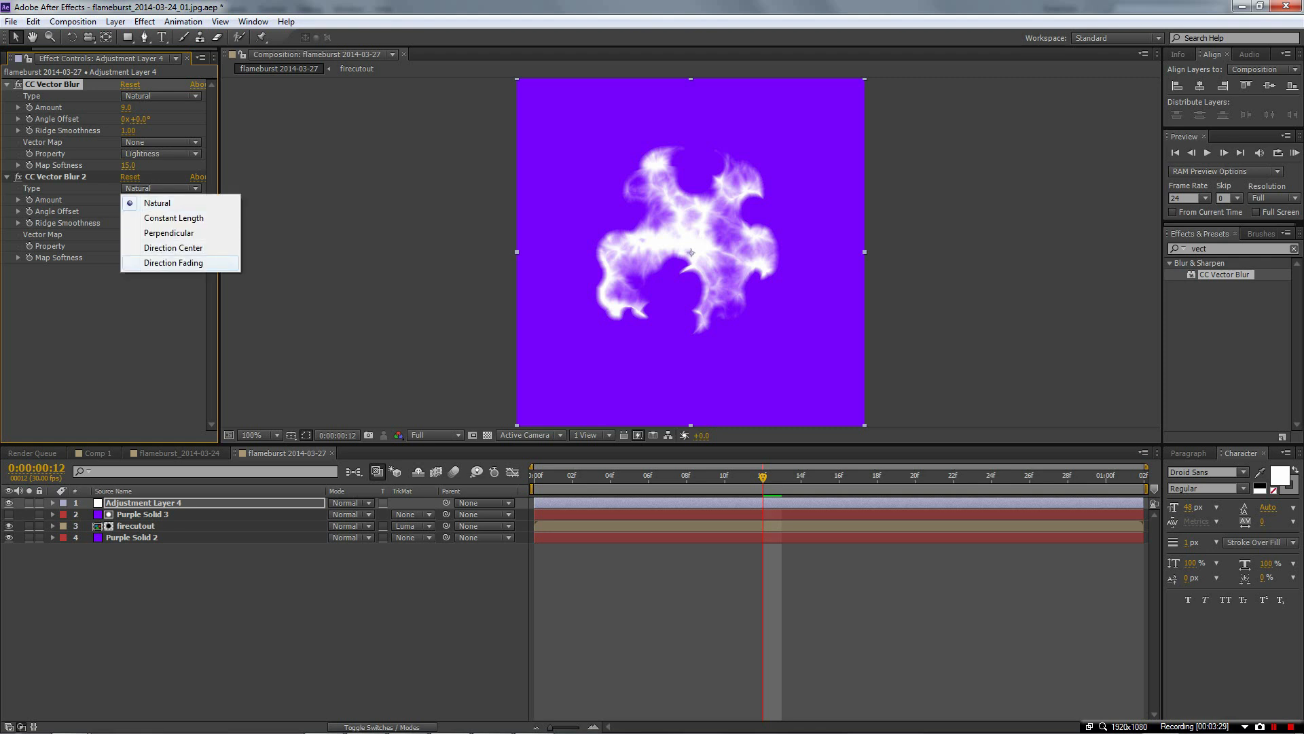
click(173, 263)
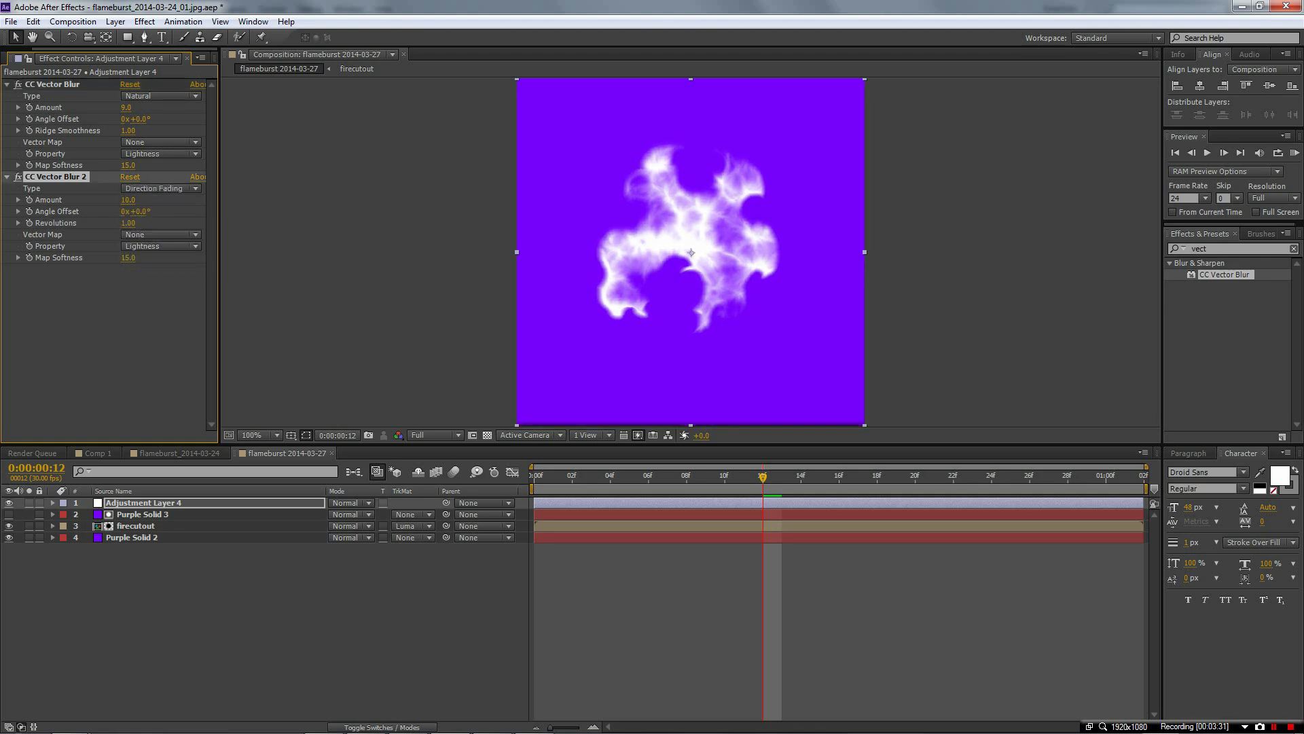
drag(127, 200, 166, 200)
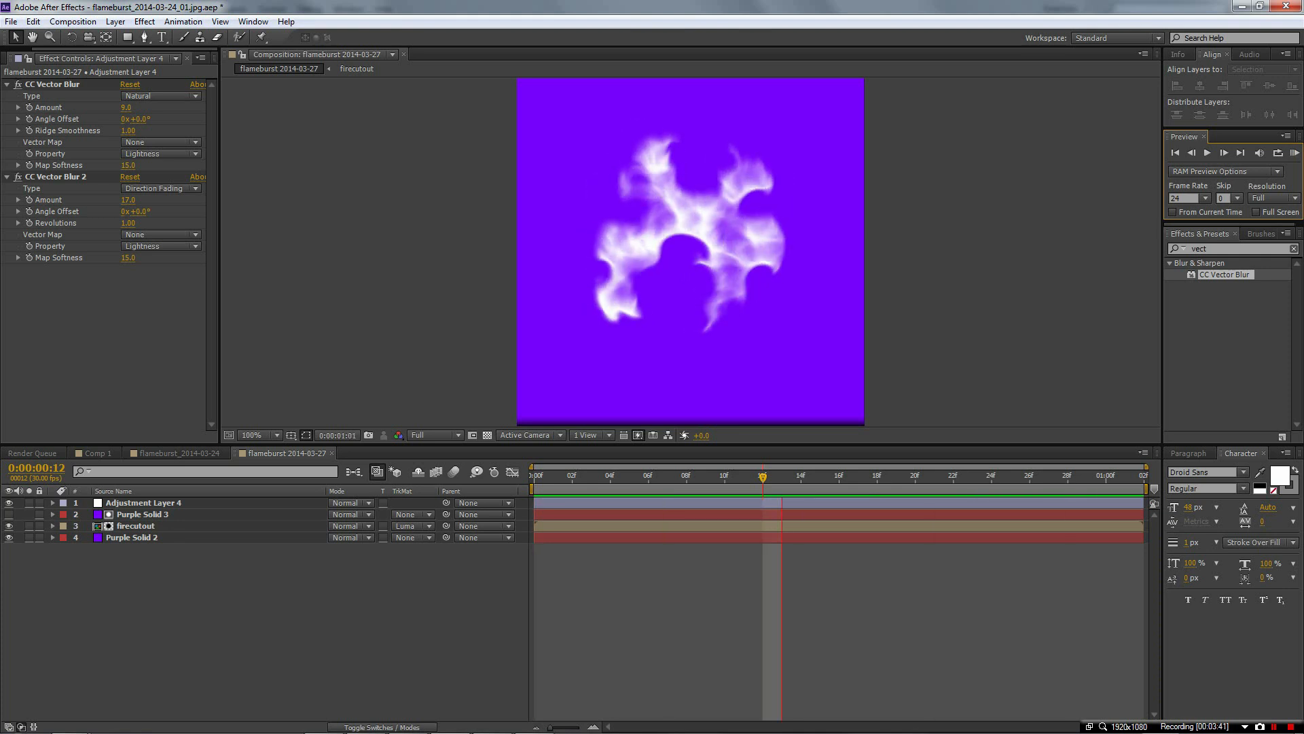
click(667, 474)
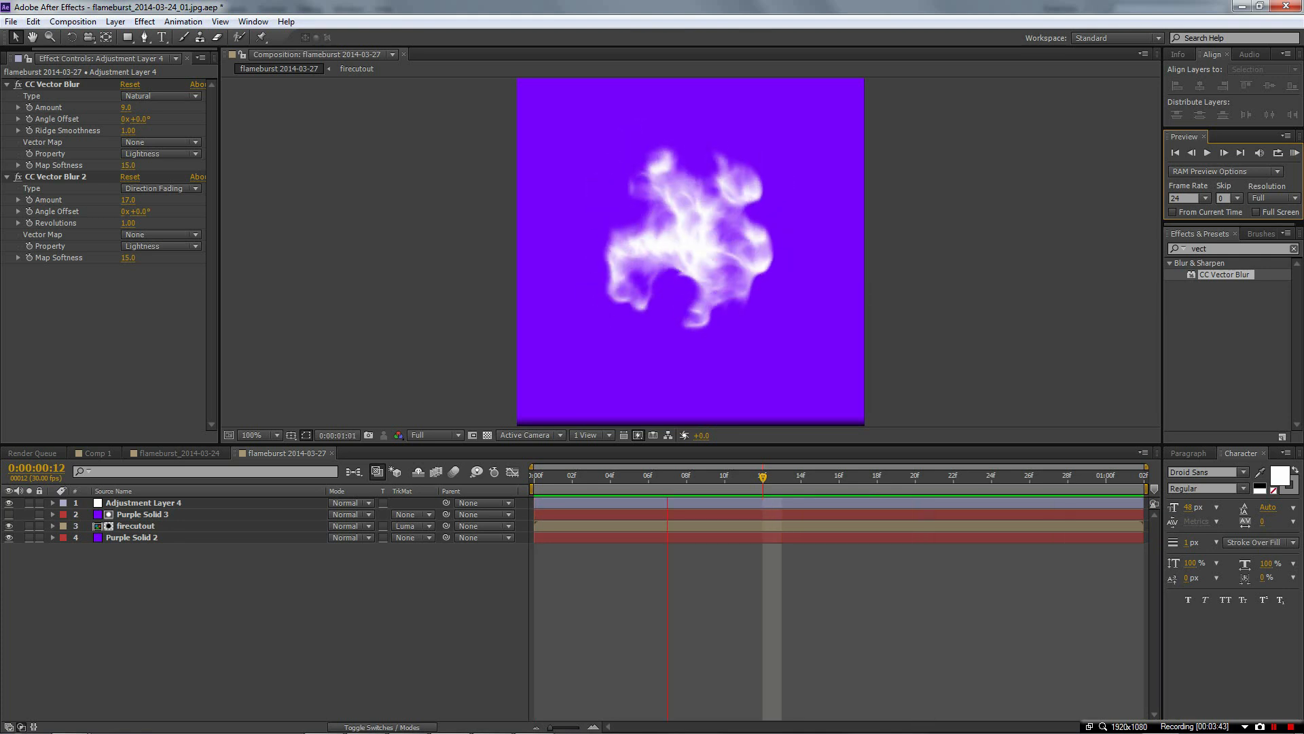
click(761, 475)
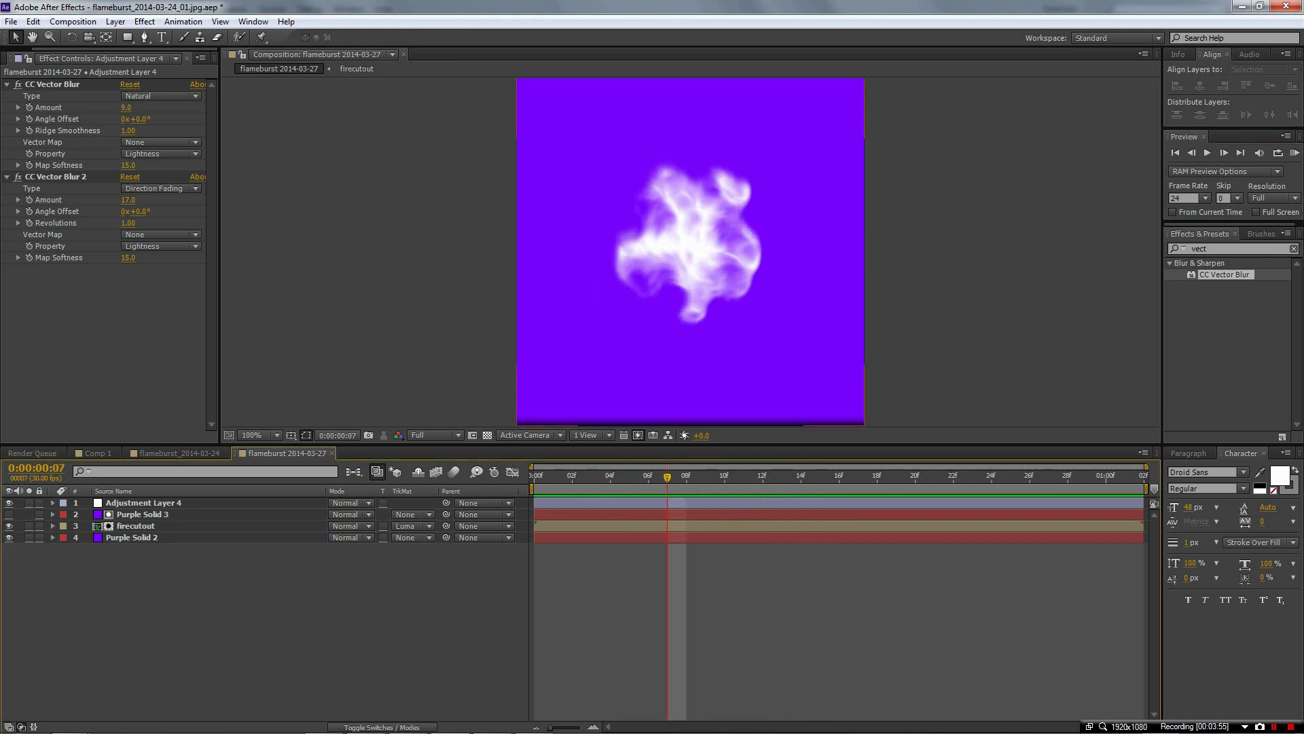
click(141, 515)
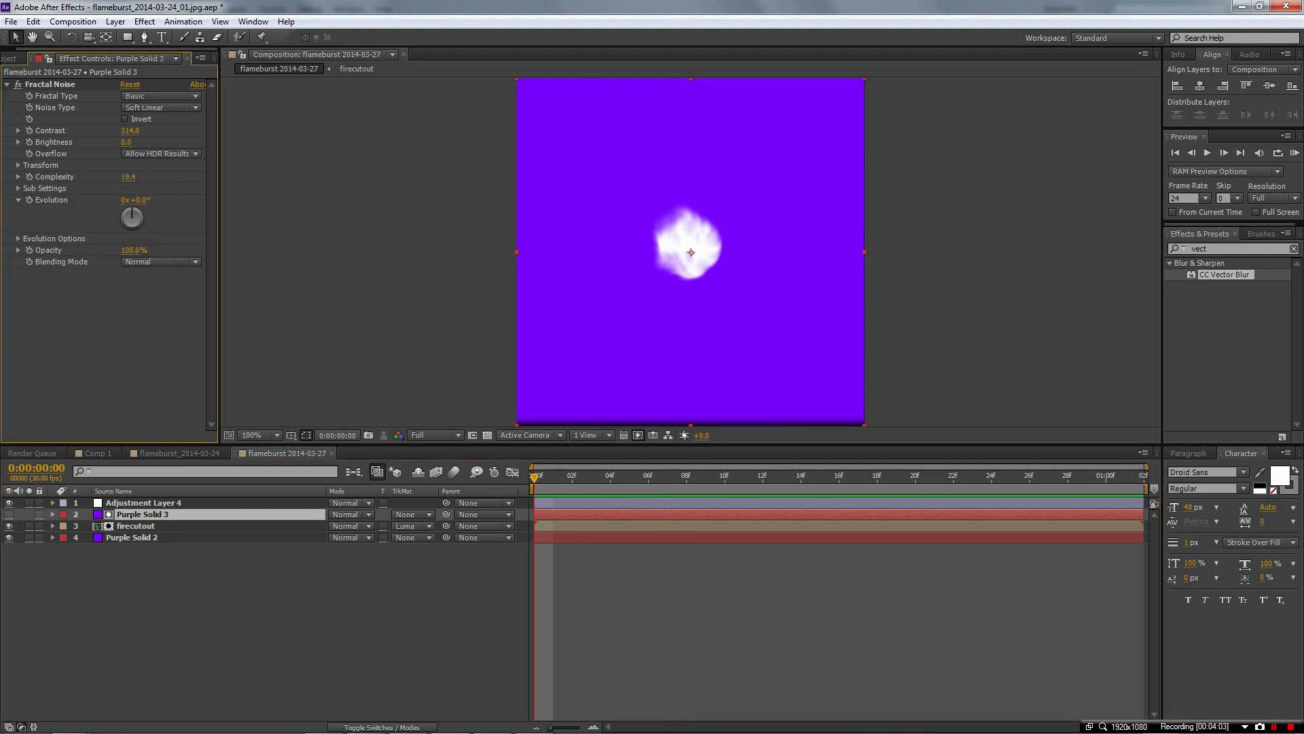
Set the Fractal Noise transform Scale to 169 and expand its timeline properties
click(18, 164)
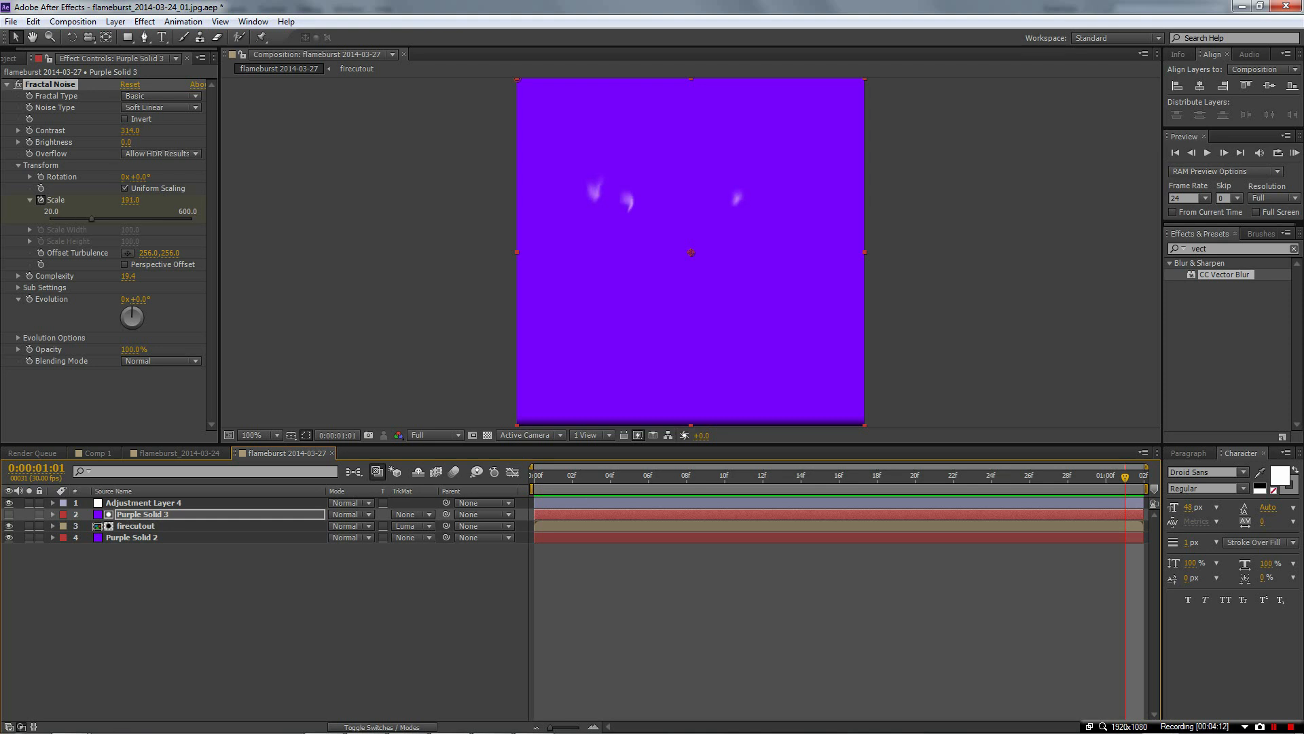
drag(129, 200, 110, 200)
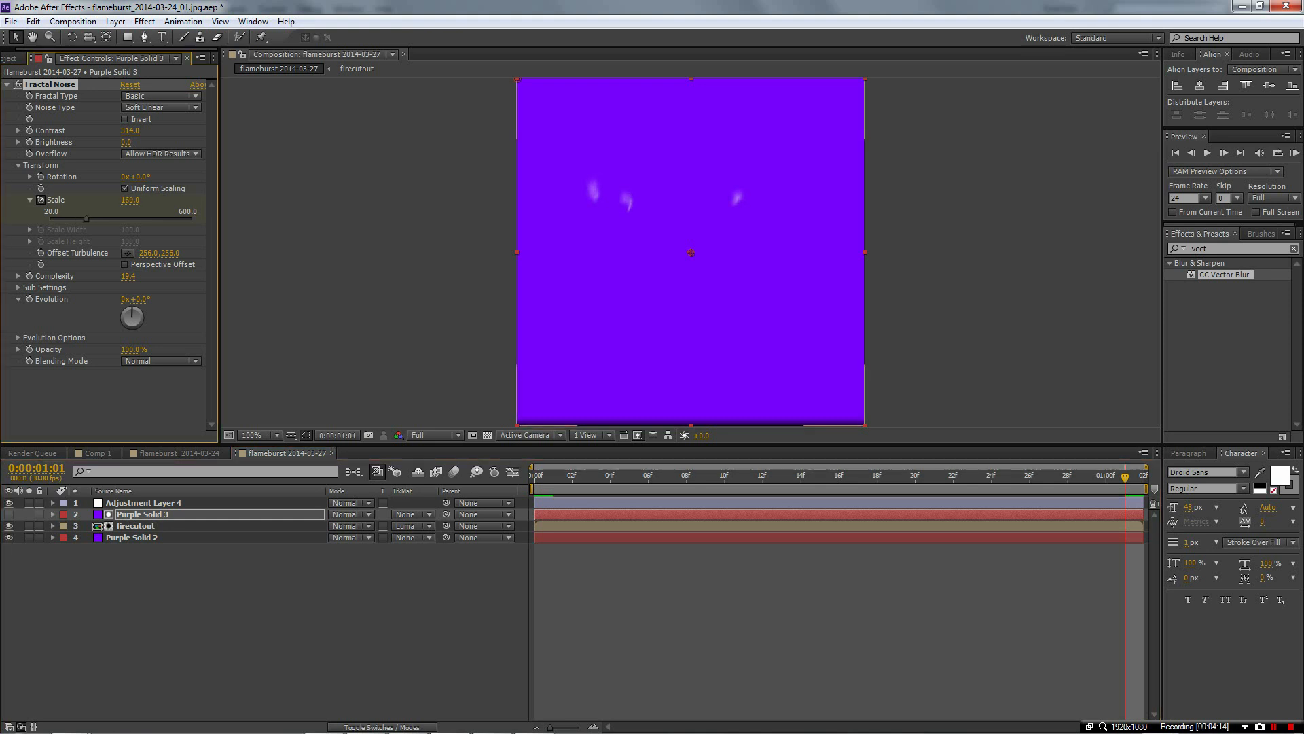
click(52, 514)
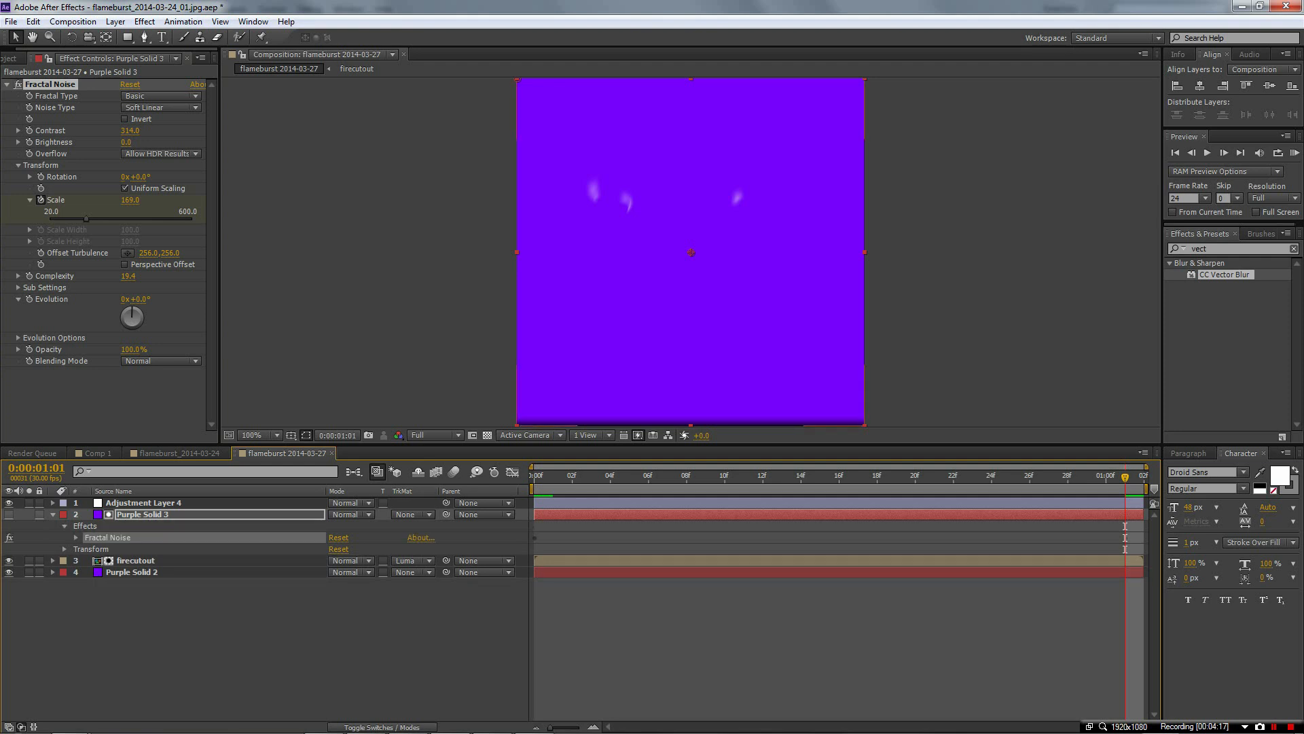
click(64, 537)
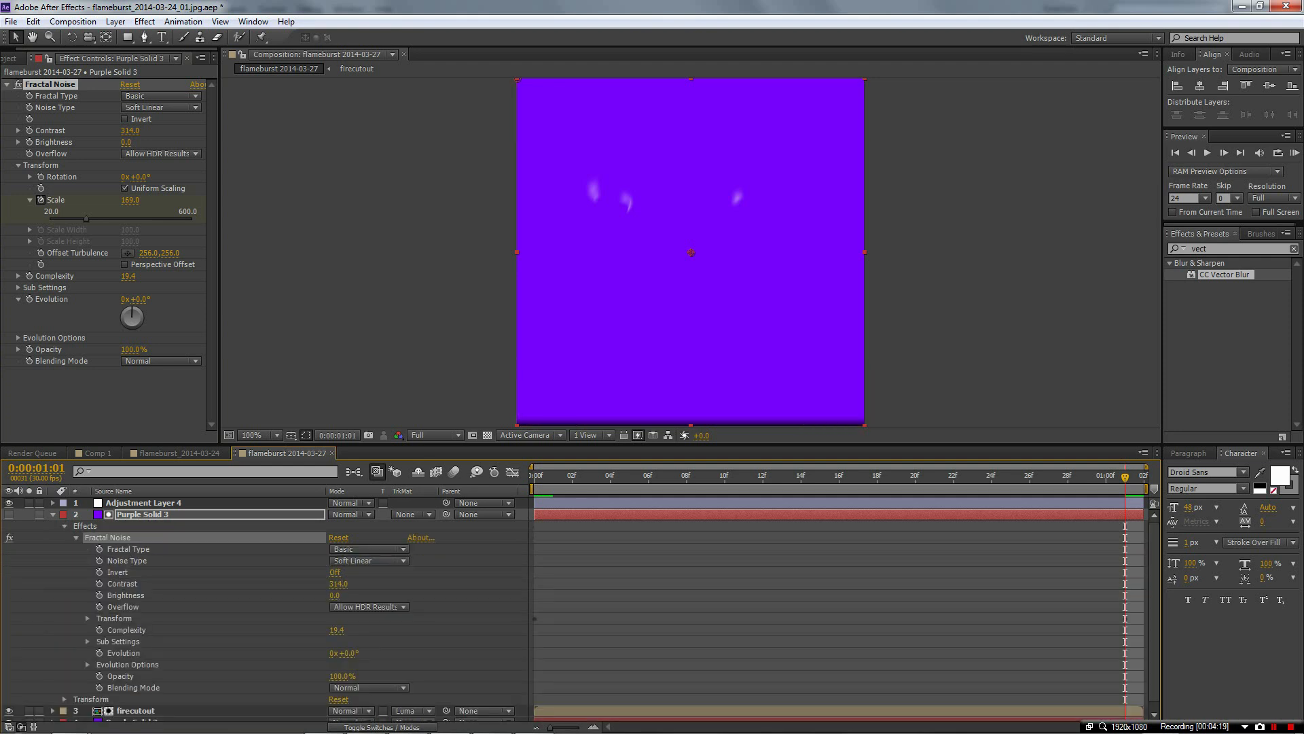
scroll(down, 3)
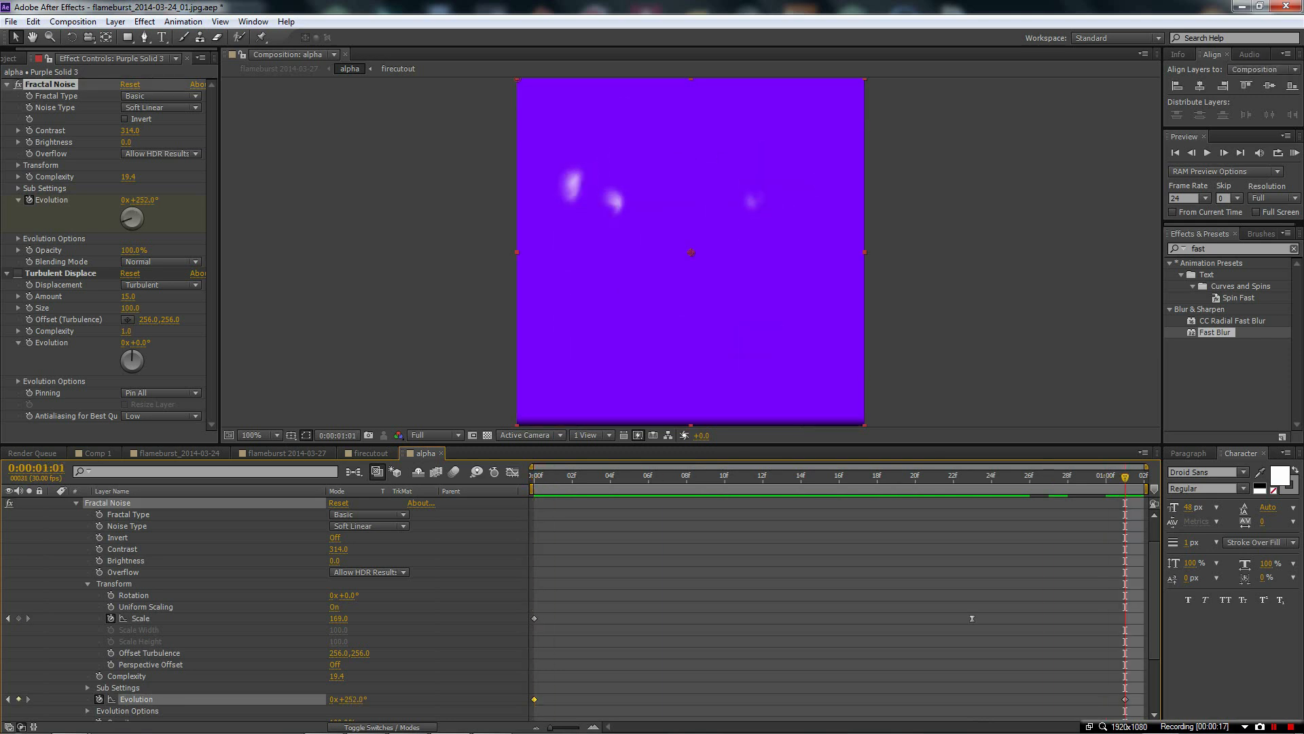
Check the noise animation at frames 22, 0 and 11
click(952, 475)
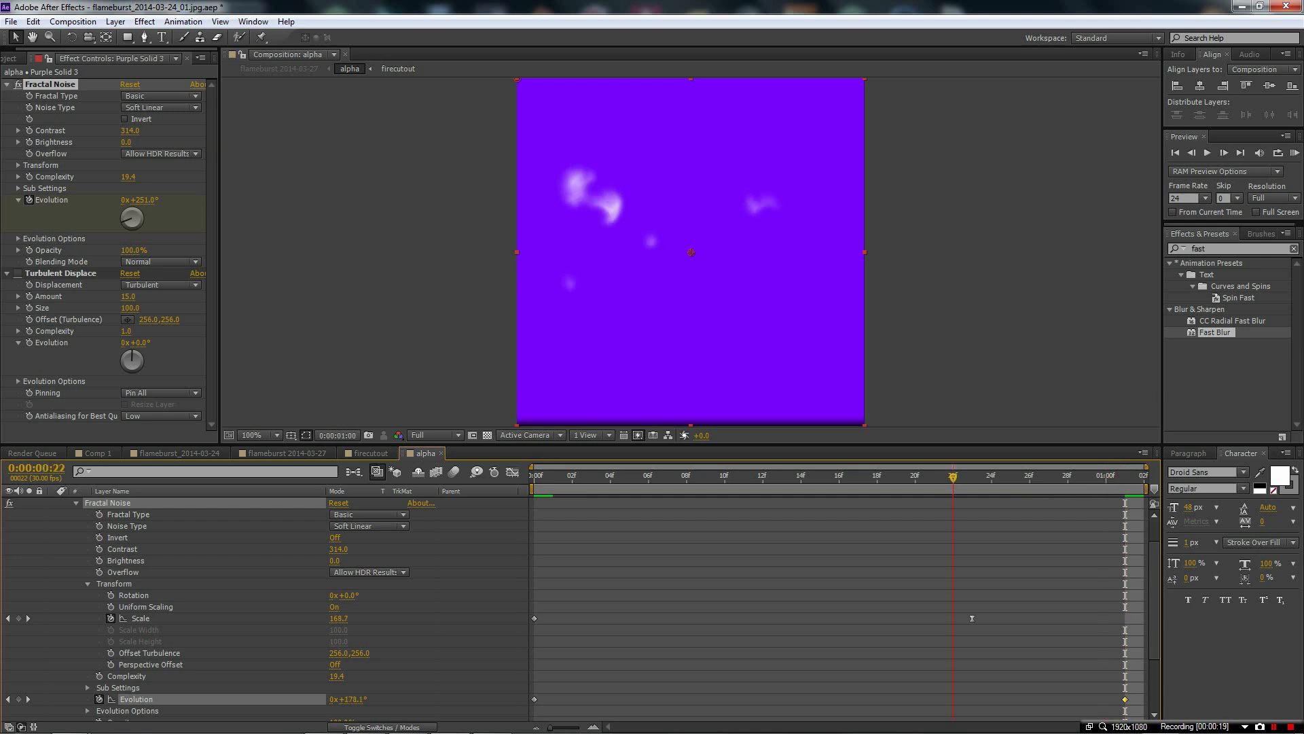
click(705, 475)
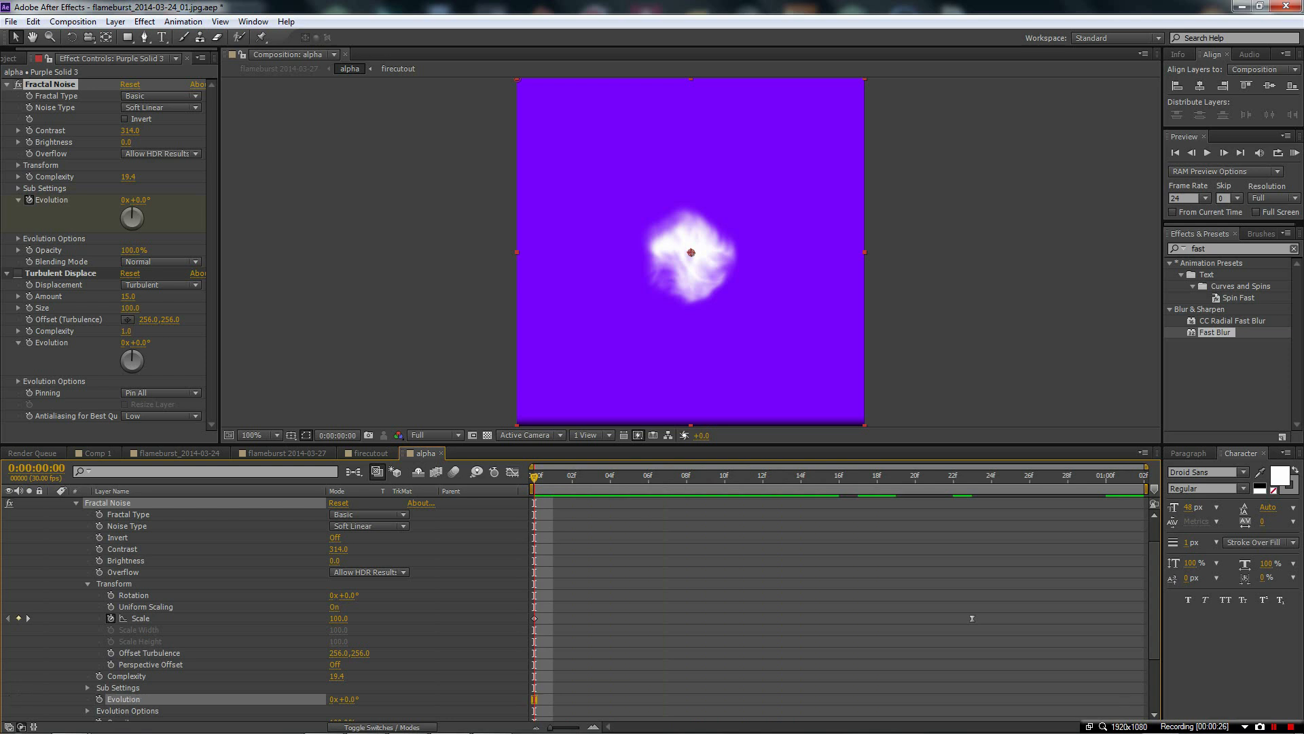
click(934, 475)
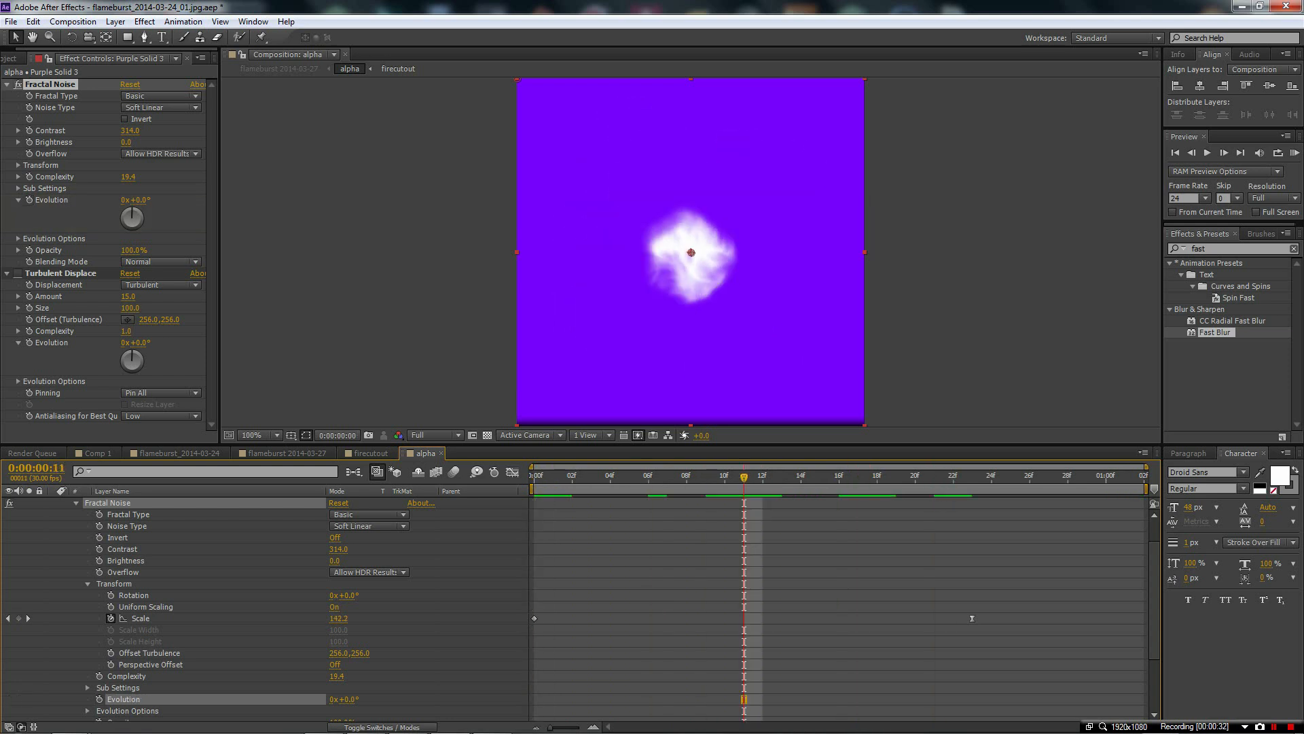
click(840, 475)
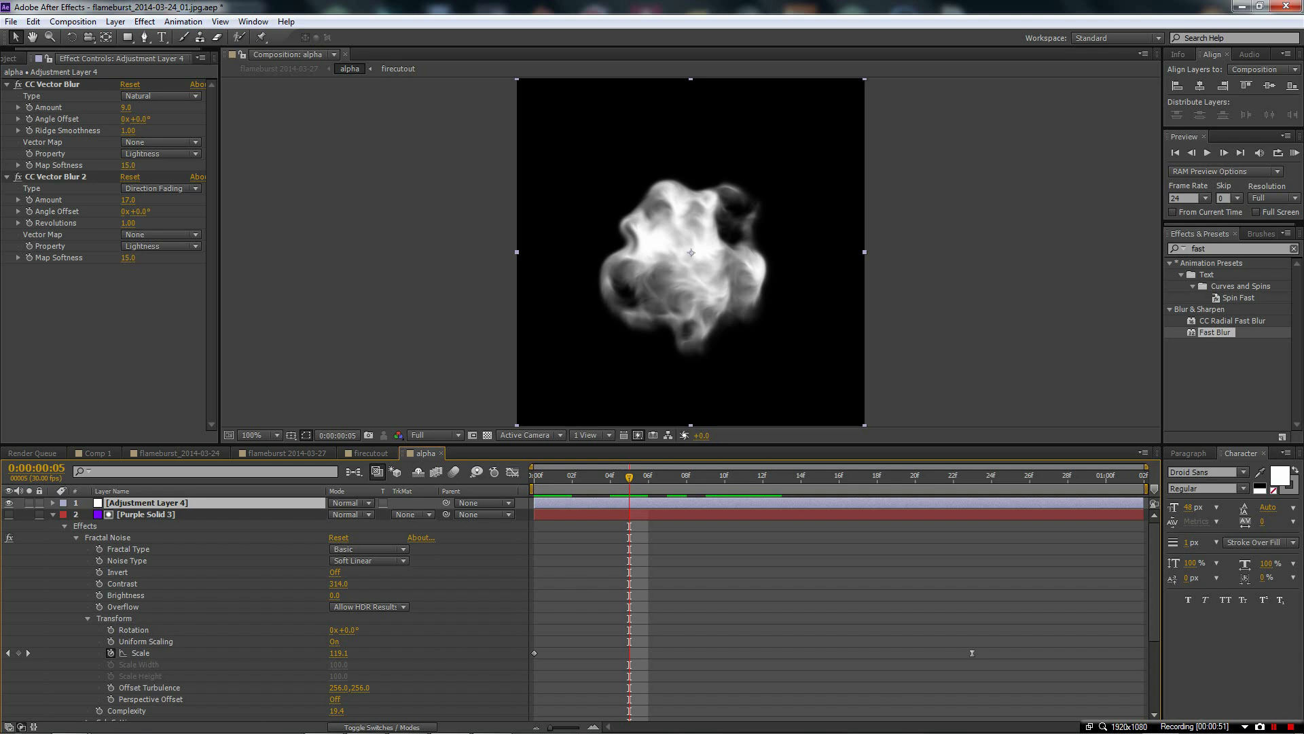
Set the CC Vector Blur Vector Map Property to Alpha
click(160, 245)
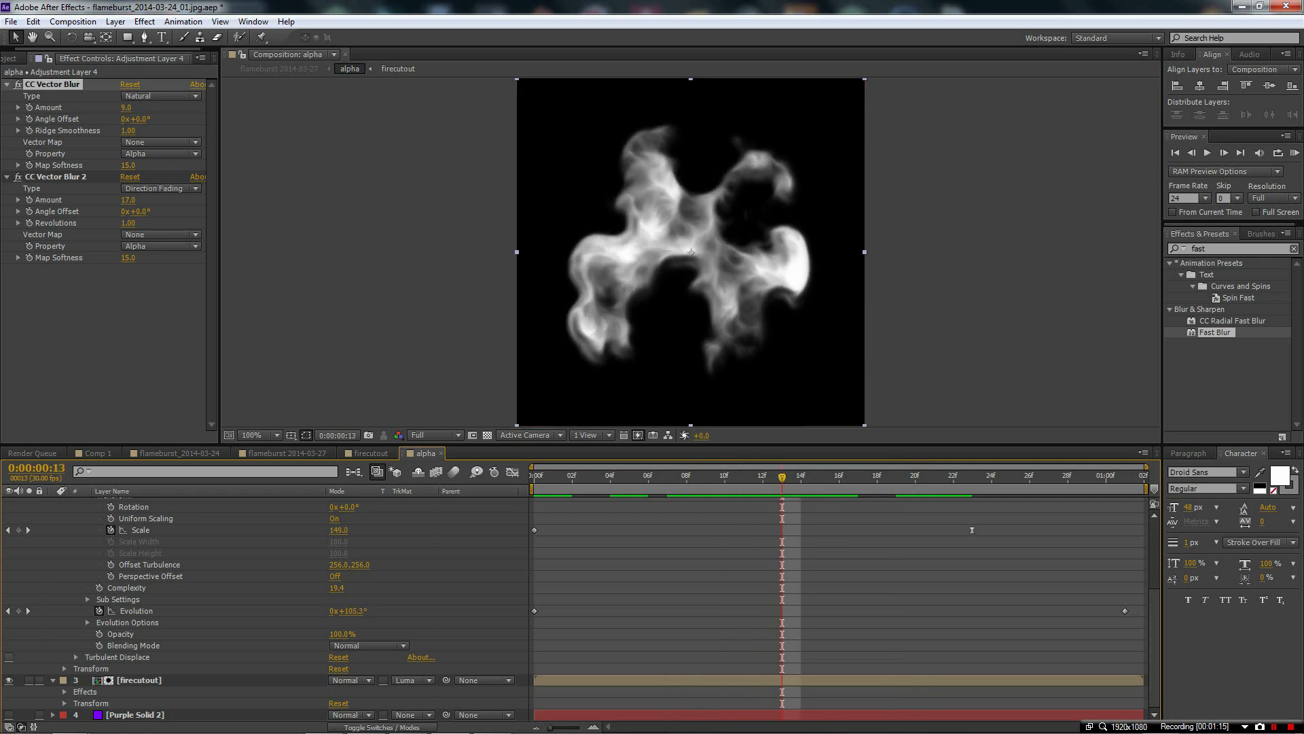
Raise the first CC Vector Blur amount to 14 and scrub frames 0–18 to check the smoke
click(127, 108)
text(14)
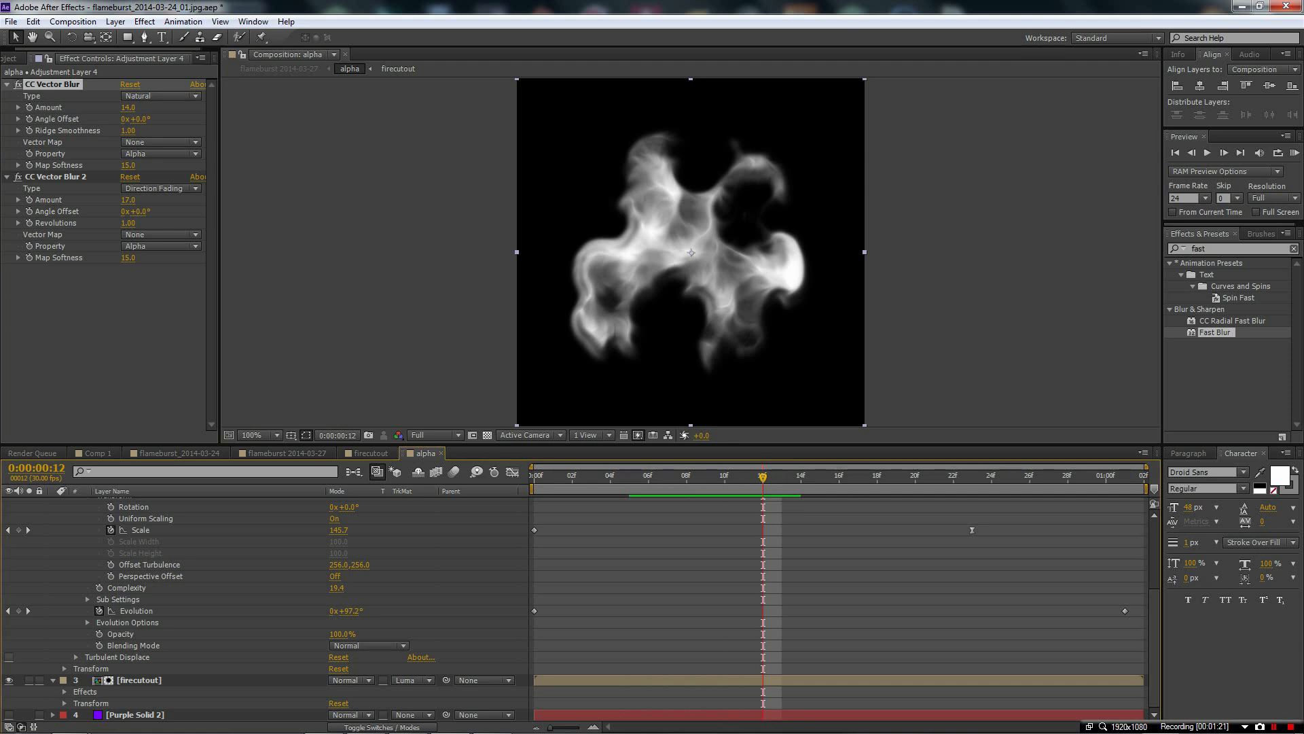
click(878, 475)
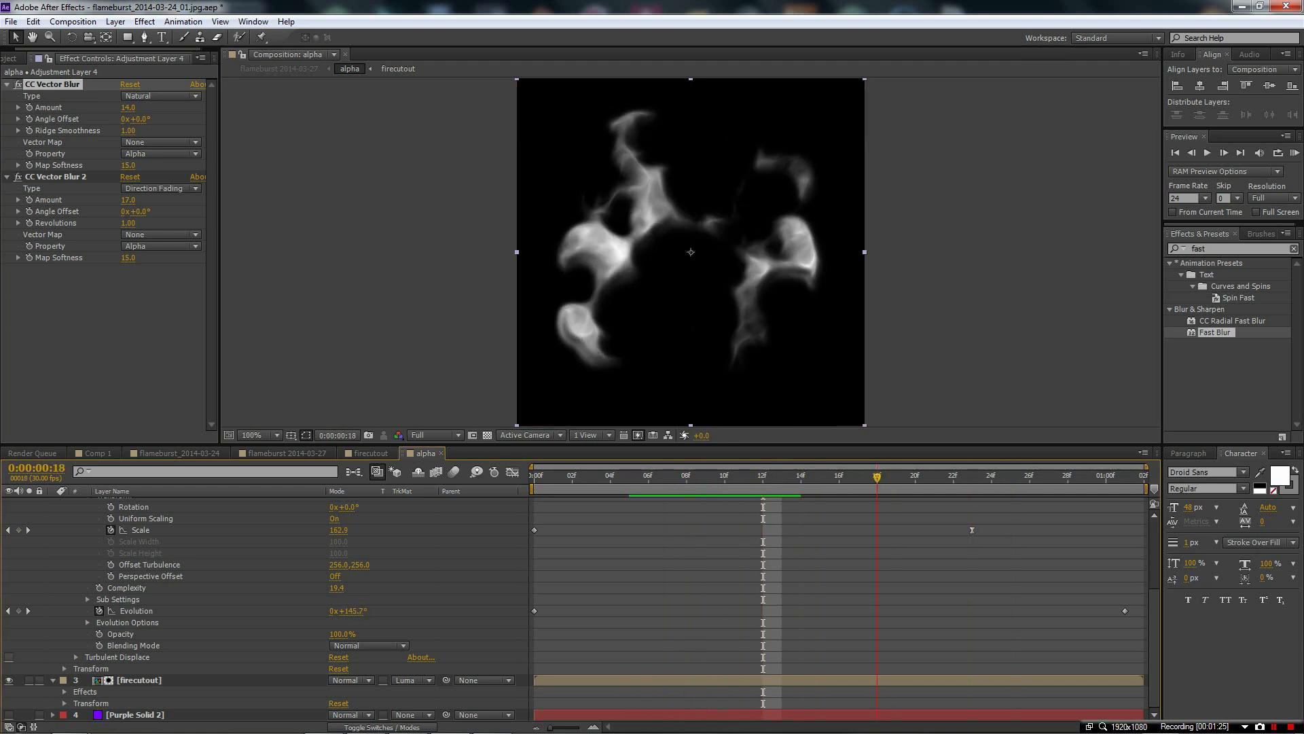
click(535, 475)
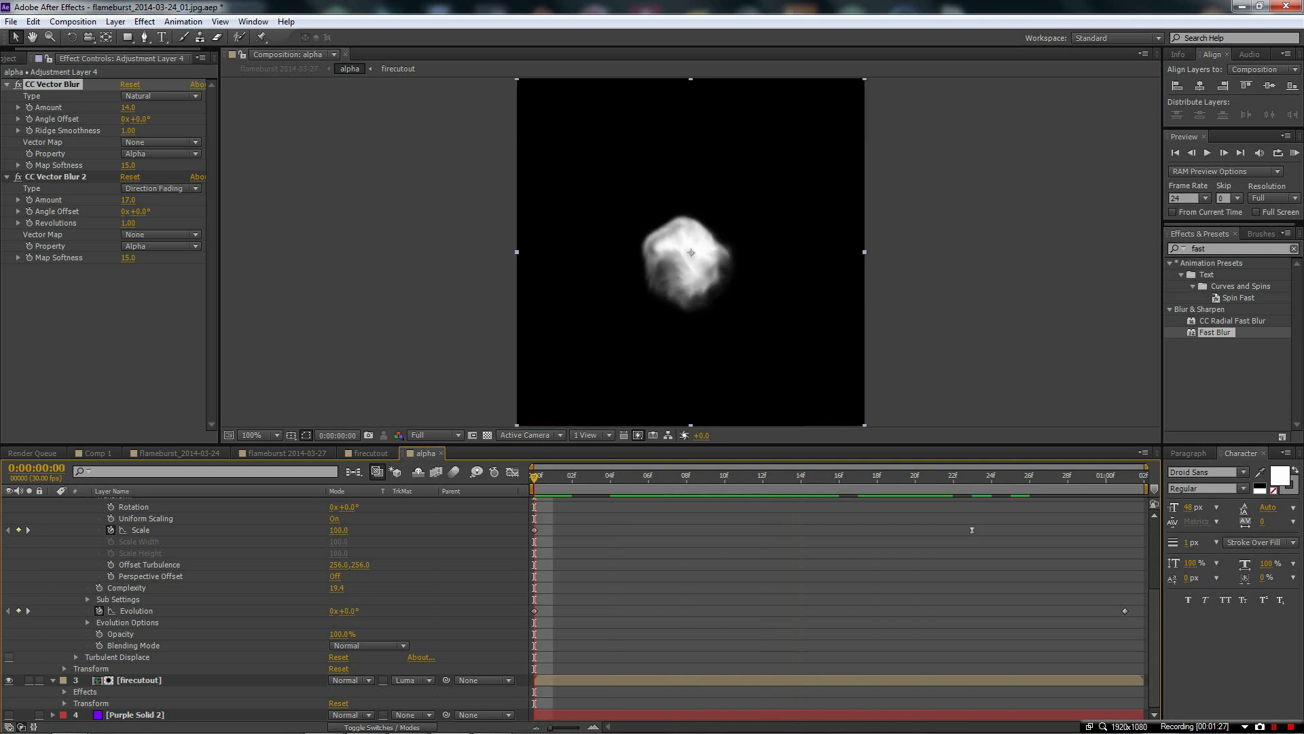
click(913, 475)
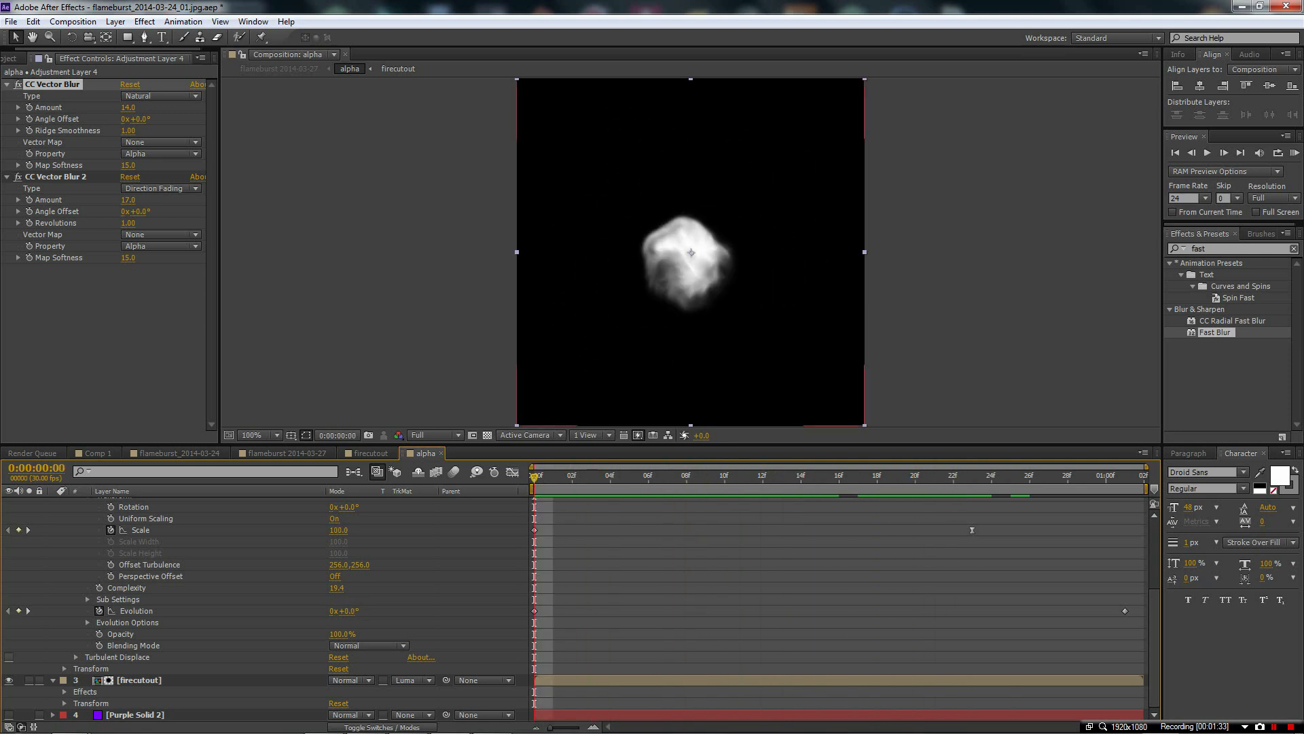
click(86, 623)
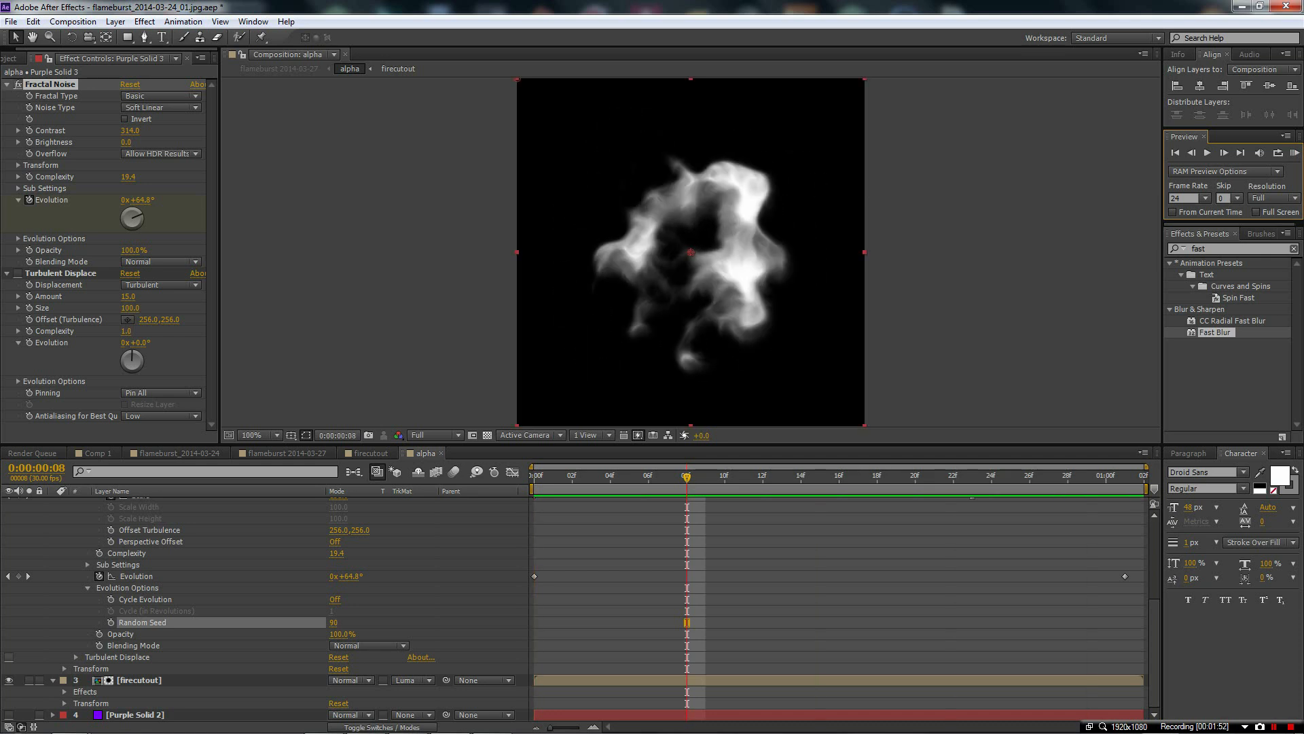
Try several Fractal Noise random seeds, then set Random Seed back to 0 and view frame 11
click(334, 622)
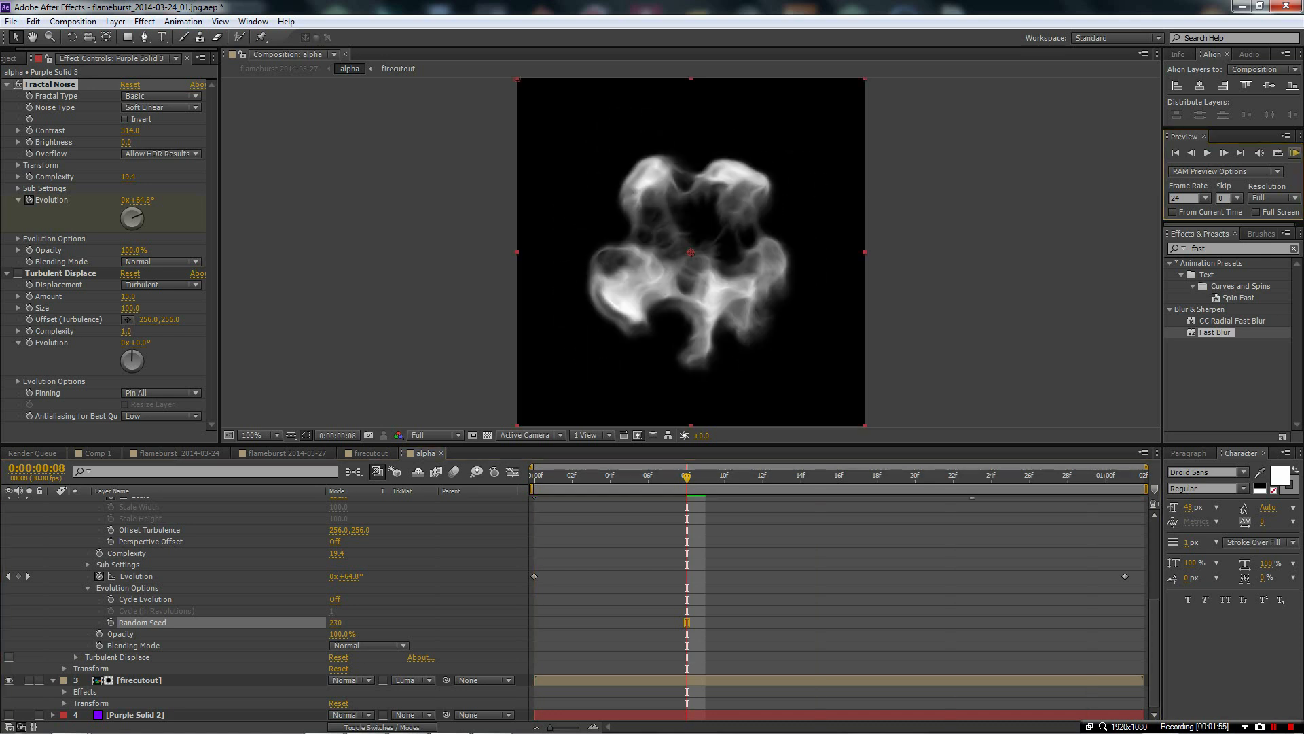
click(1208, 153)
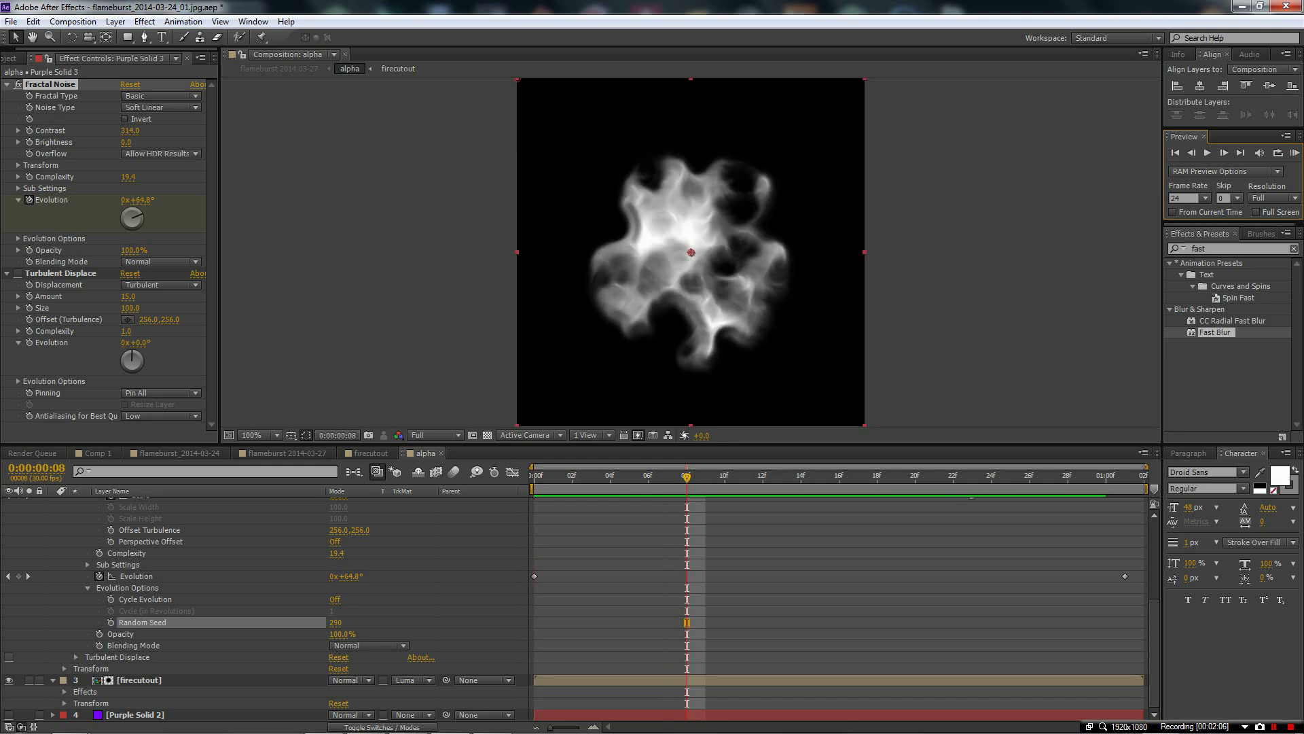
double_click(341, 622)
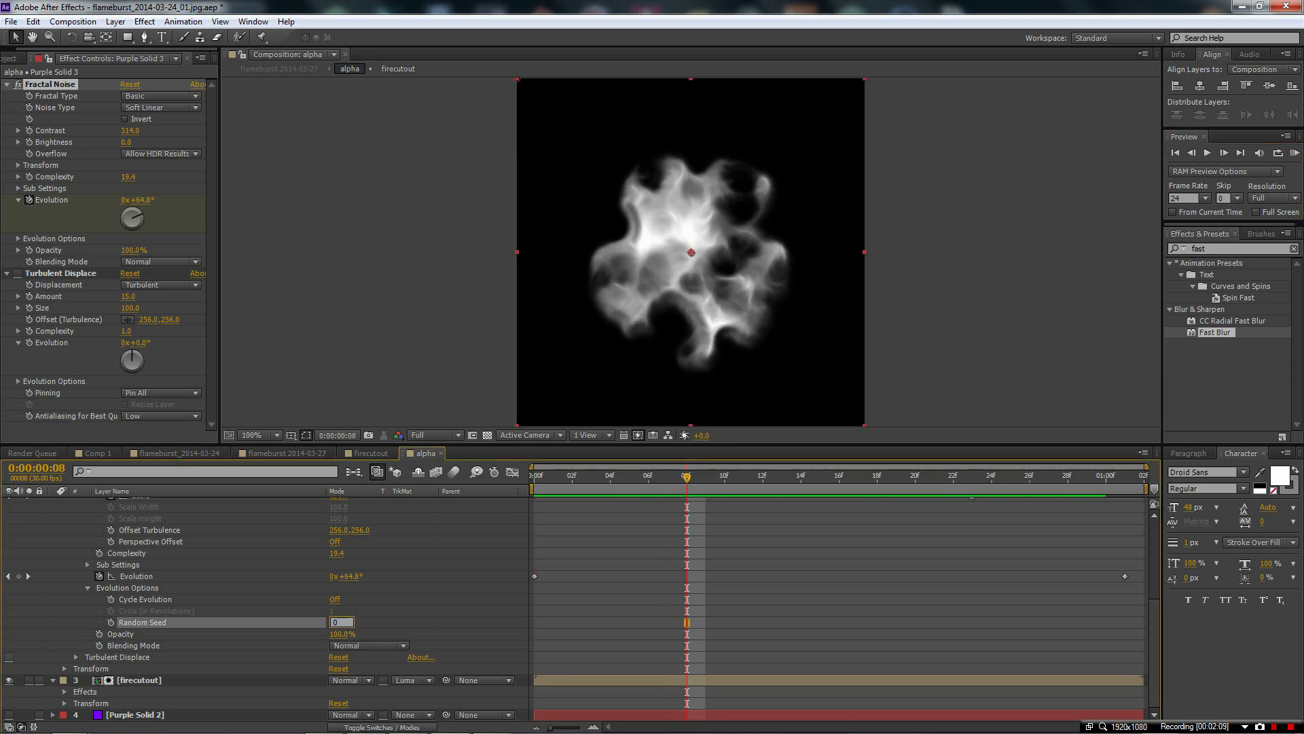
click(572, 475)
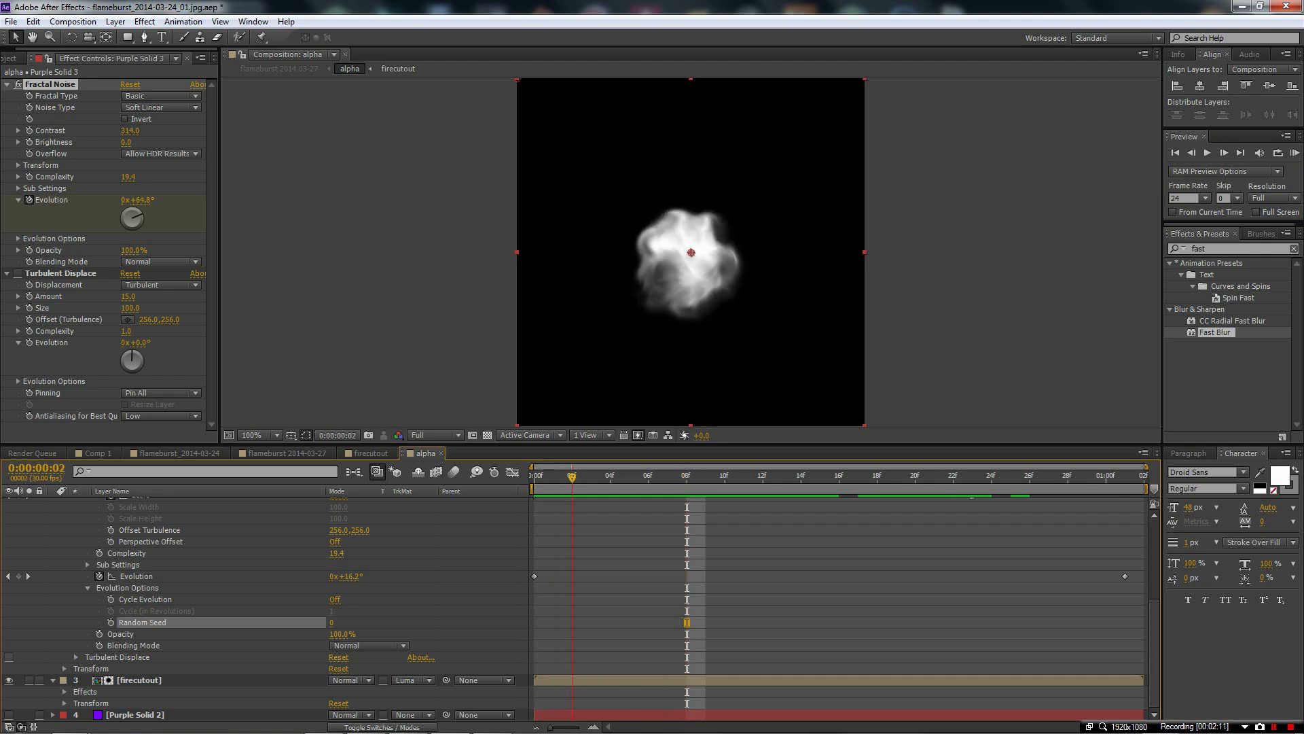
click(740, 475)
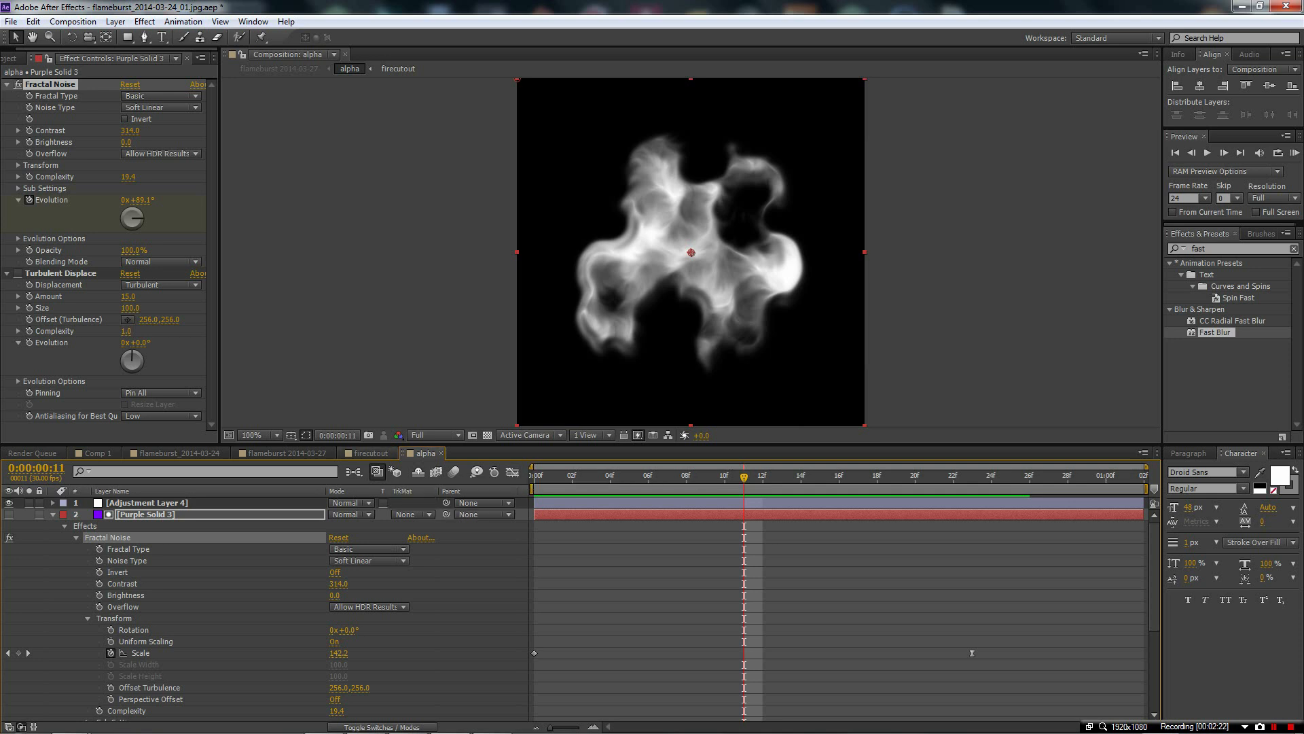
click(282, 453)
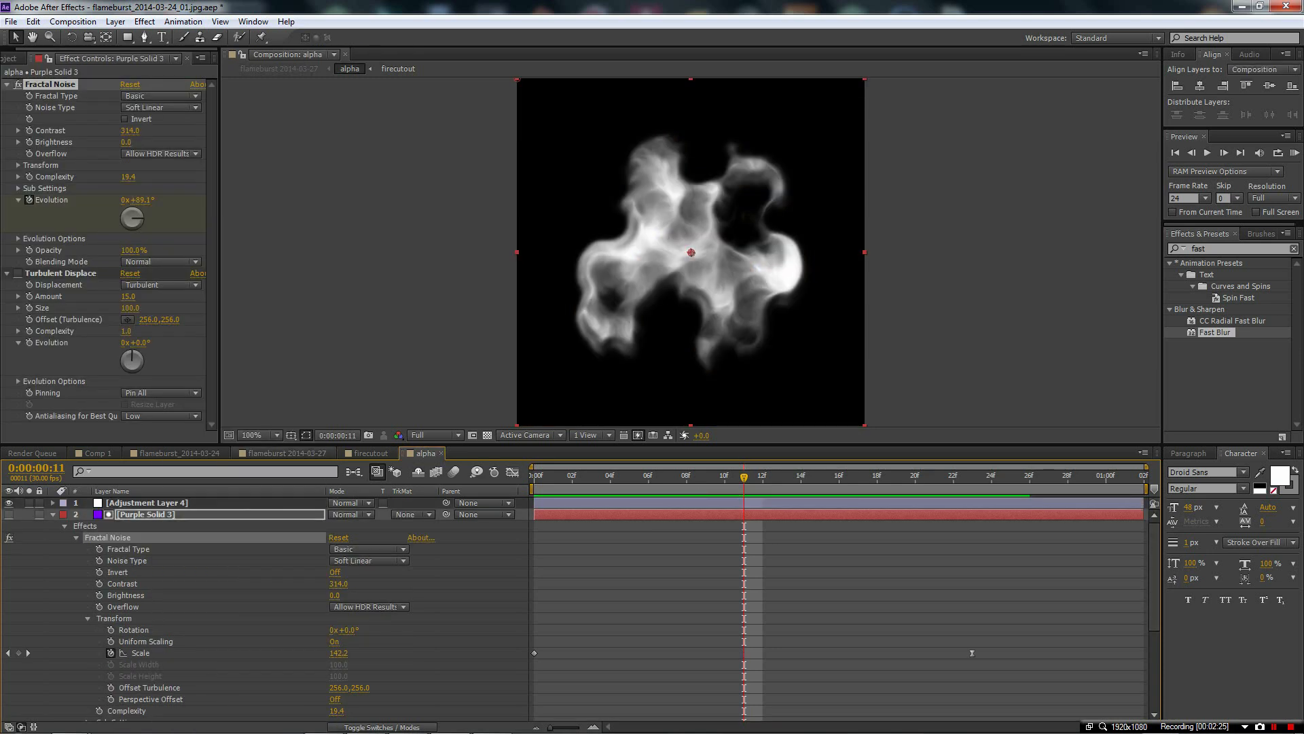
Show the flameburst 2014-03-27 comp with the alpha layer's Inner Glow expanded, then open the Render Queue
click(315, 452)
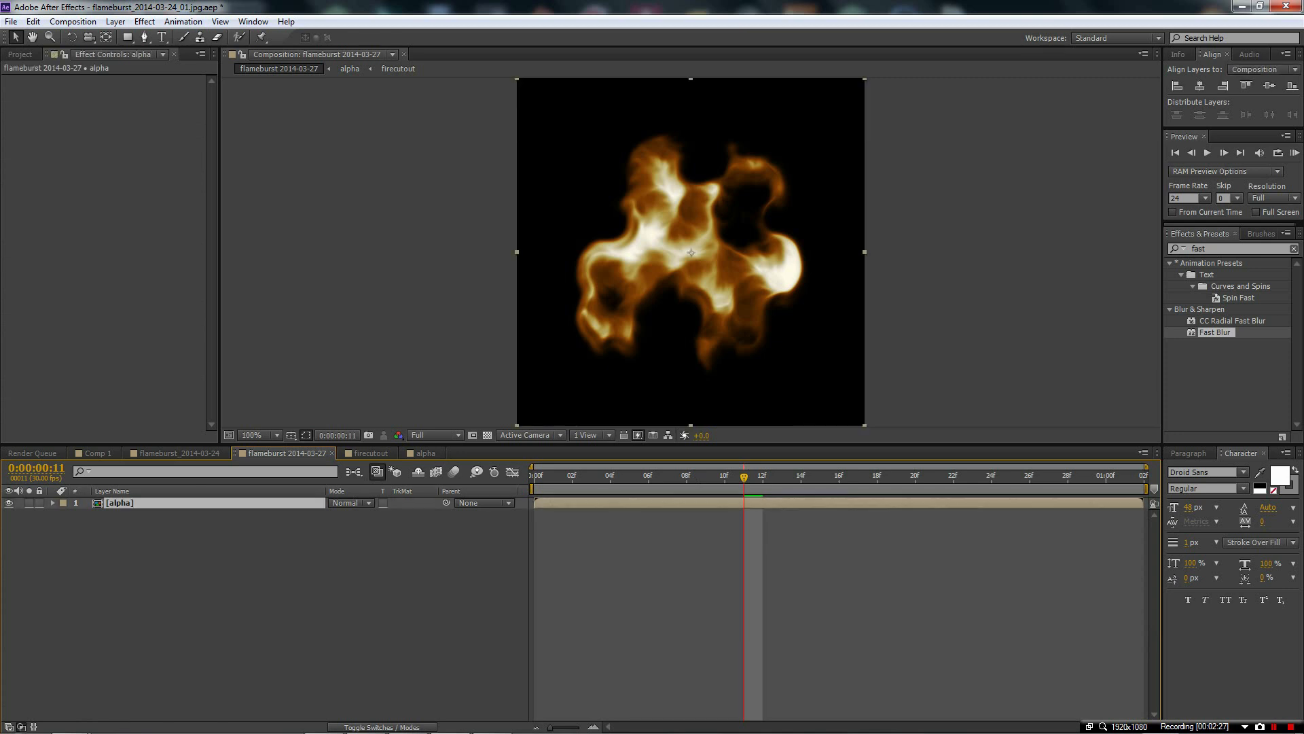
click(63, 502)
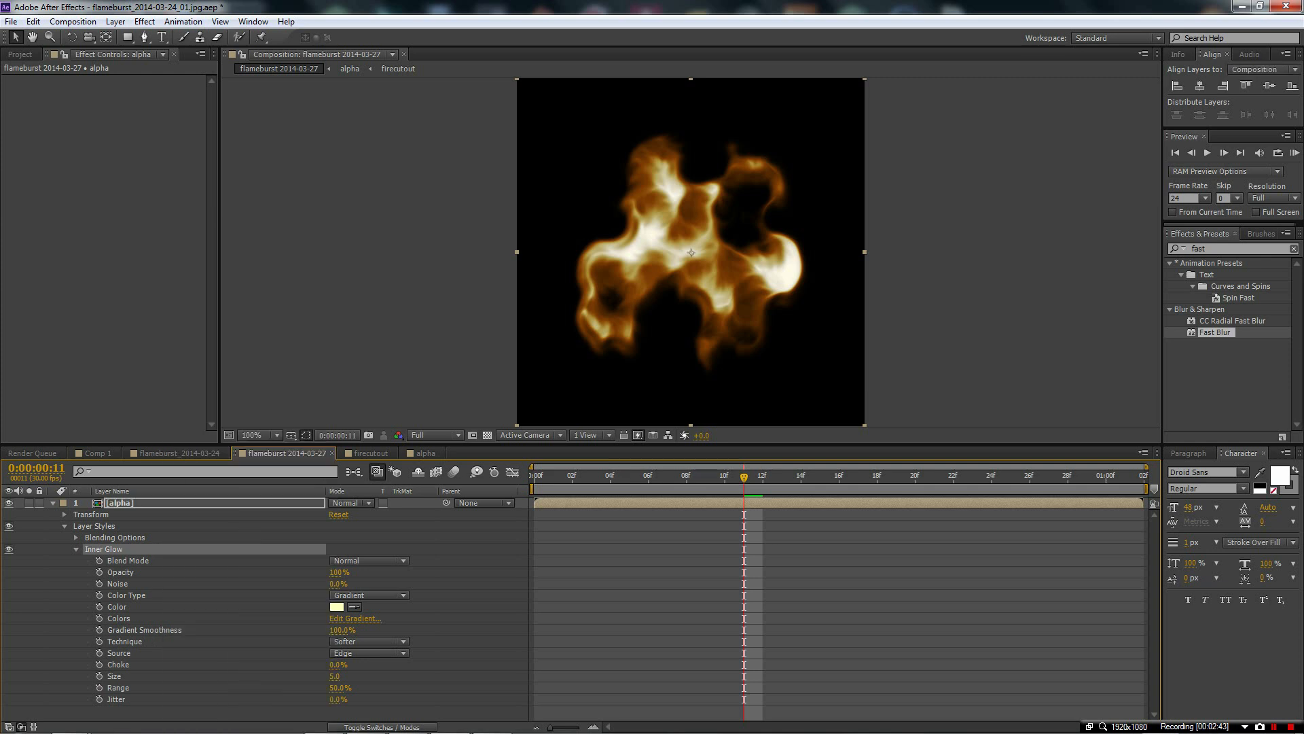
click(355, 618)
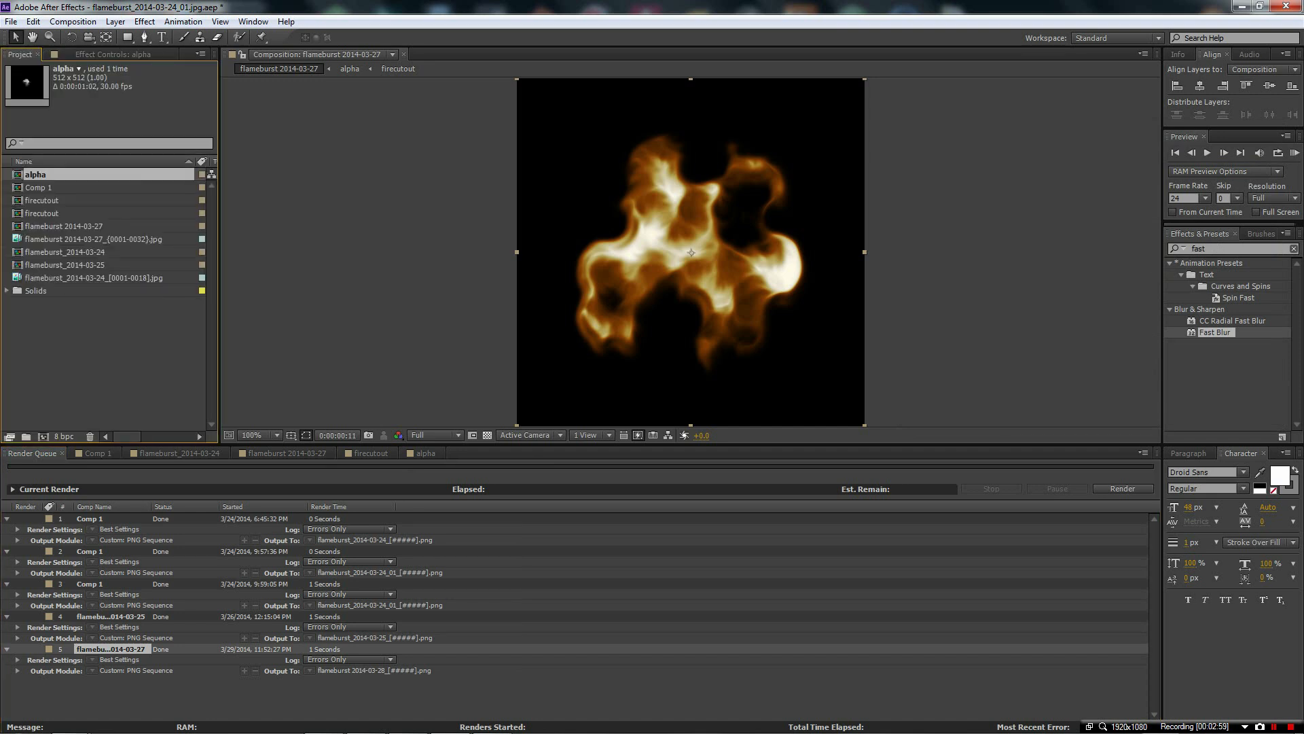
Set the flameburst comp's output to PNG Sequence, RGB + Alpha, named 'demofire' in the demofire folder
click(73, 225)
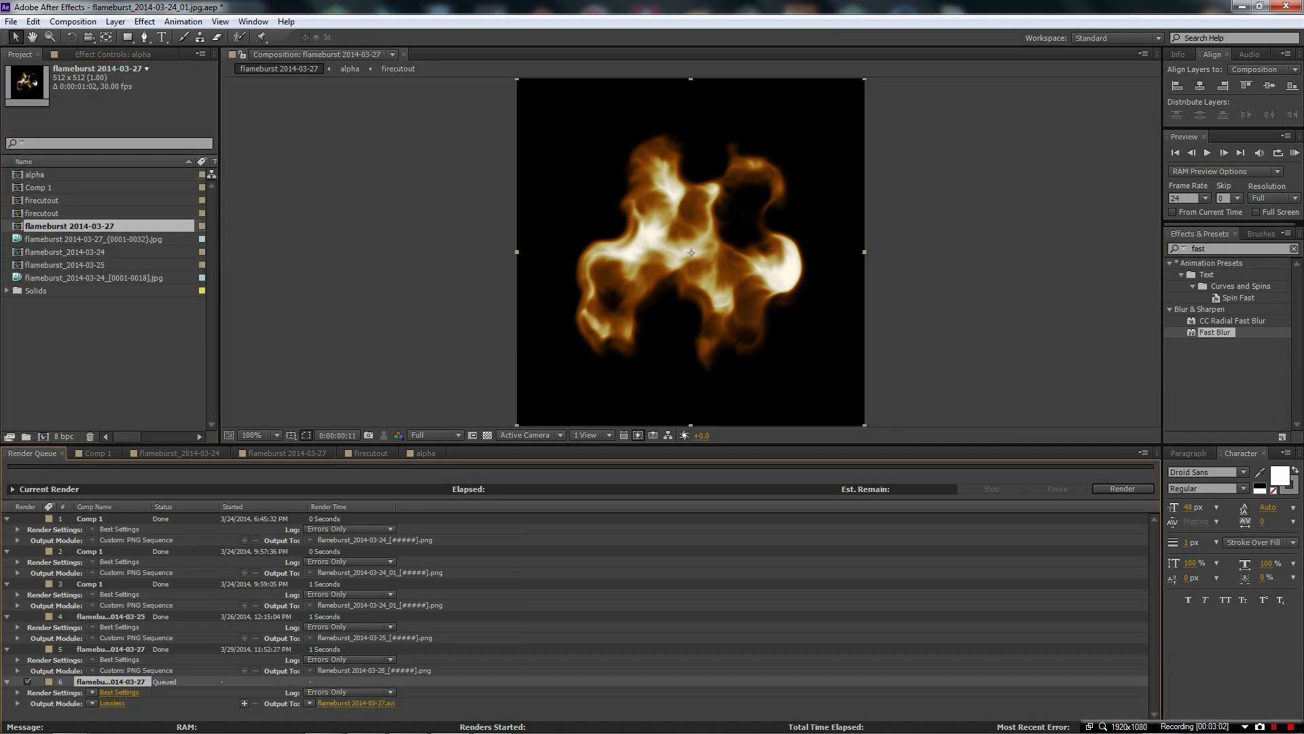
click(111, 704)
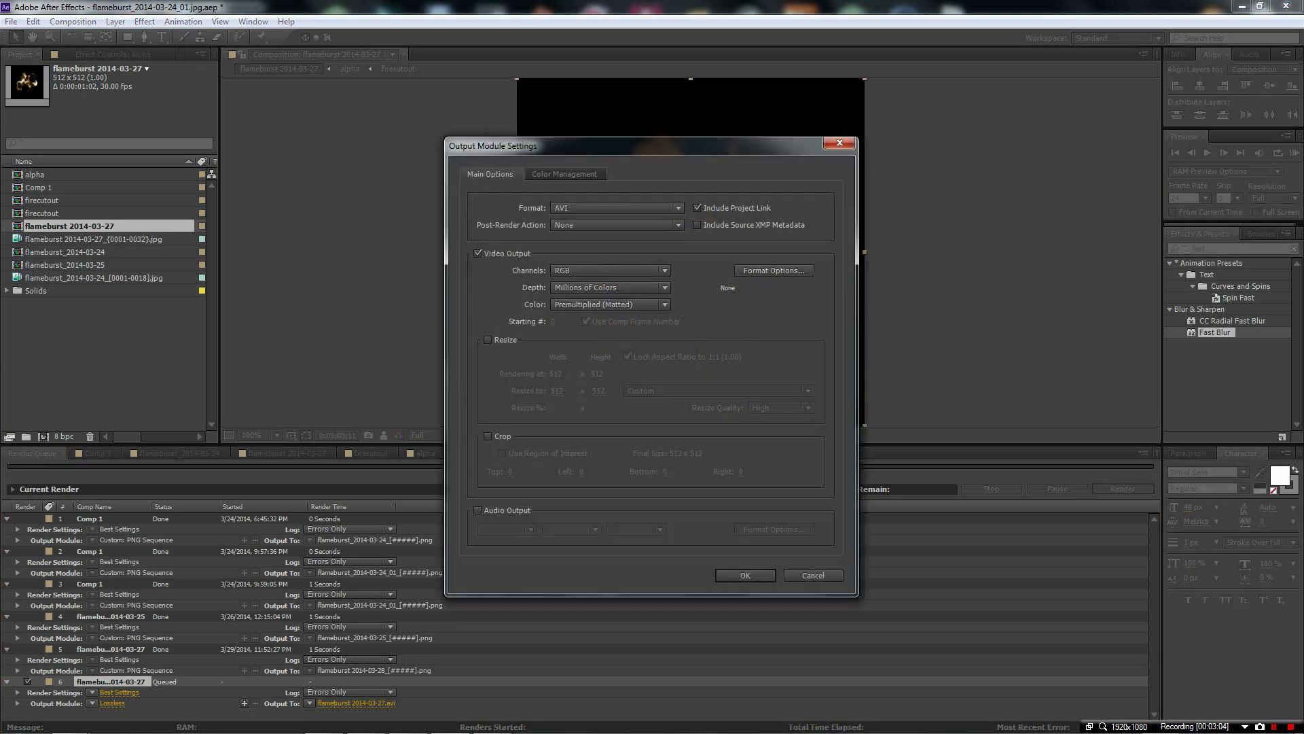
click(615, 207)
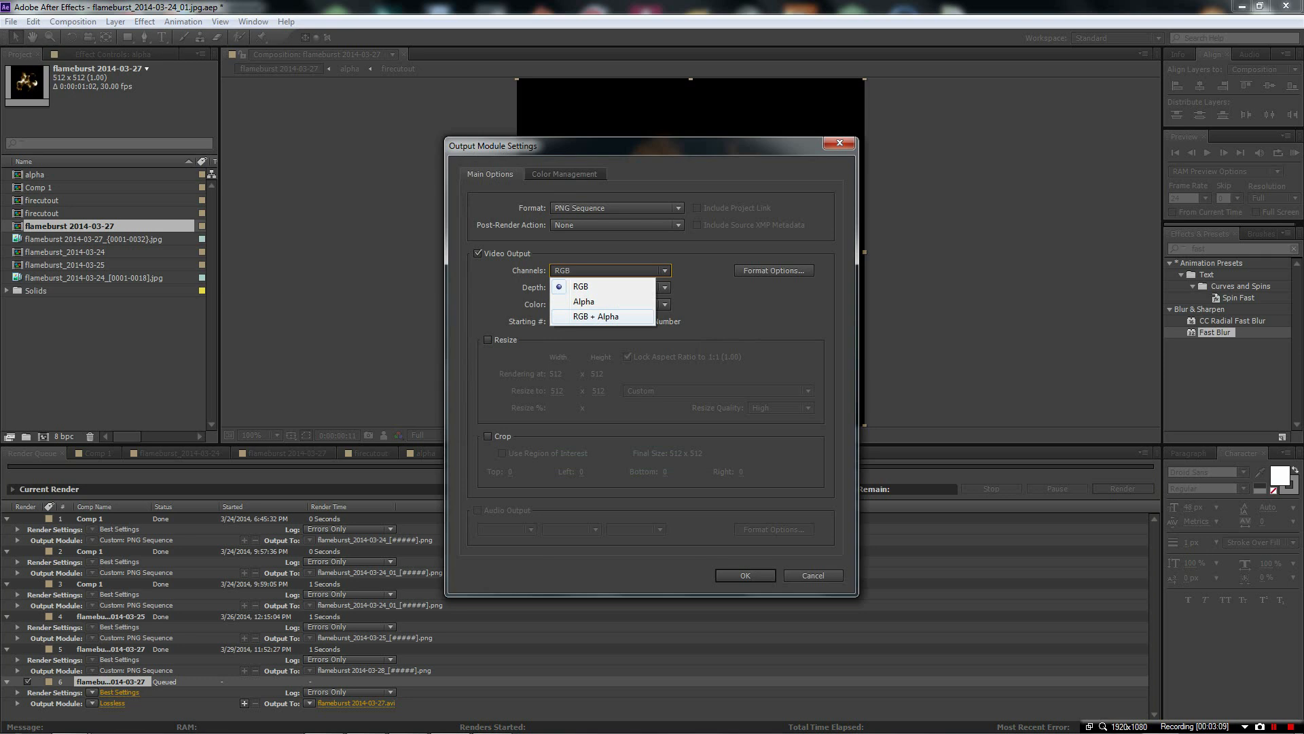
click(744, 575)
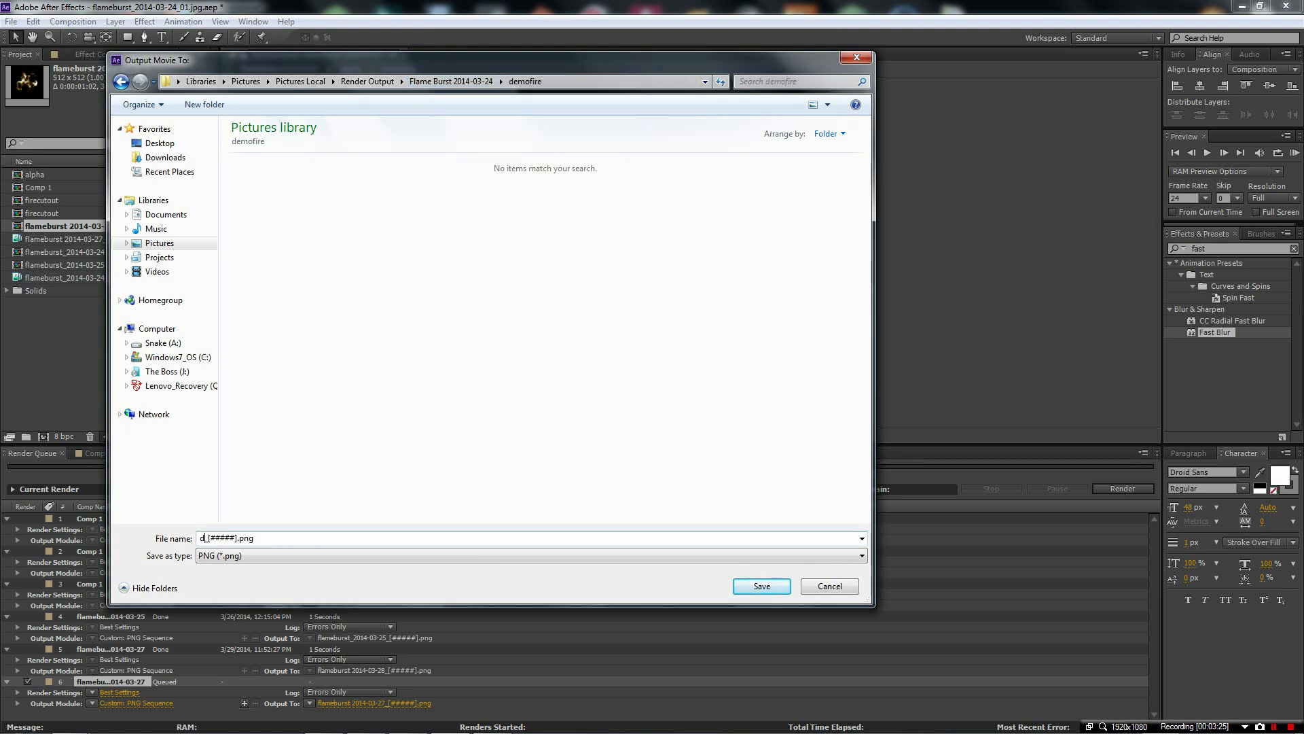
text(demofire)
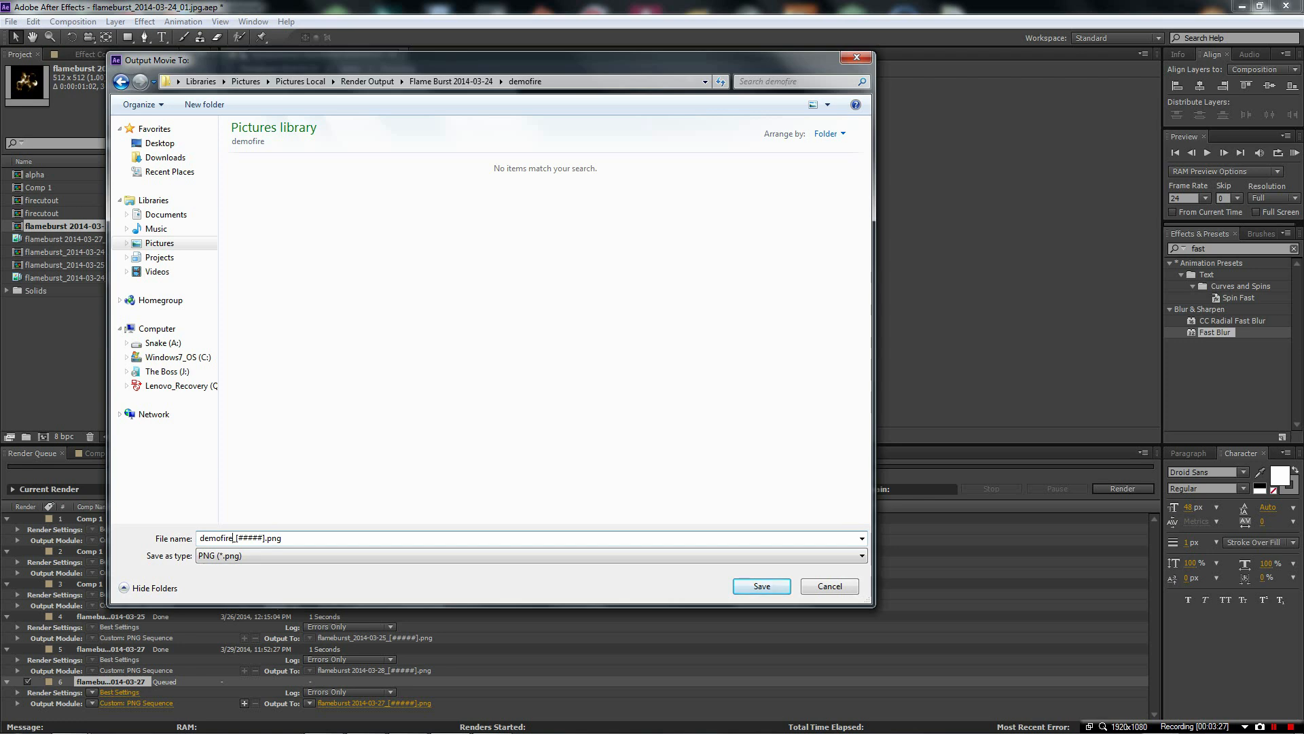
click(760, 586)
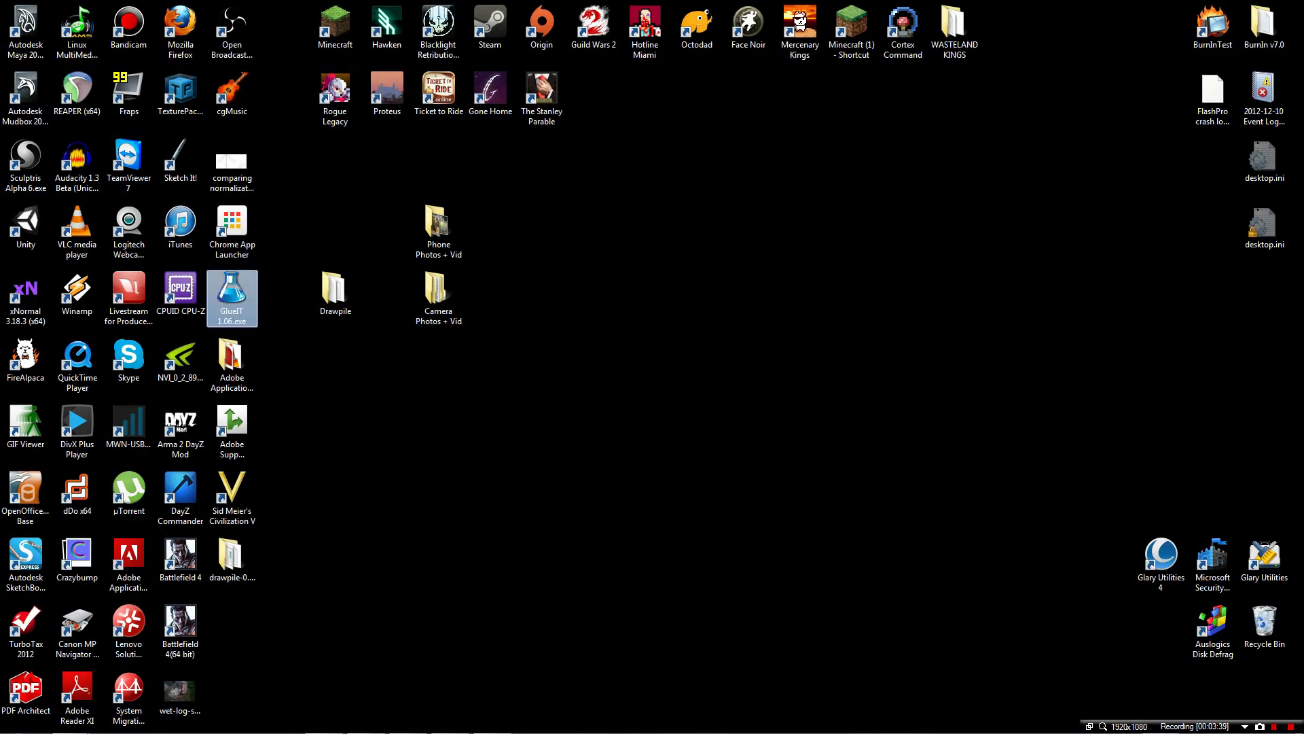
Load all demofire PNG frames into GlueIT, glue them at 8 columns, and close the preview
double_click(232, 293)
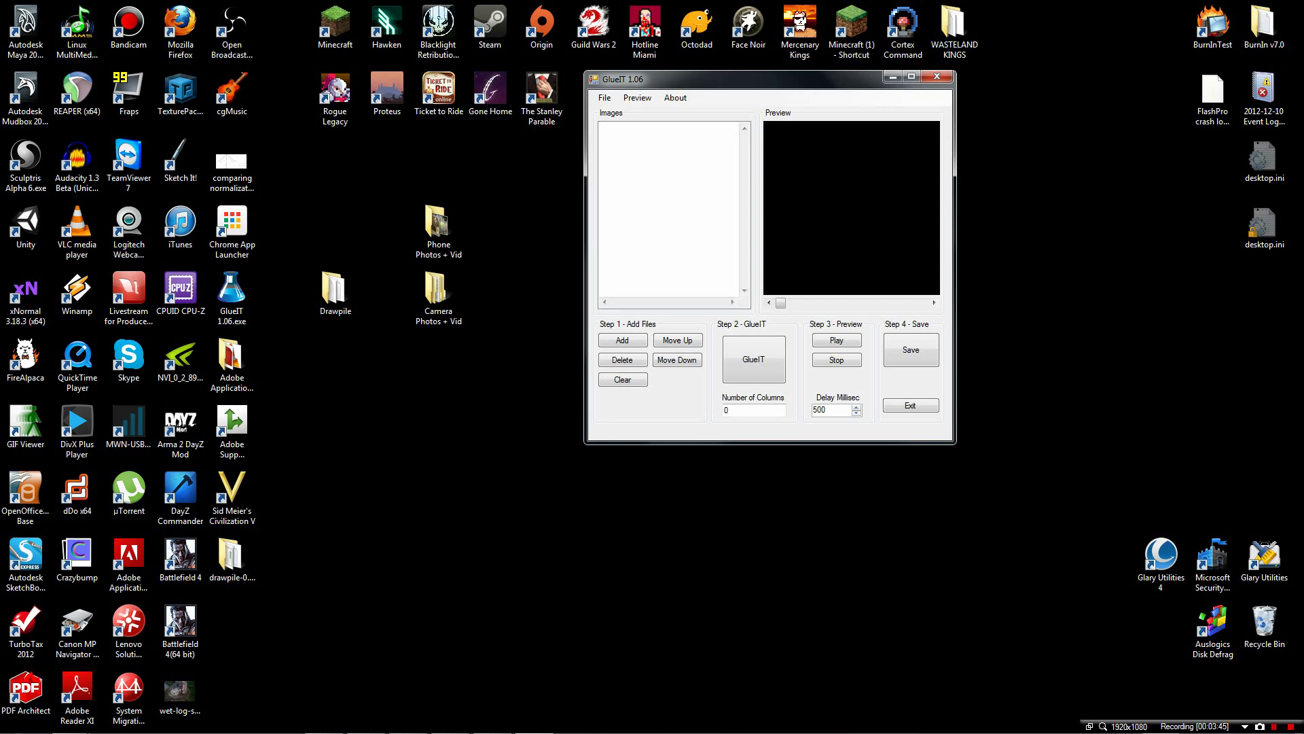
click(622, 340)
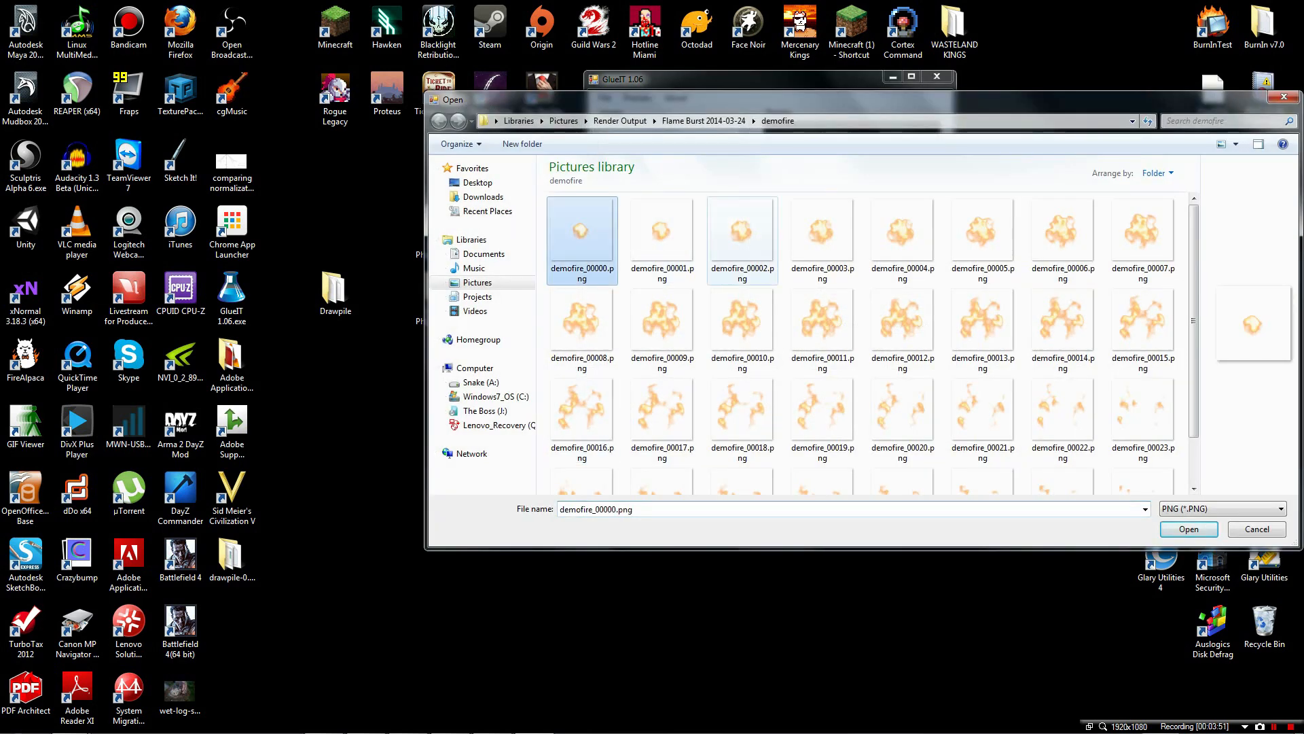
click(1186, 530)
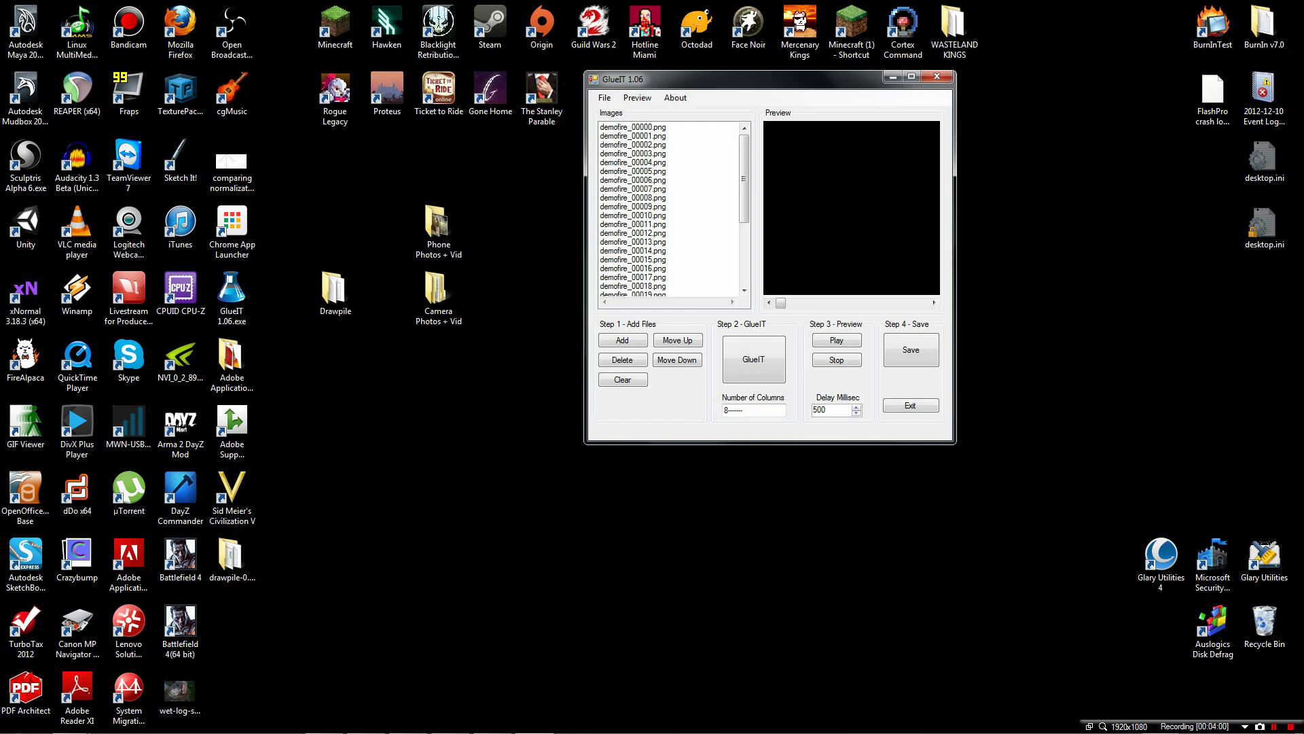
click(837, 340)
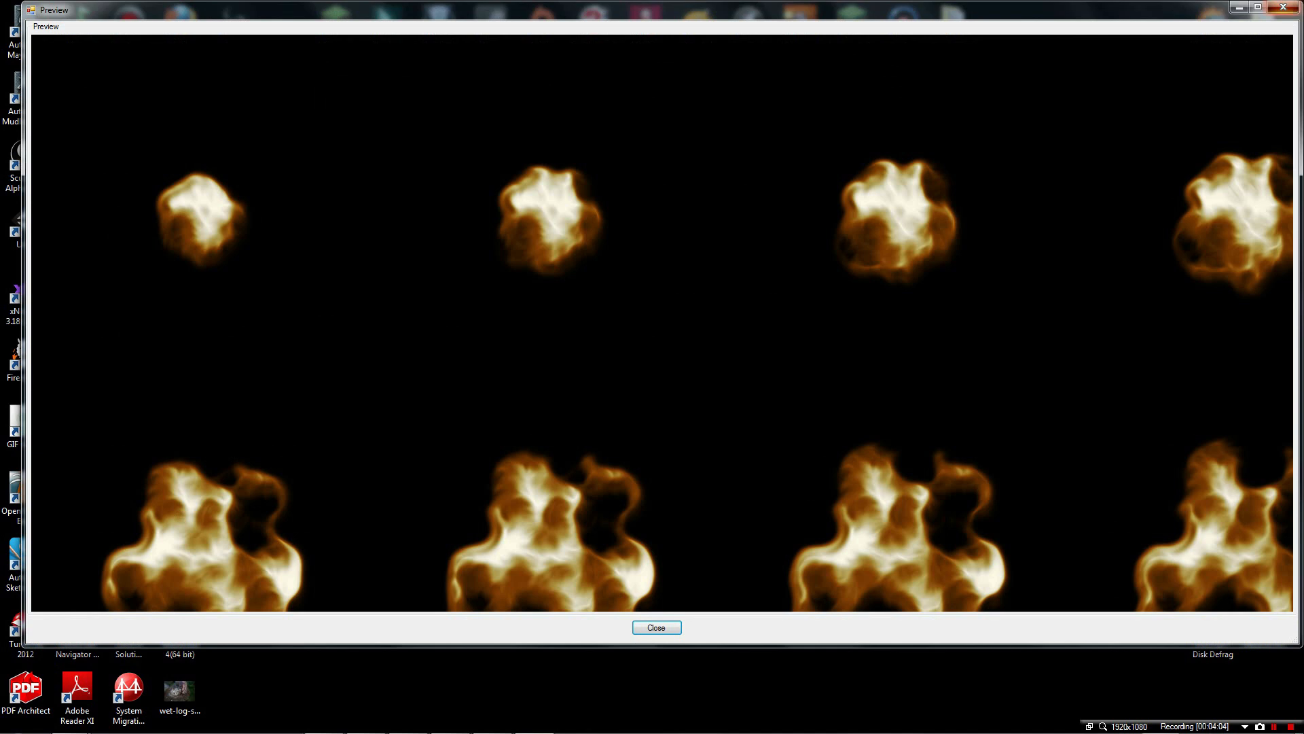
click(656, 628)
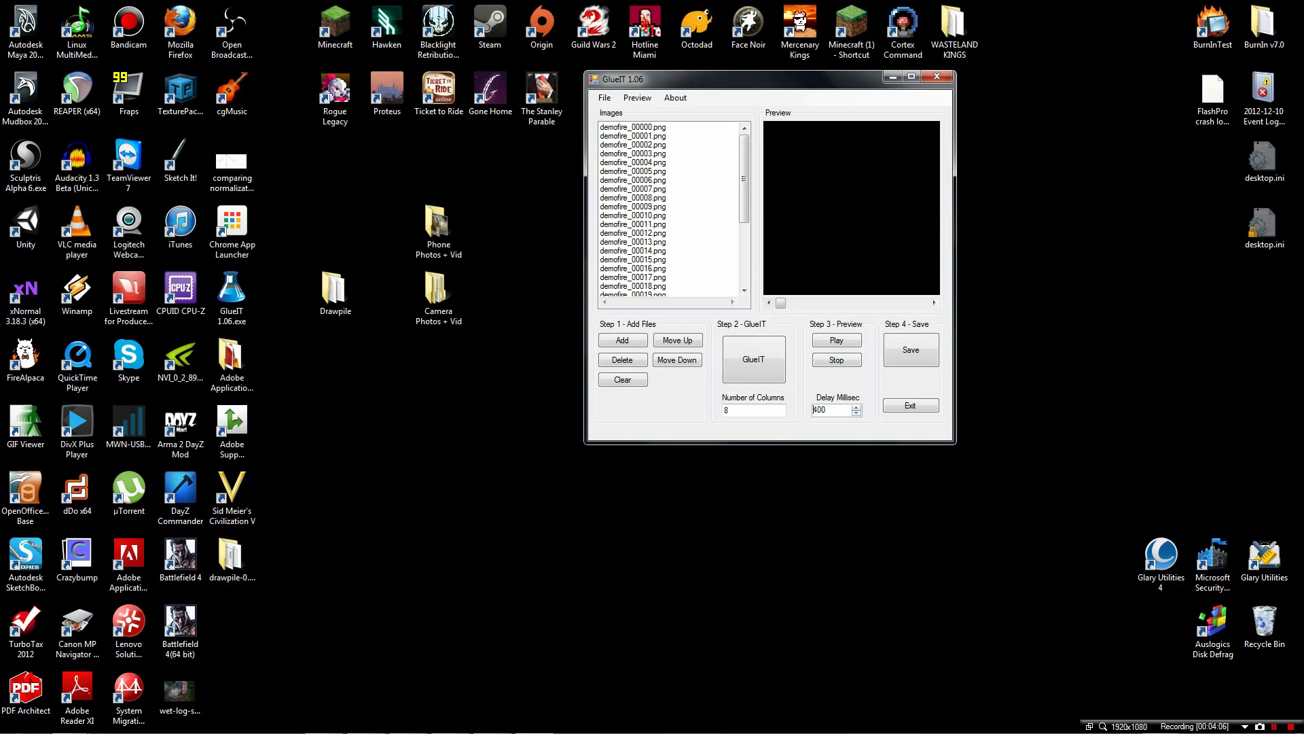
Set the frame delay to 50 ms and preview the flame animation
click(837, 341)
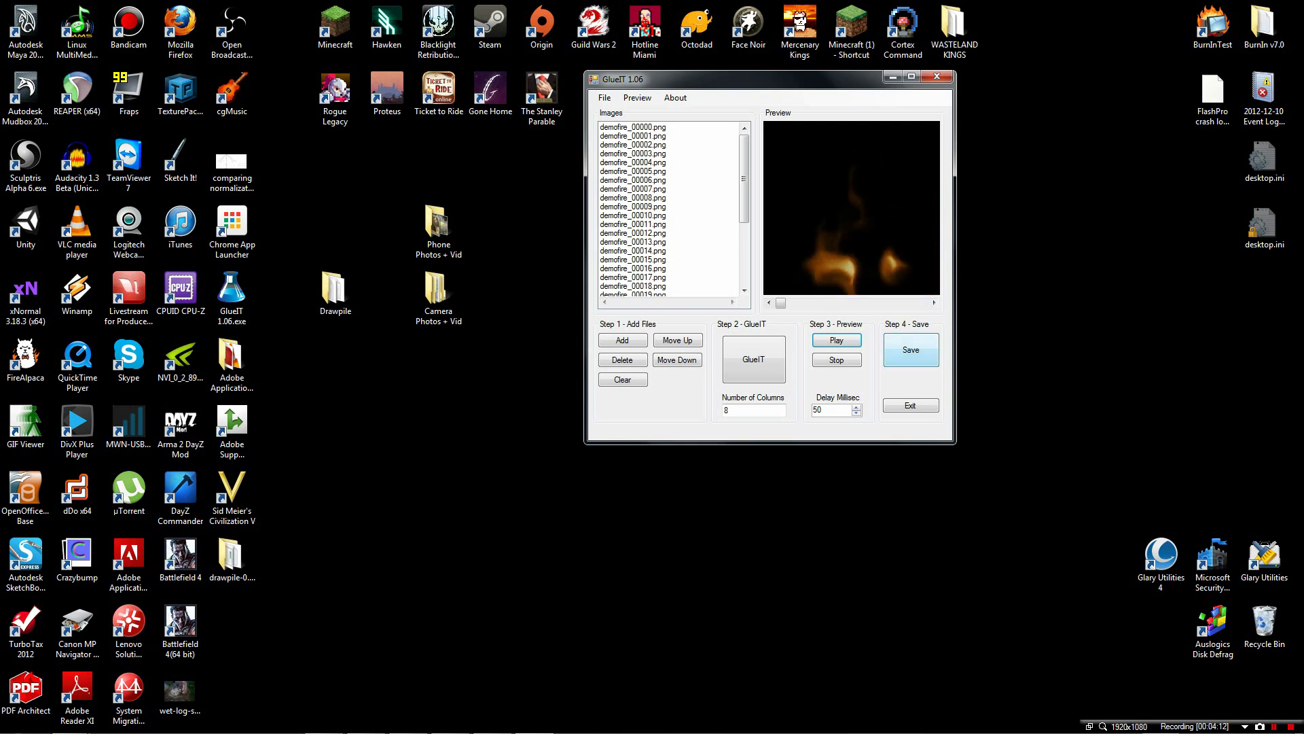
click(837, 359)
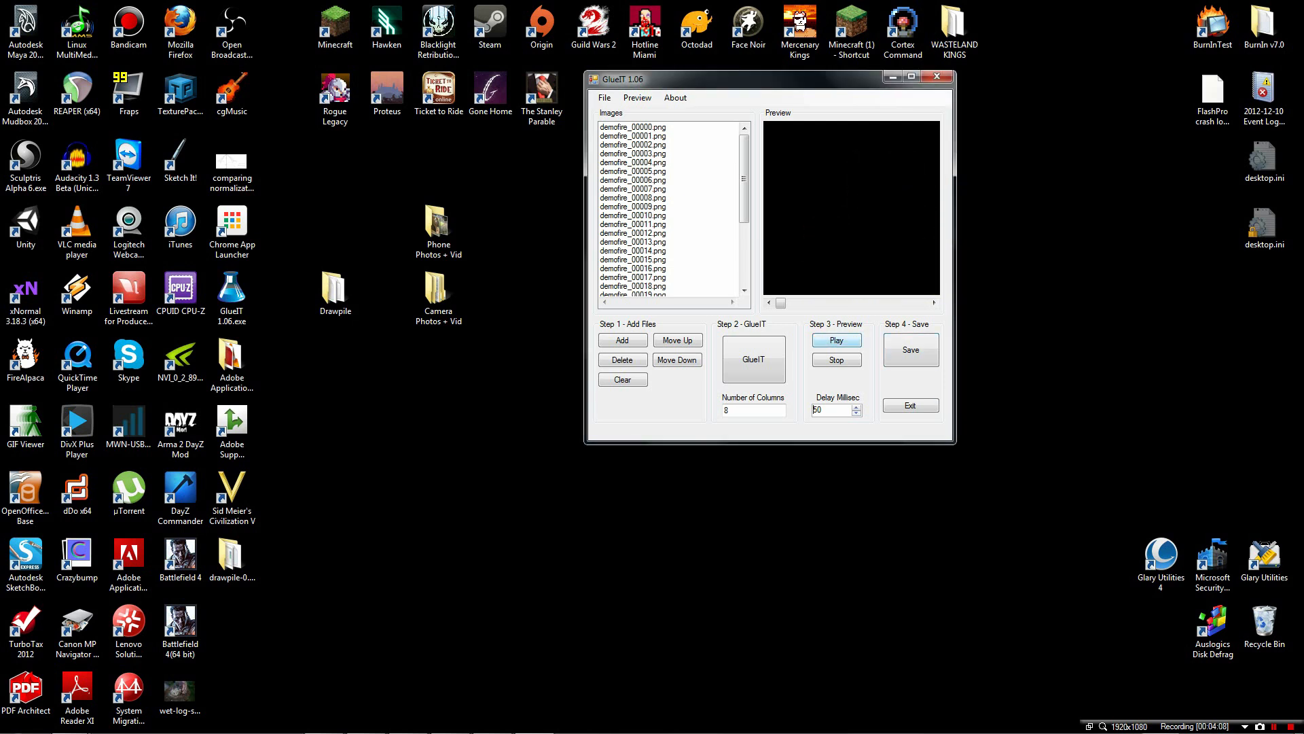
click(837, 340)
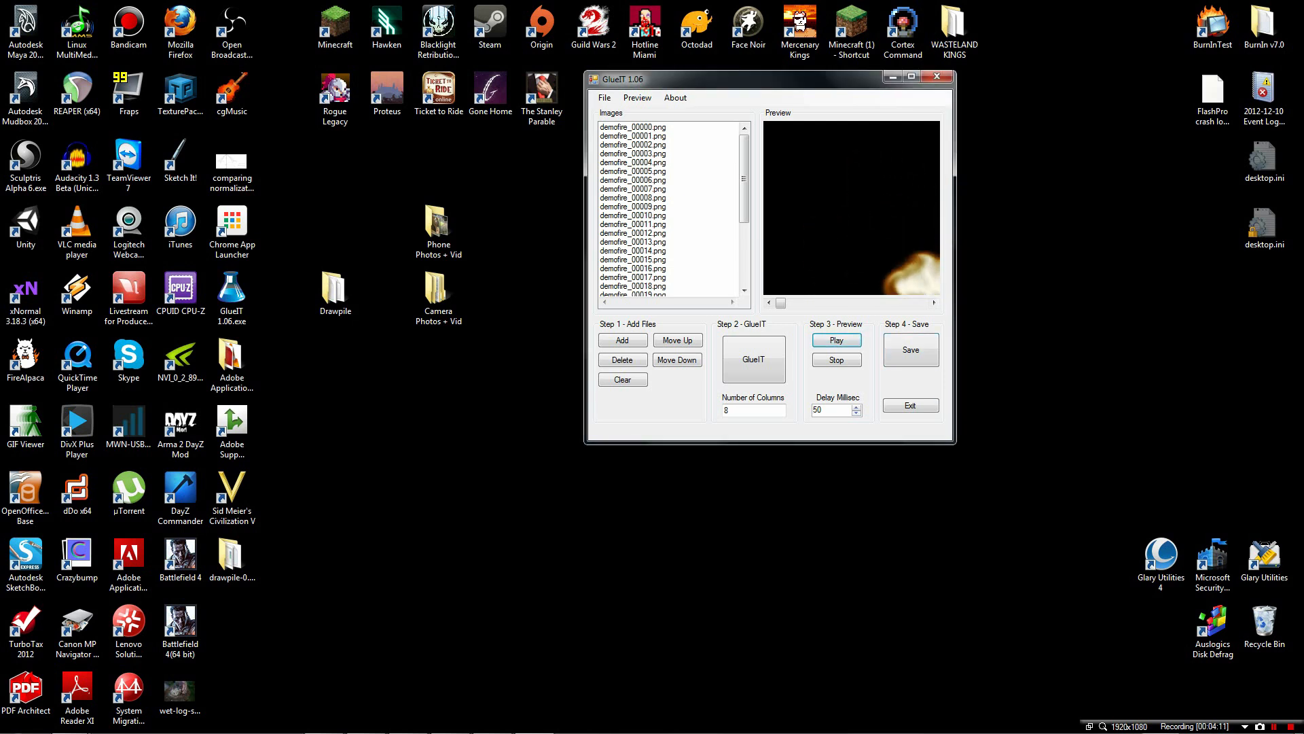
click(836, 340)
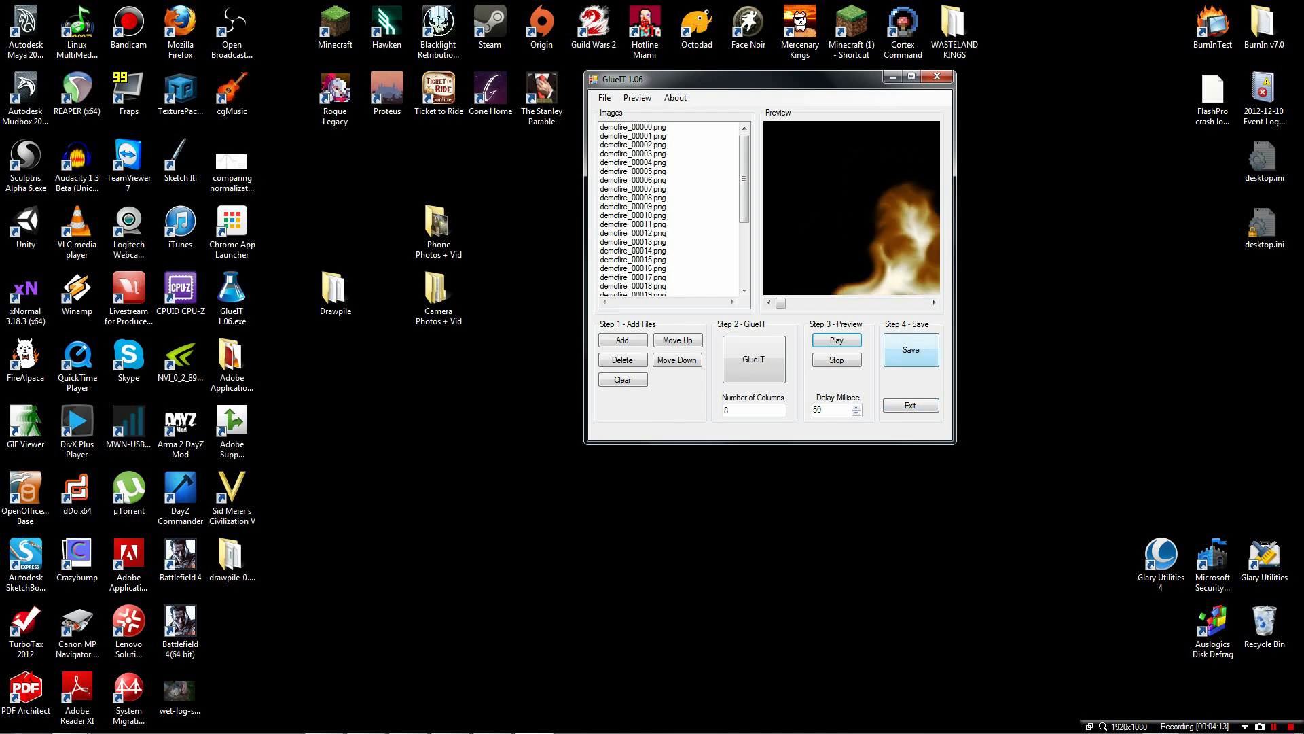
Save the sprite sheet as demofire_anim.png in the demofire folder
click(909, 349)
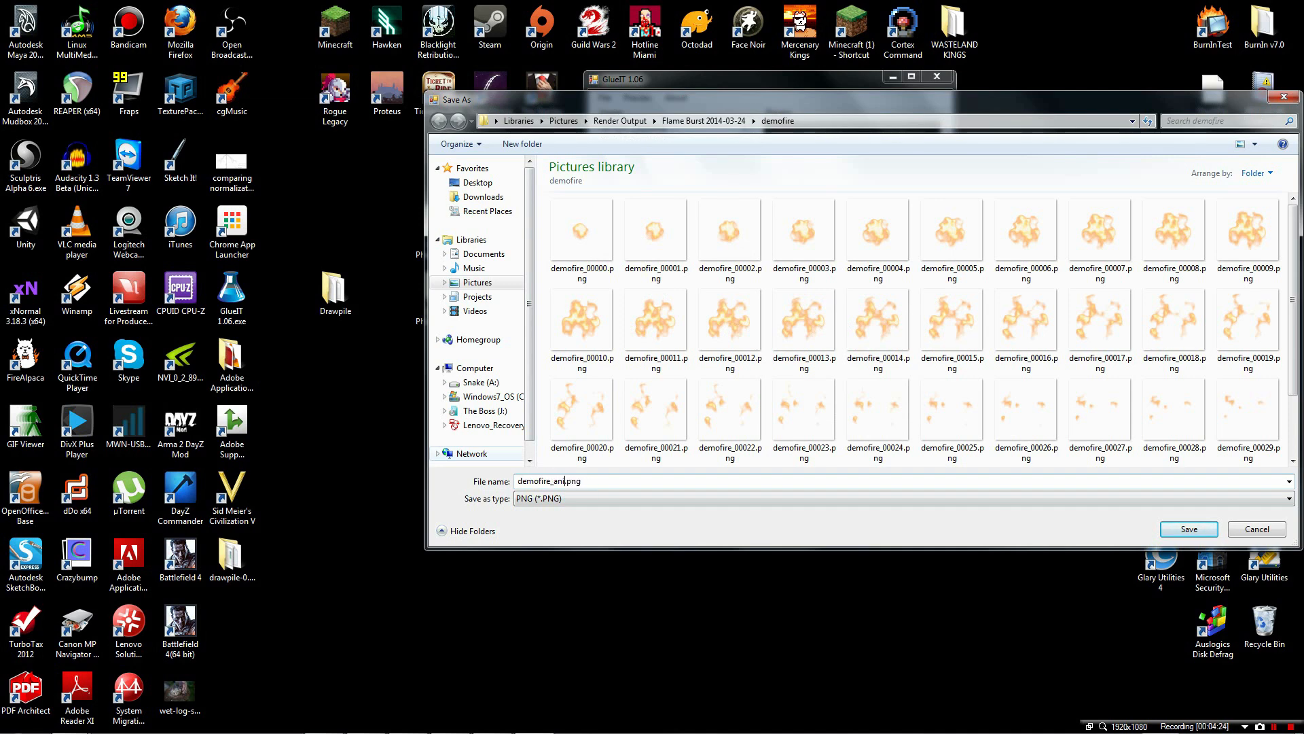
click(1186, 529)
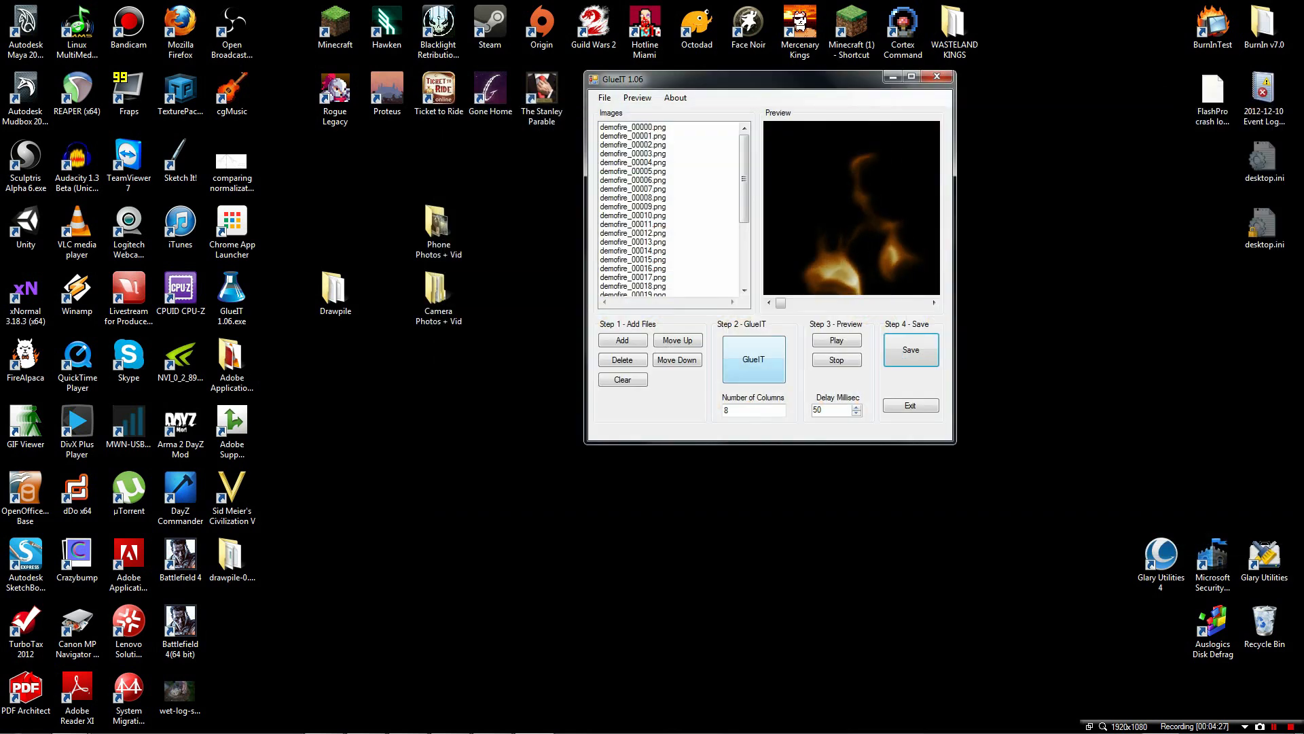
click(937, 77)
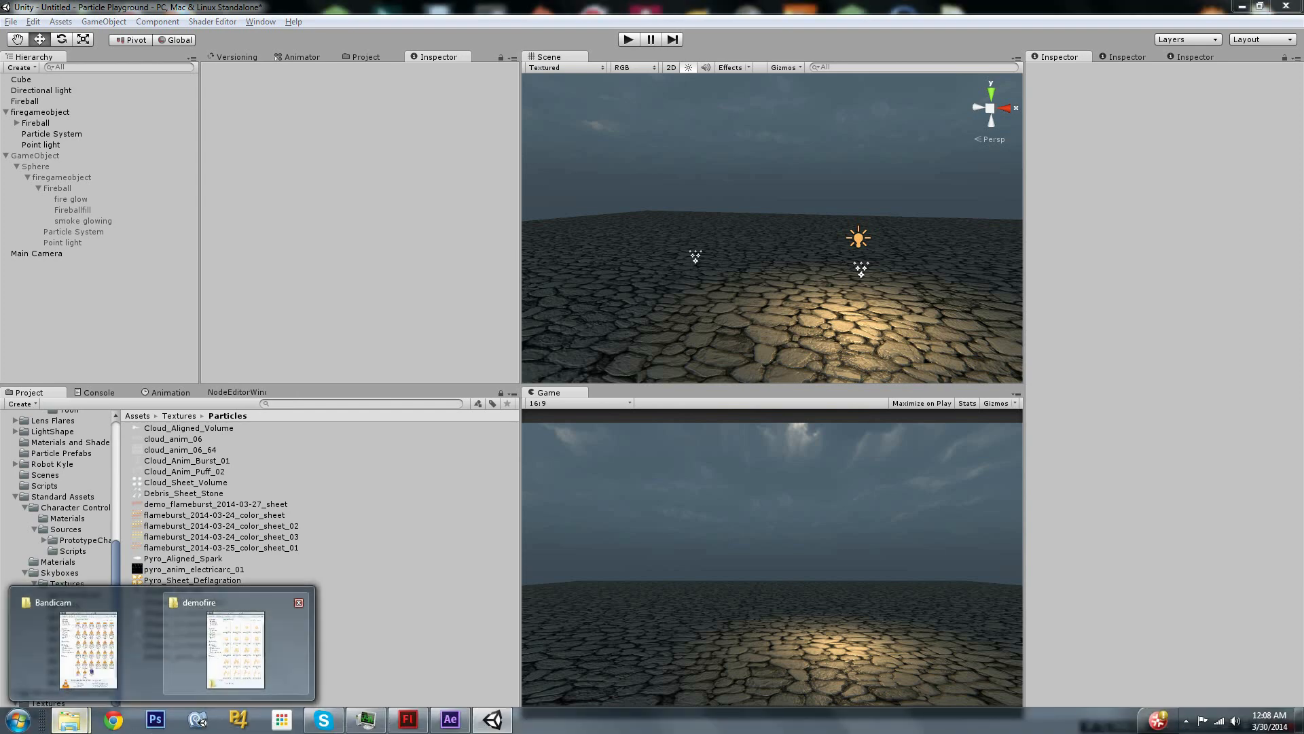
Import demofire_anim.png into Assets/Textures/Particles with Alpha Is Transparency and 2048 max size
click(235, 652)
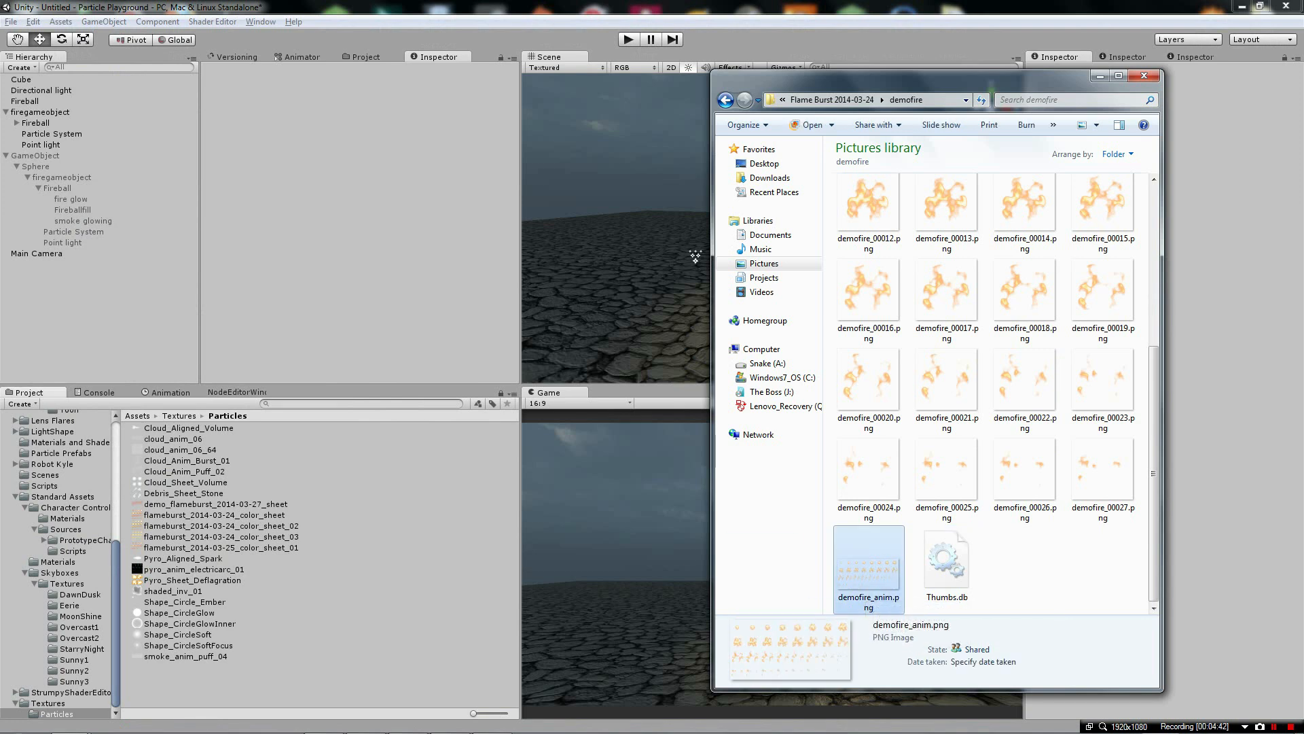
click(1144, 75)
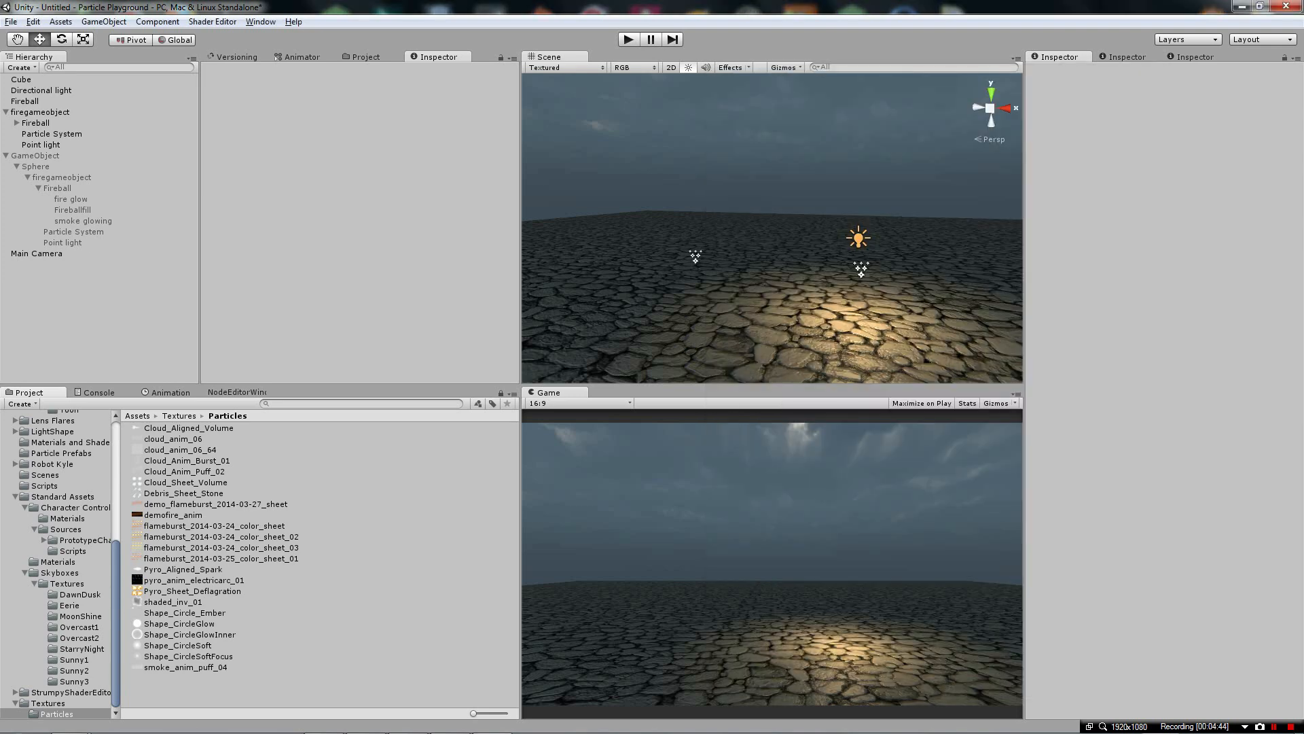
click(174, 514)
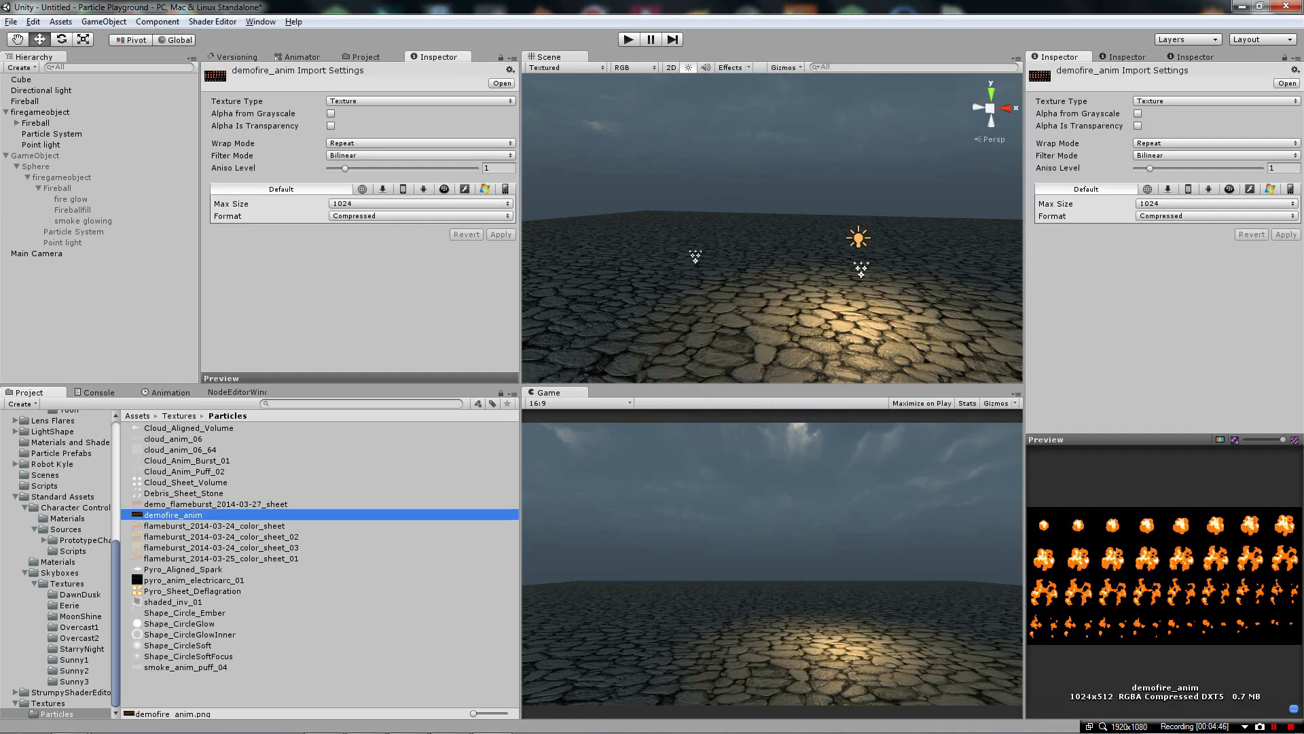
click(1137, 126)
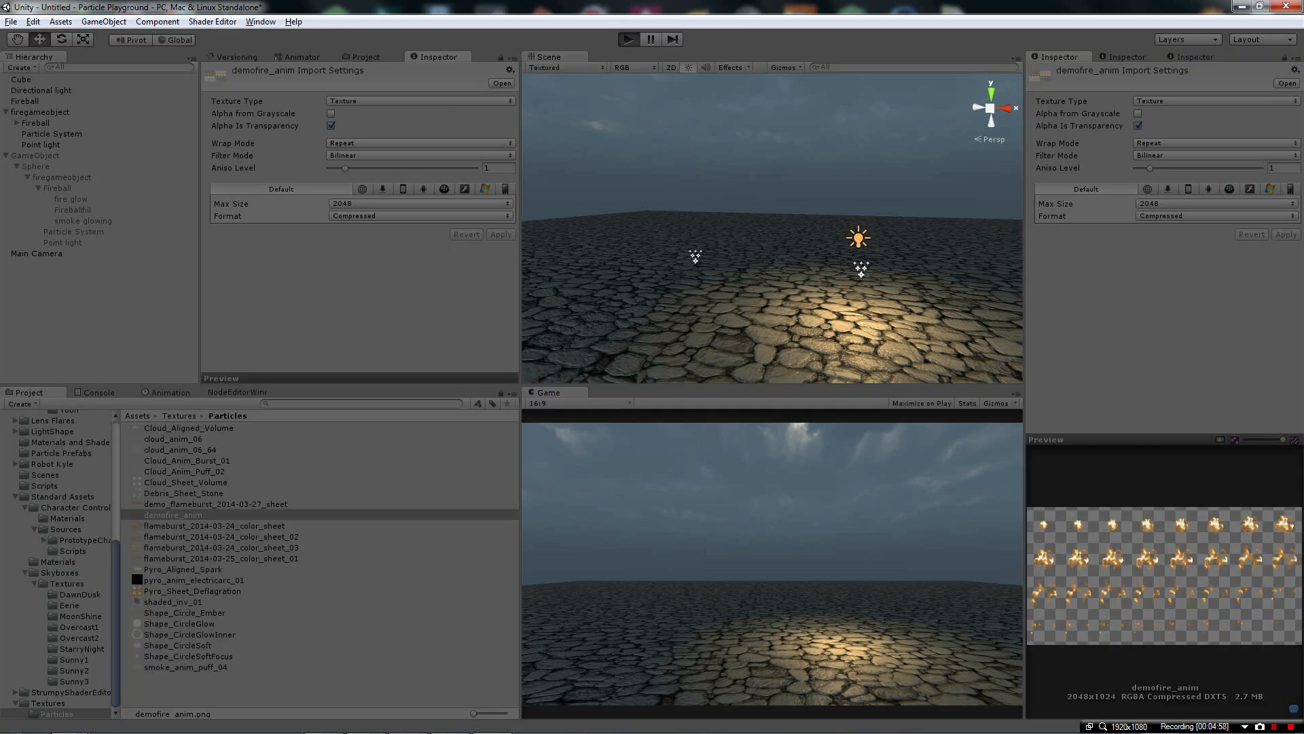
Run the scene and inspect the Fireball particle system's Start Color
click(627, 39)
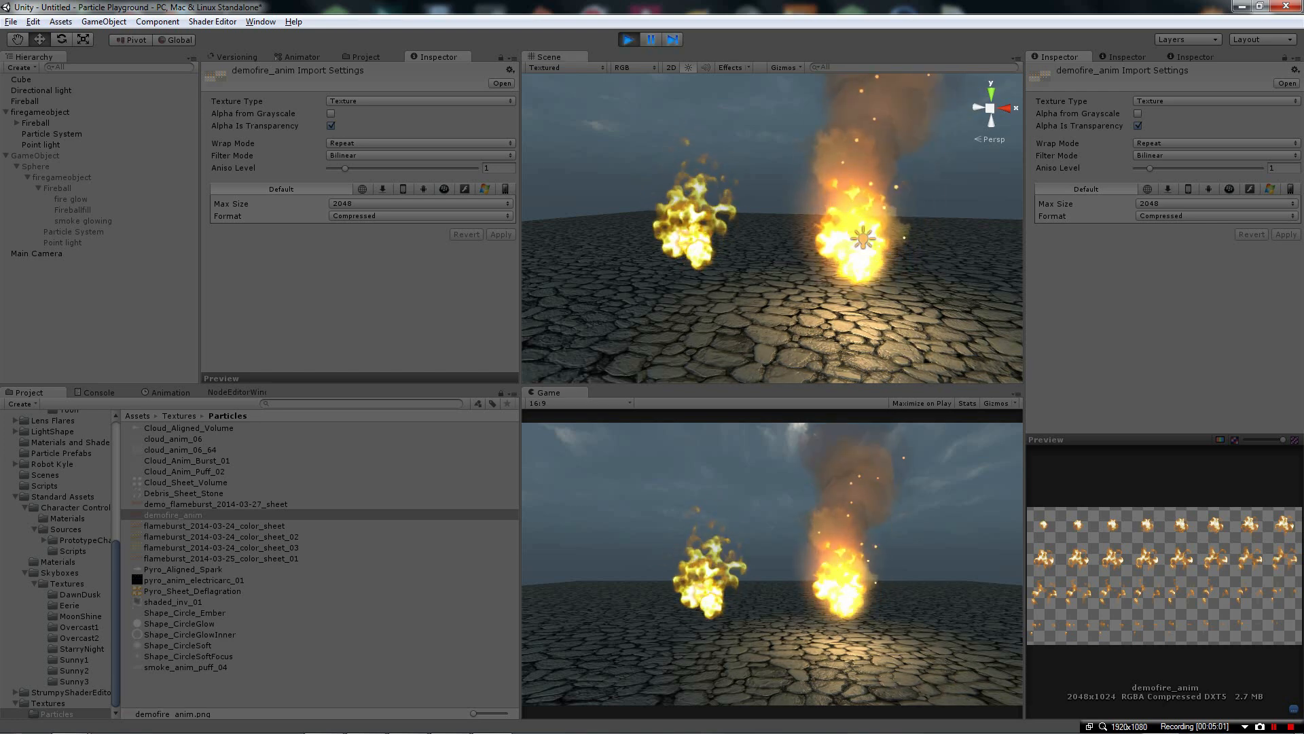
click(36, 101)
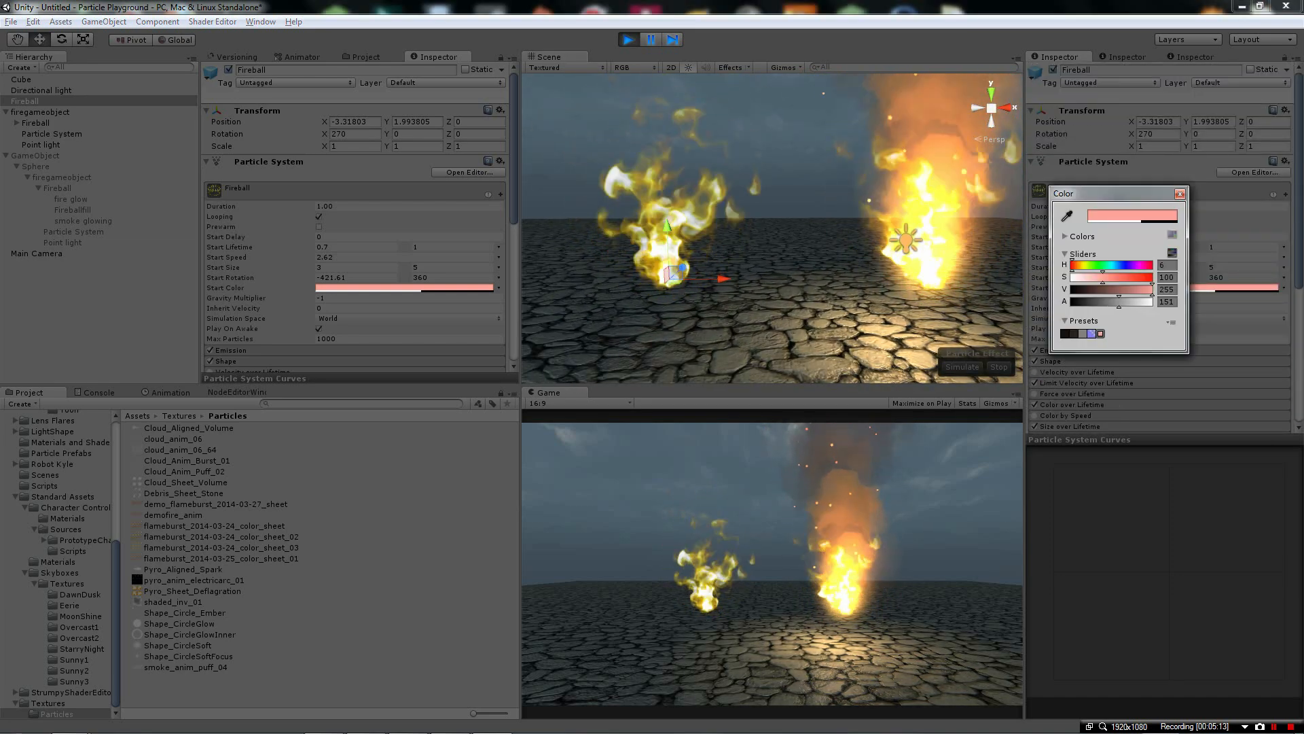
click(1181, 193)
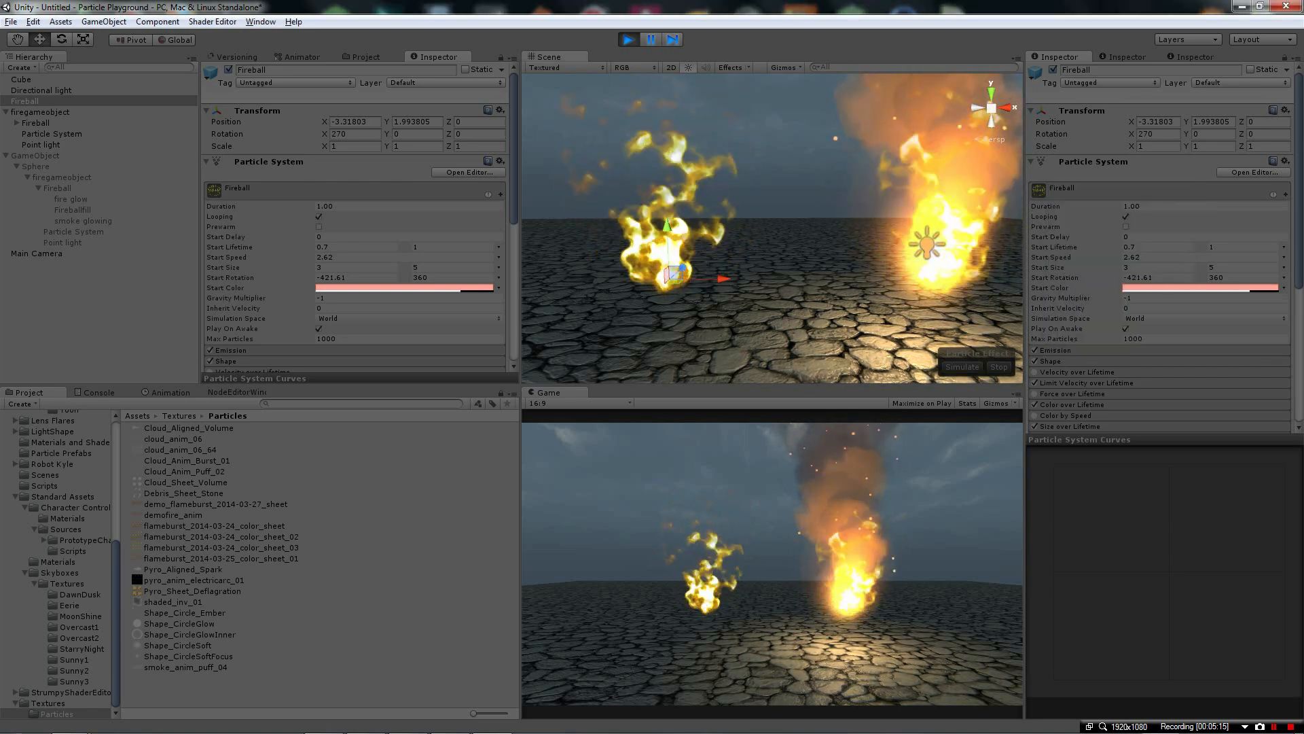